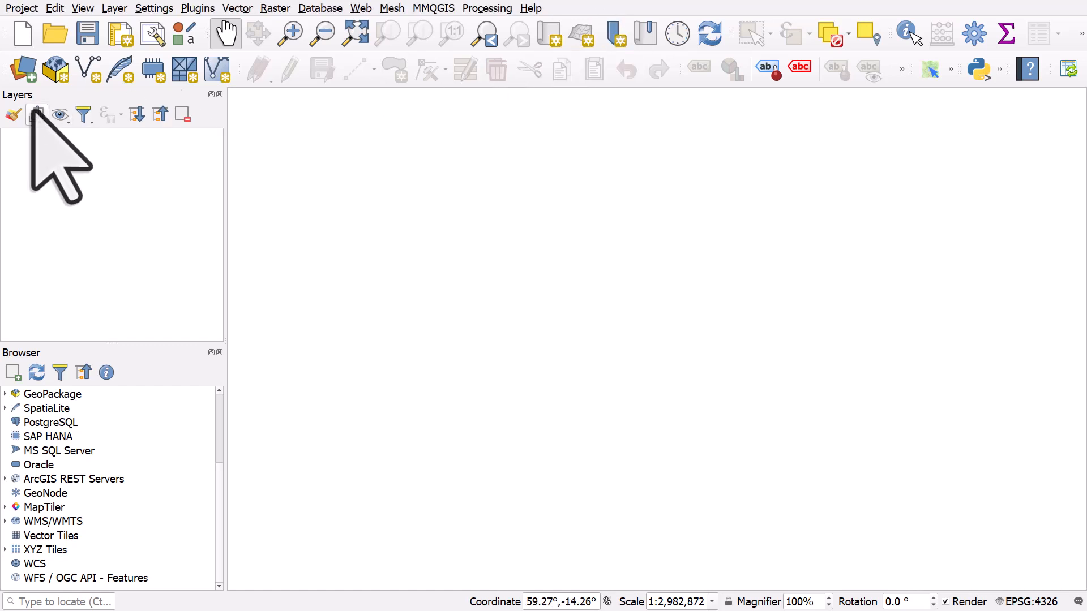
mouse_move(42, 416)
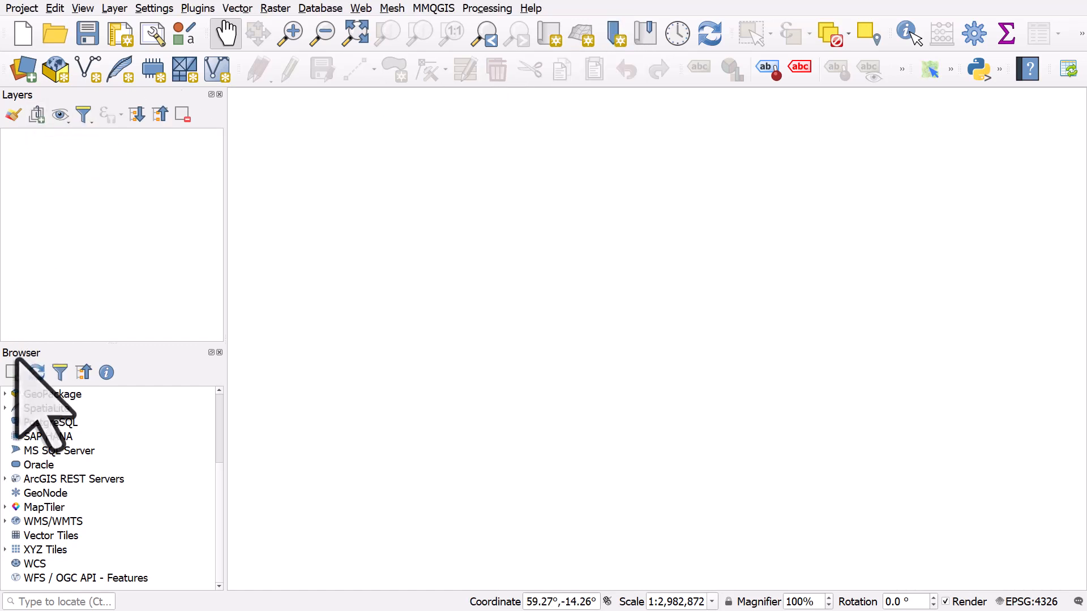
mouse_move(42, 405)
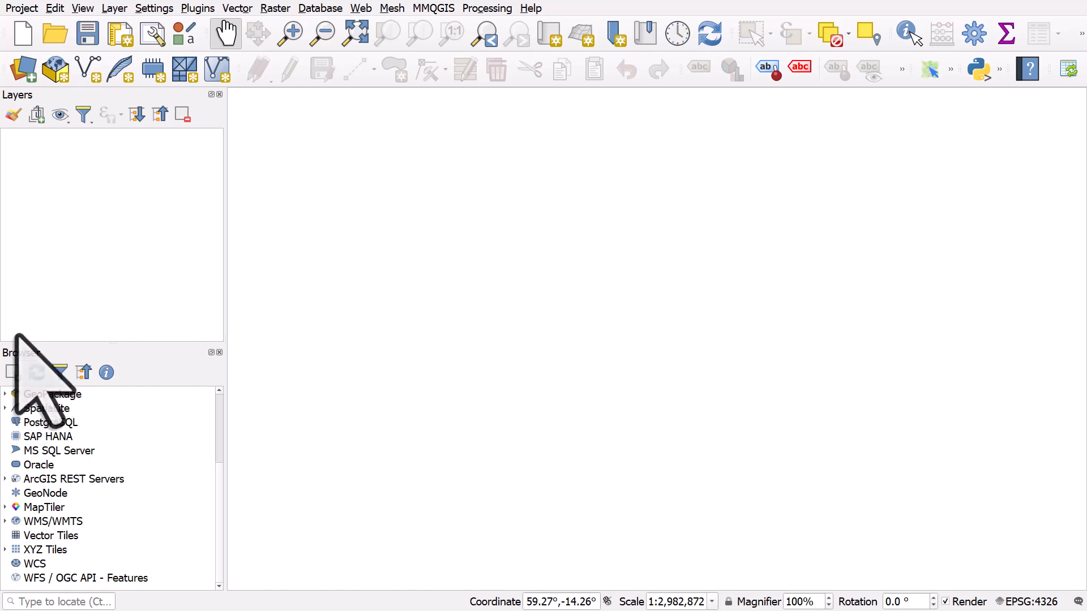
mouse_move(38, 146)
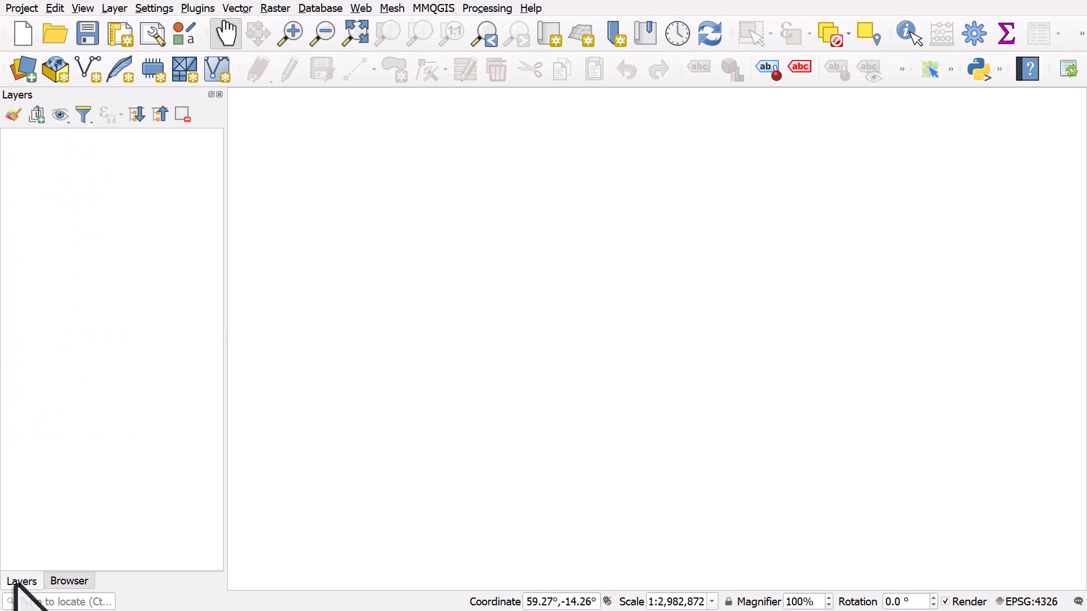
- Show the Browser panel so data sources can be found
click(69, 581)
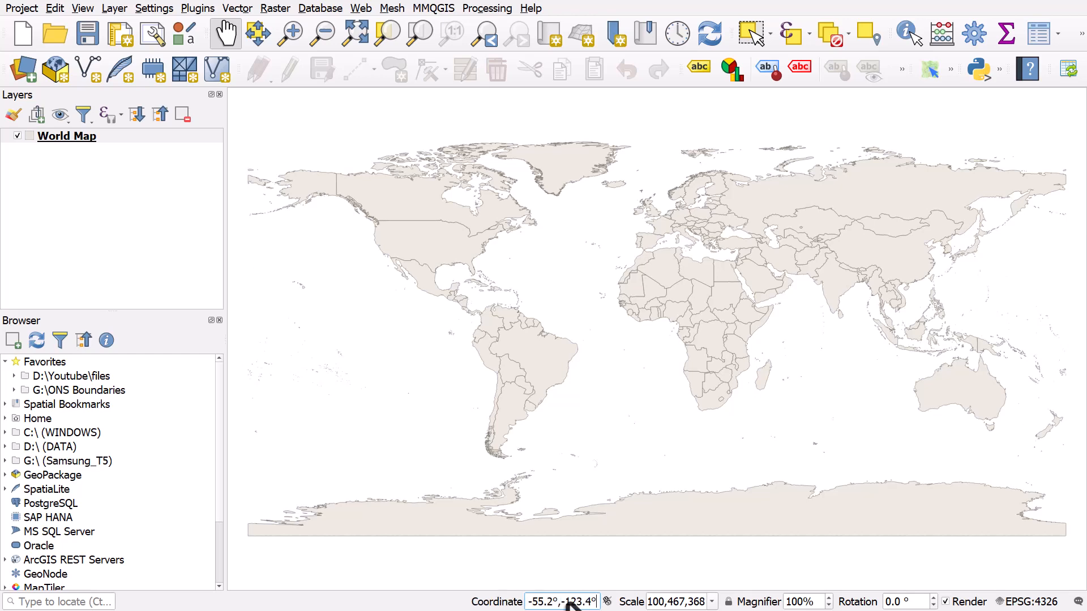
- Select the newly loaded World Map layer in the layers list
click(67, 136)
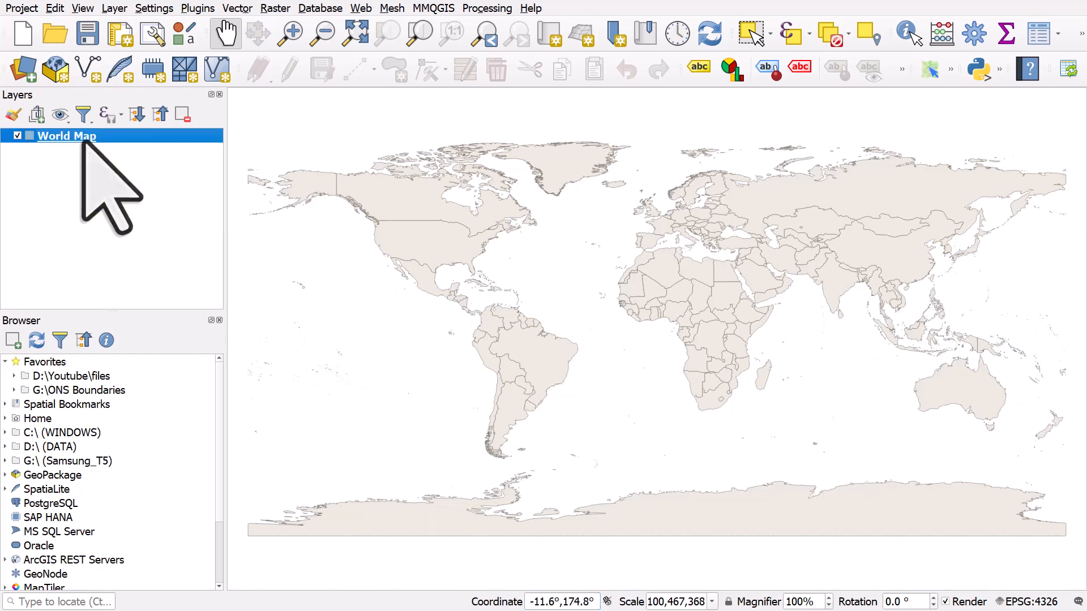
- In World Map's Simple Fill symbology, set the fill colour to green
double_click(67, 135)
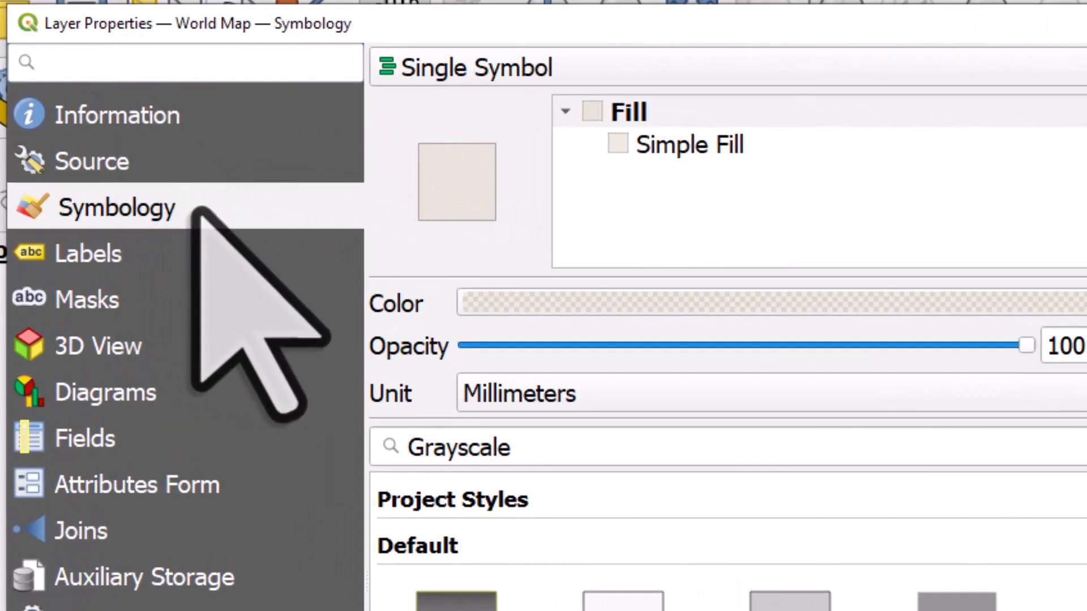
click(688, 143)
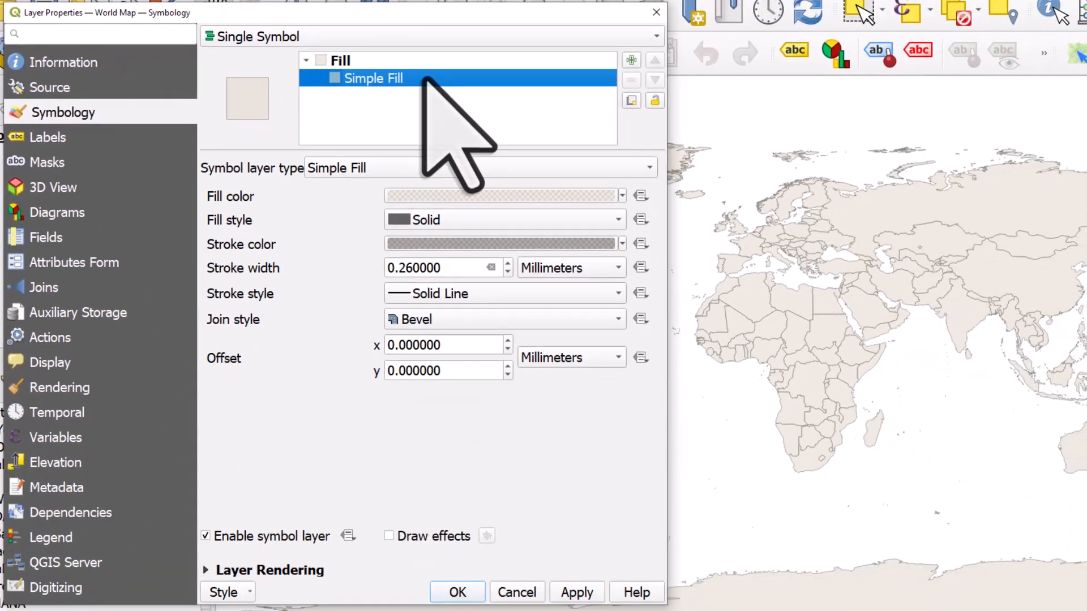
mouse_move(260, 271)
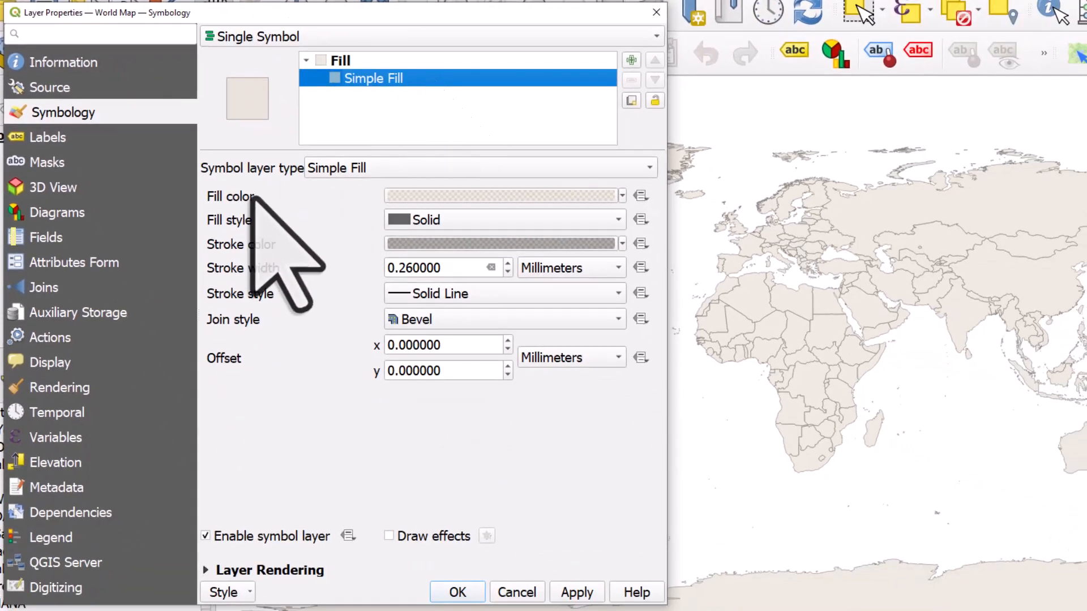
mouse_move(652, 278)
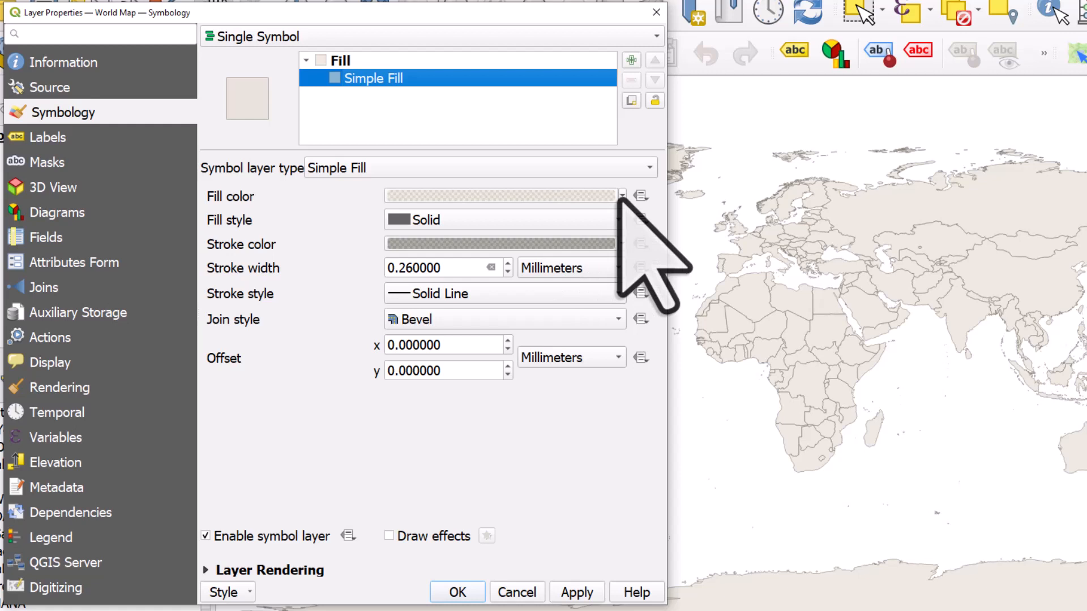
click(622, 196)
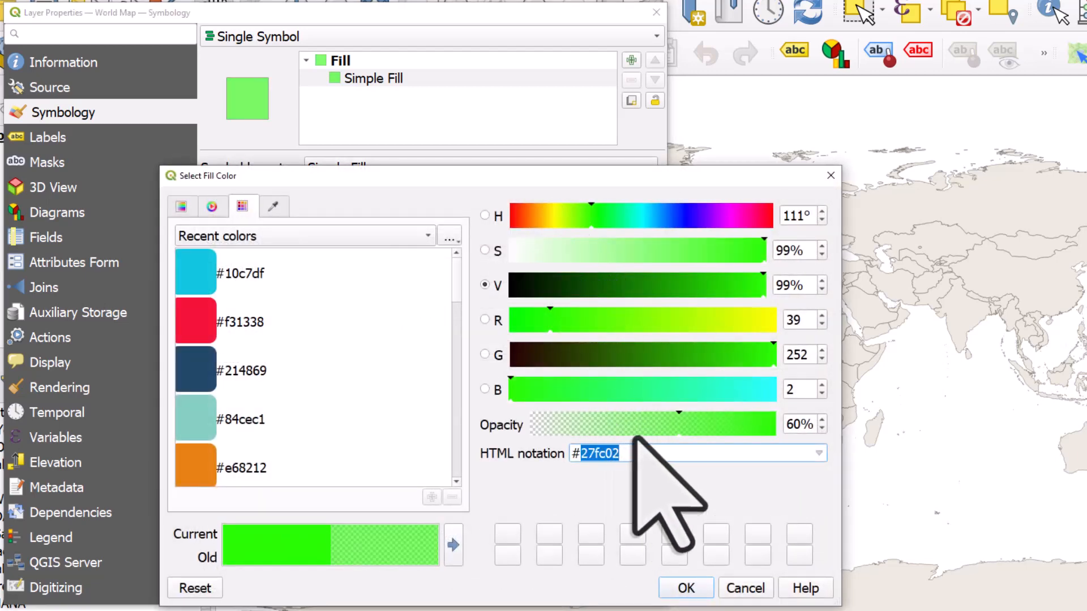
mouse_move(818, 375)
text(#57c843)
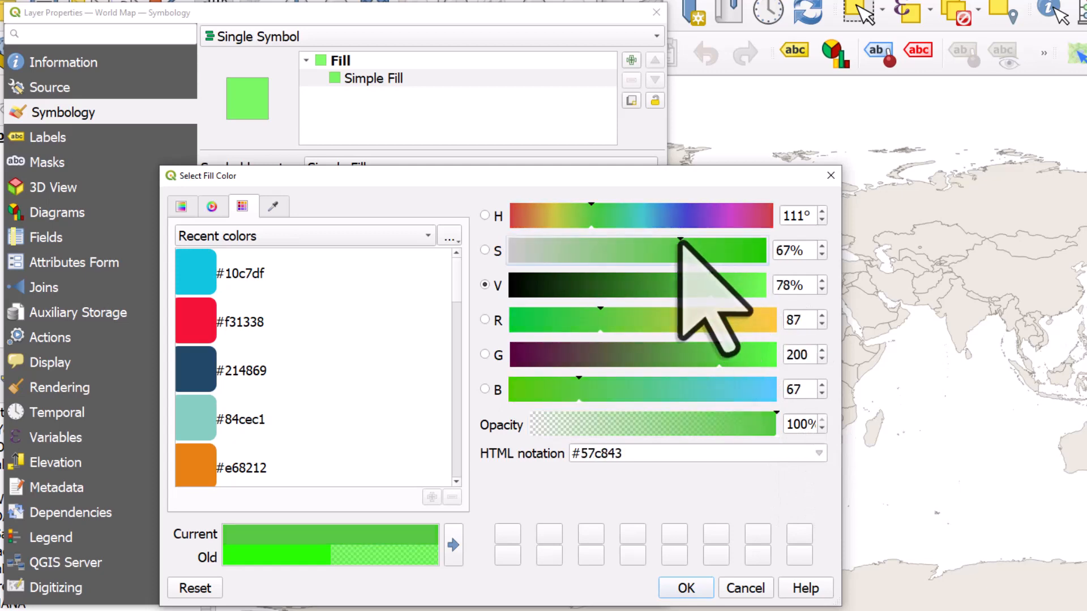
click(685, 587)
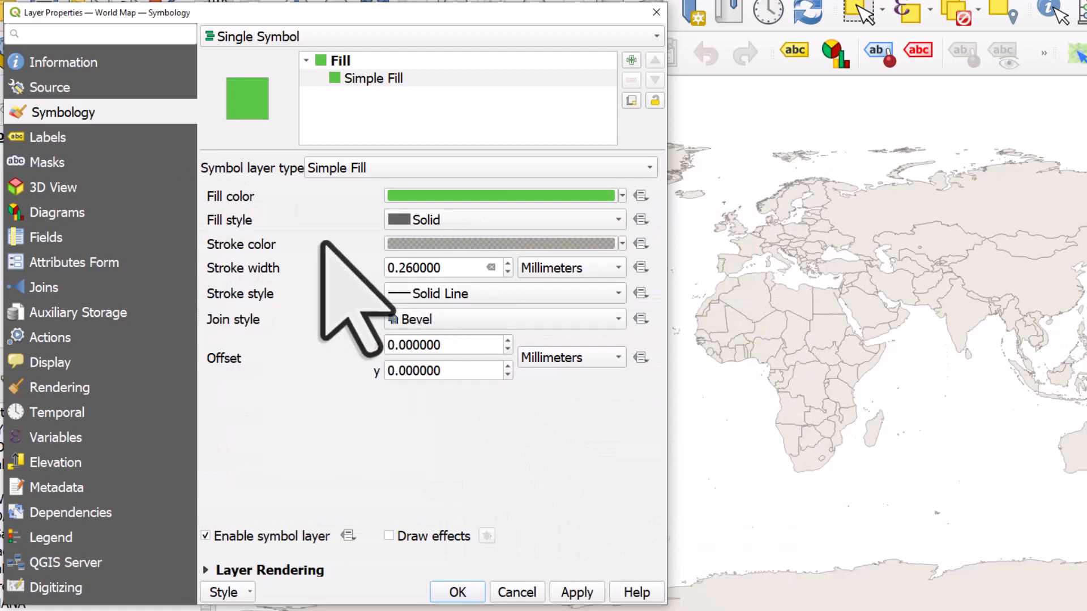
mouse_move(375, 298)
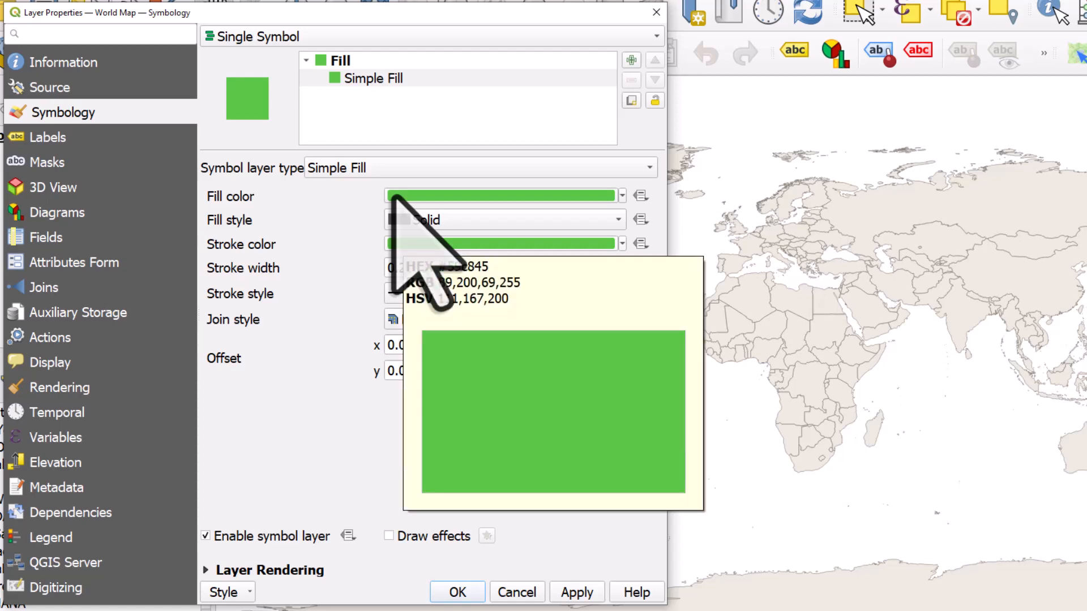
- Set the stroke colour to dark green and the stroke width to 0.1 mm
click(620, 243)
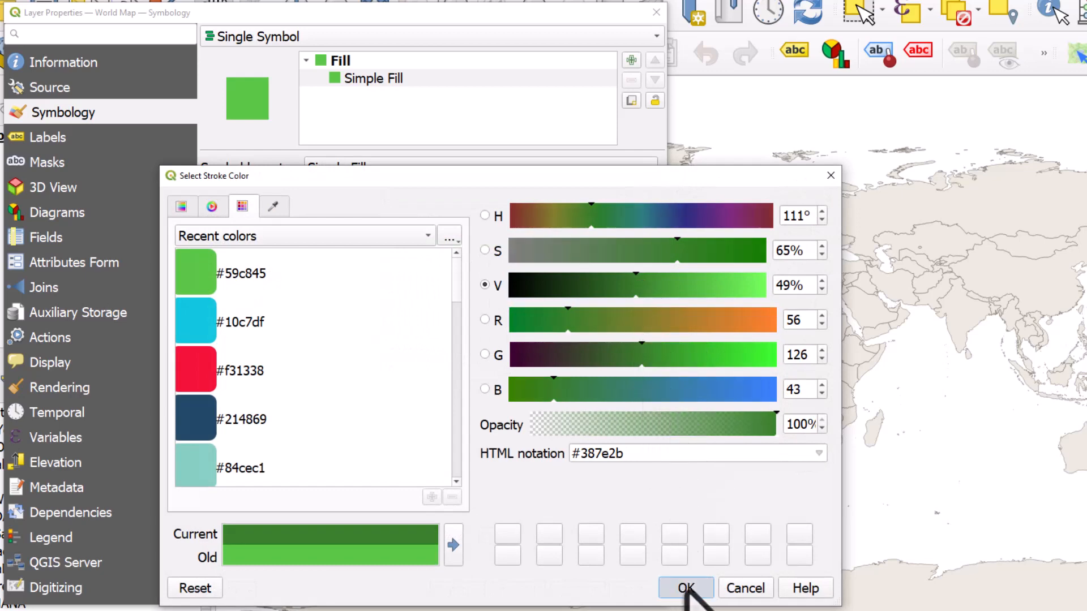
click(684, 587)
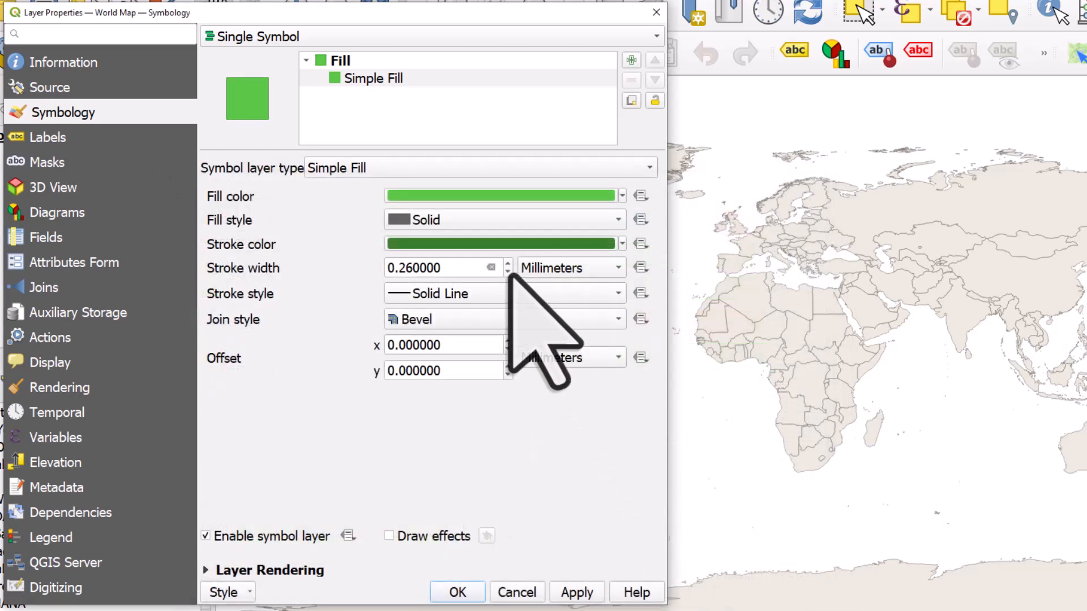
click(576, 592)
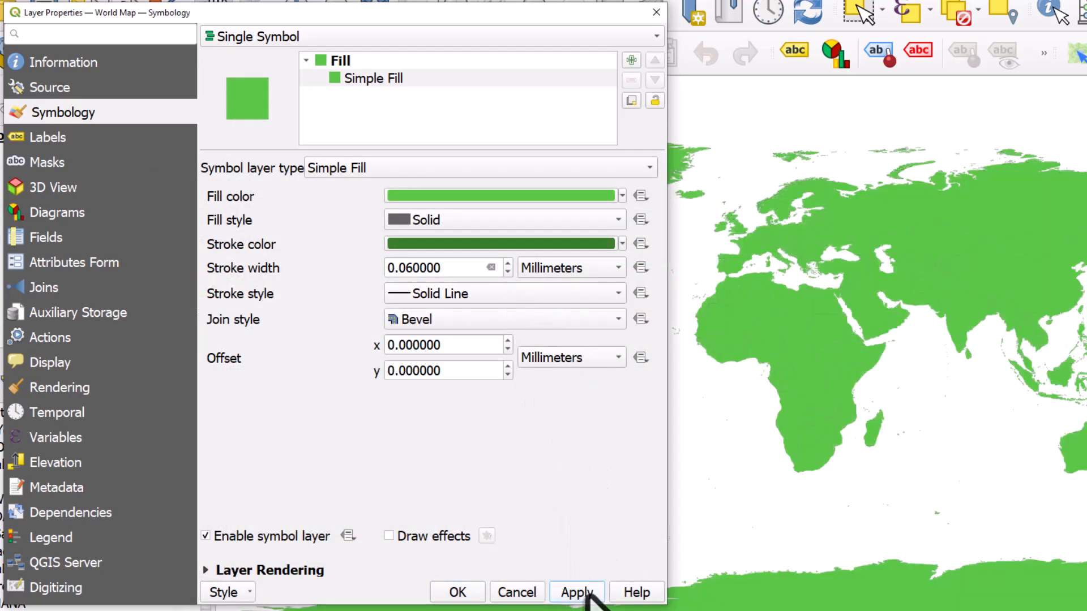
triple_click(437, 268)
text(0.100000)
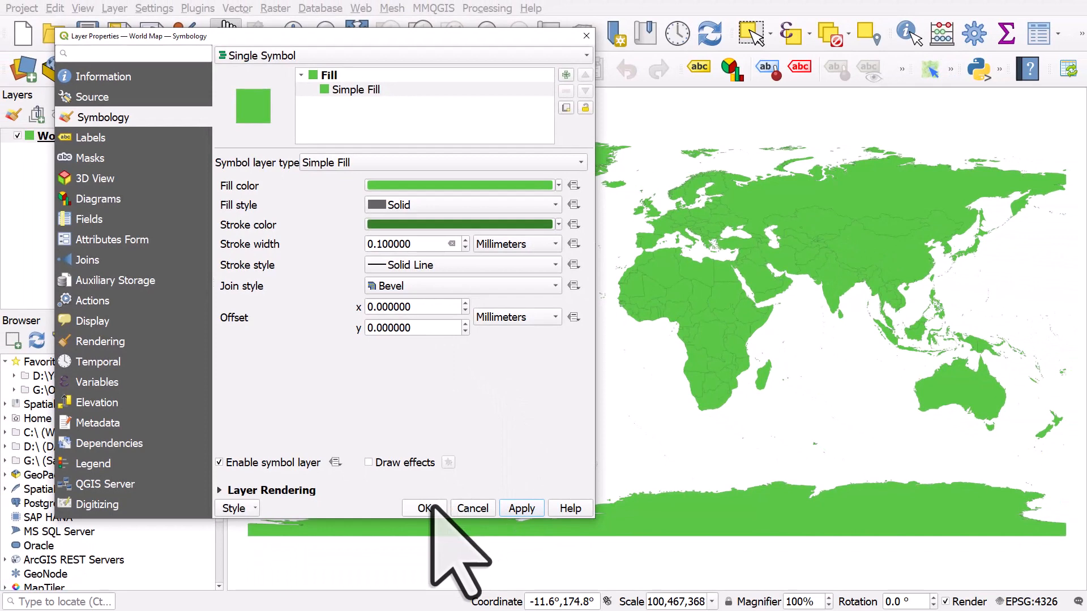
- Apply the style, then search the Processing Toolbox for 'buffer' and launch the Buffer algorithm
click(424, 509)
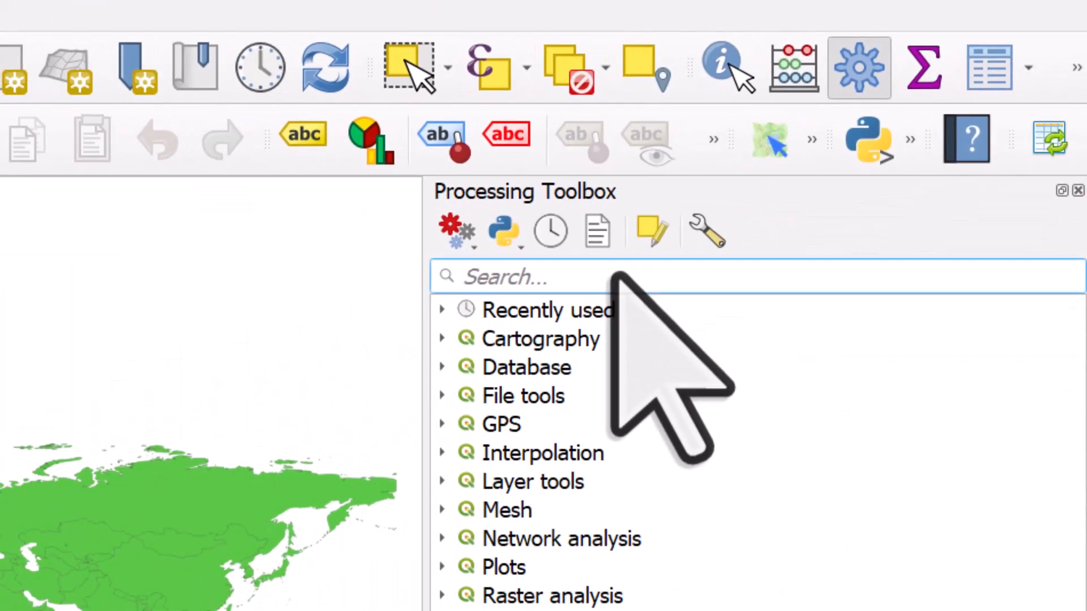
text(cl)
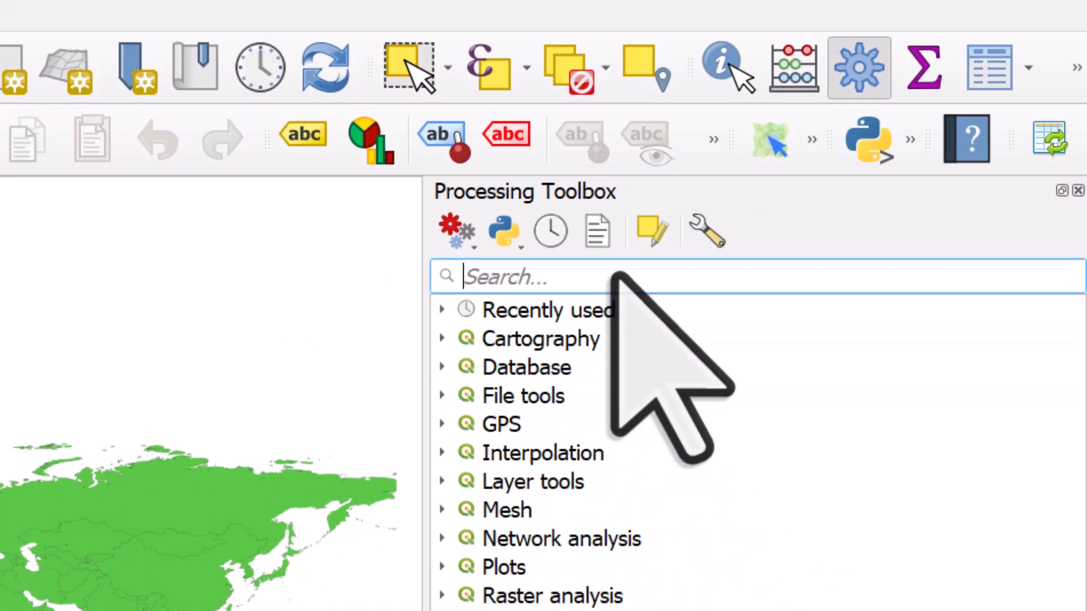
text(buffe)
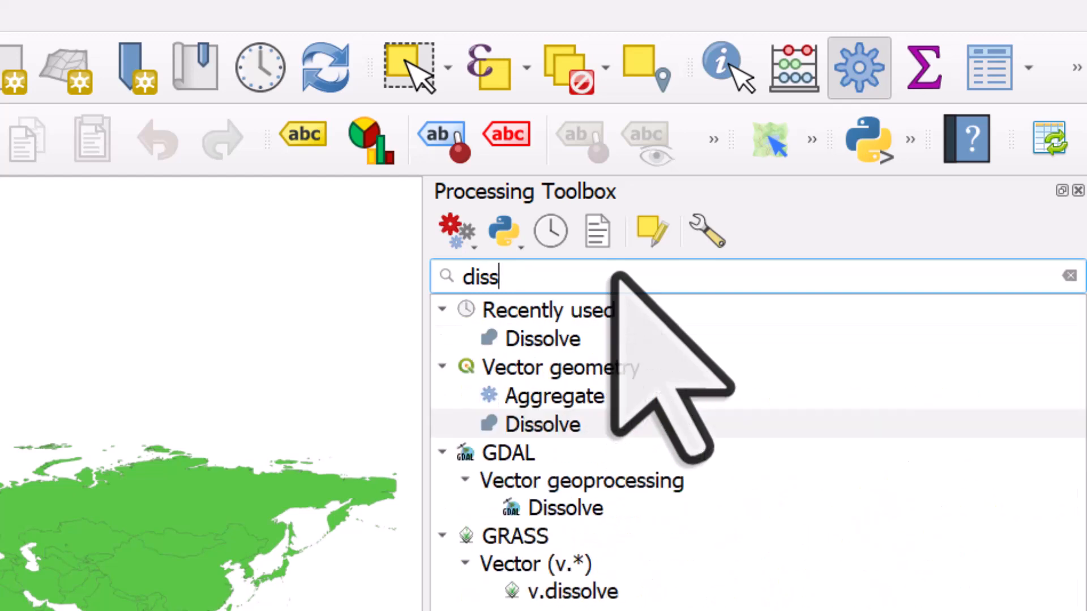
key(Backspace)
text(m)
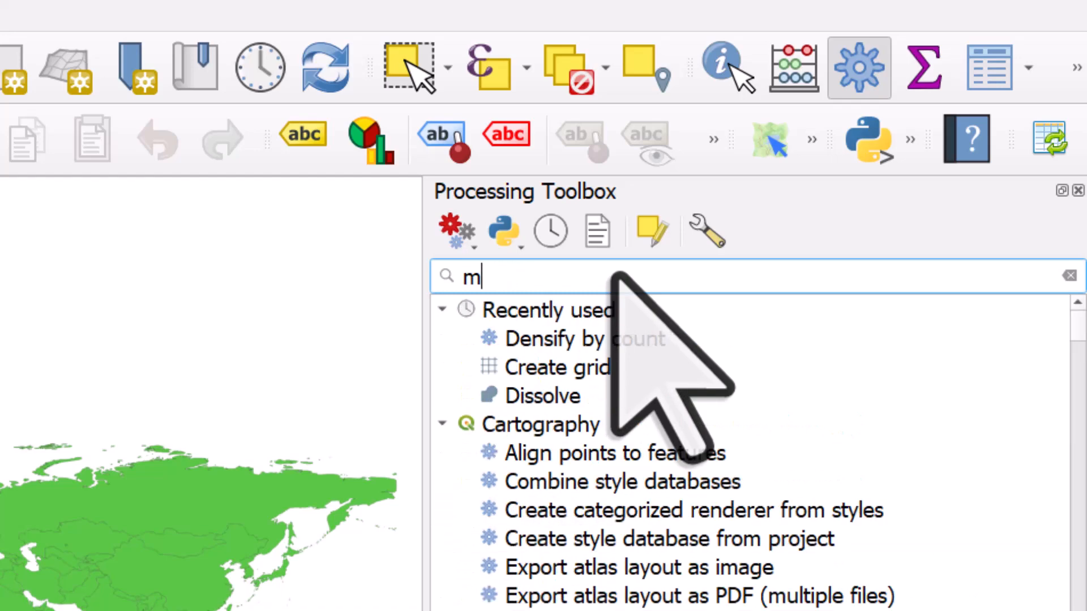
text(buffer)
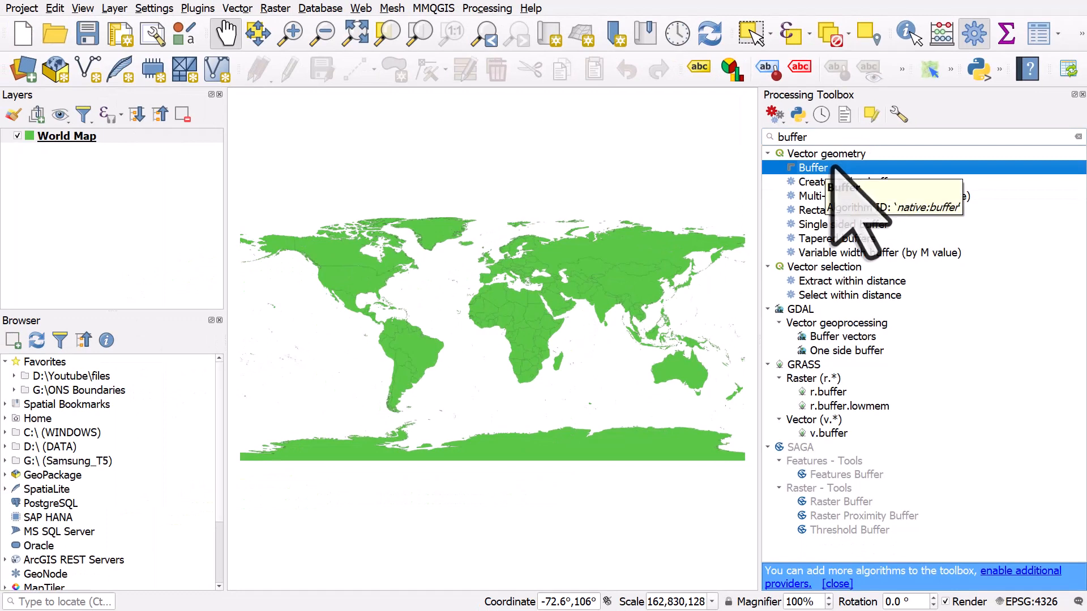
double_click(813, 168)
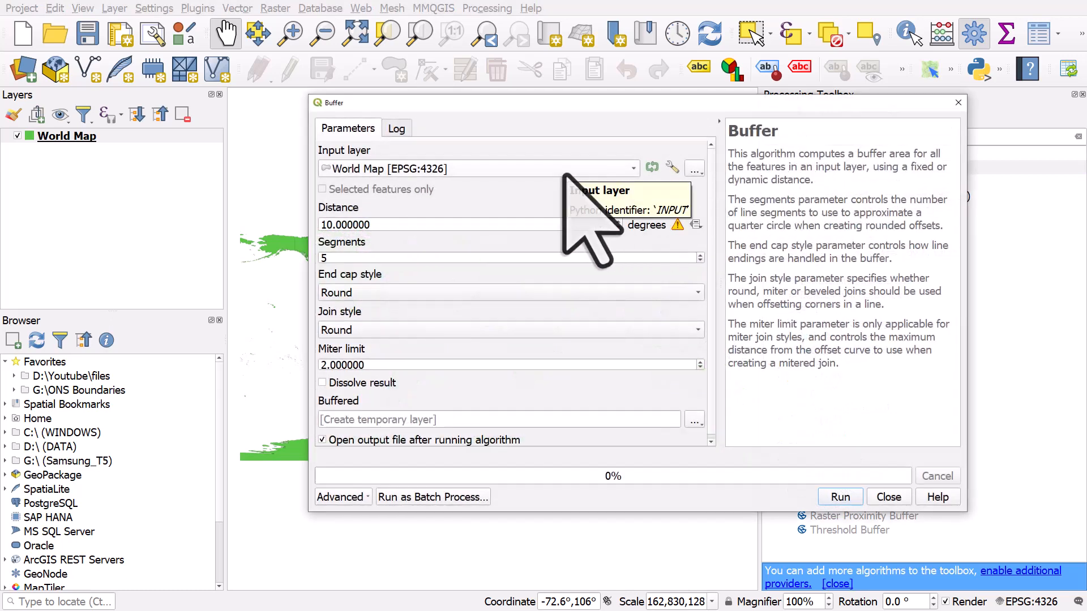
mouse_move(444, 305)
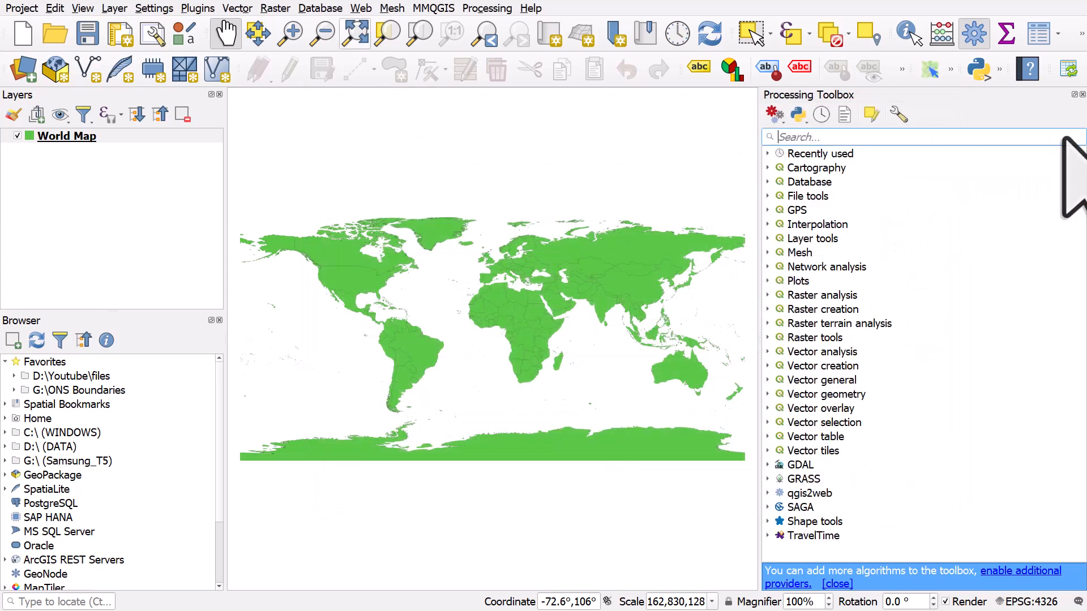
click(276, 8)
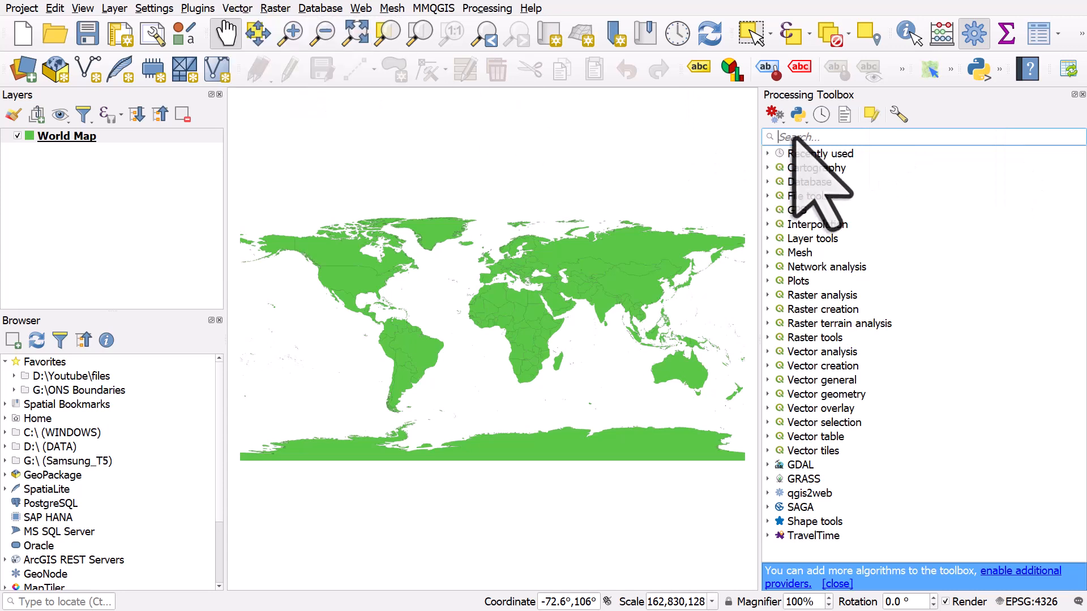
mouse_move(825, 187)
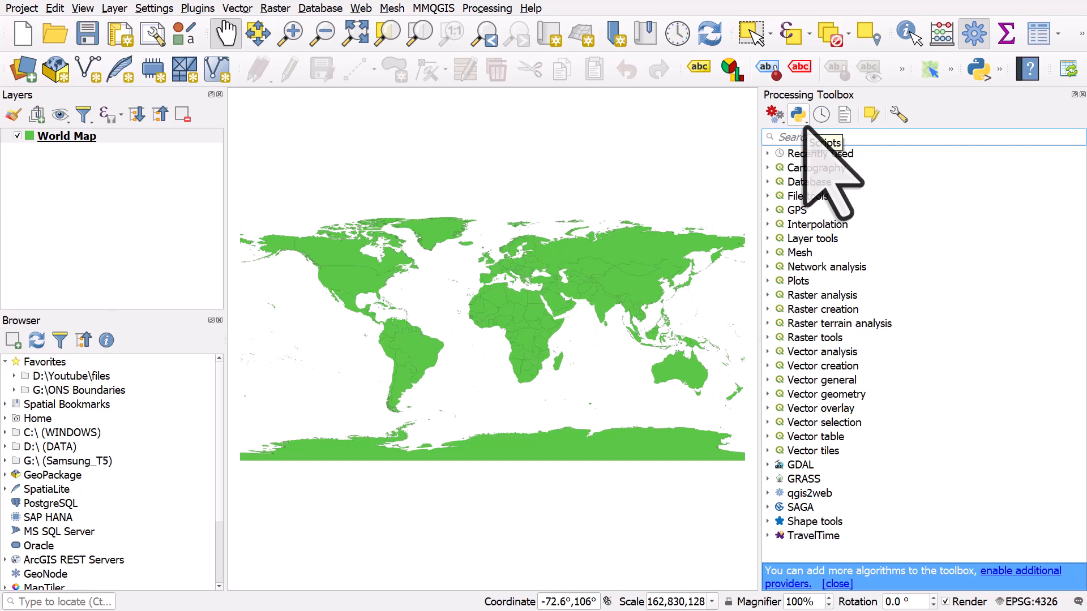
text(raster)
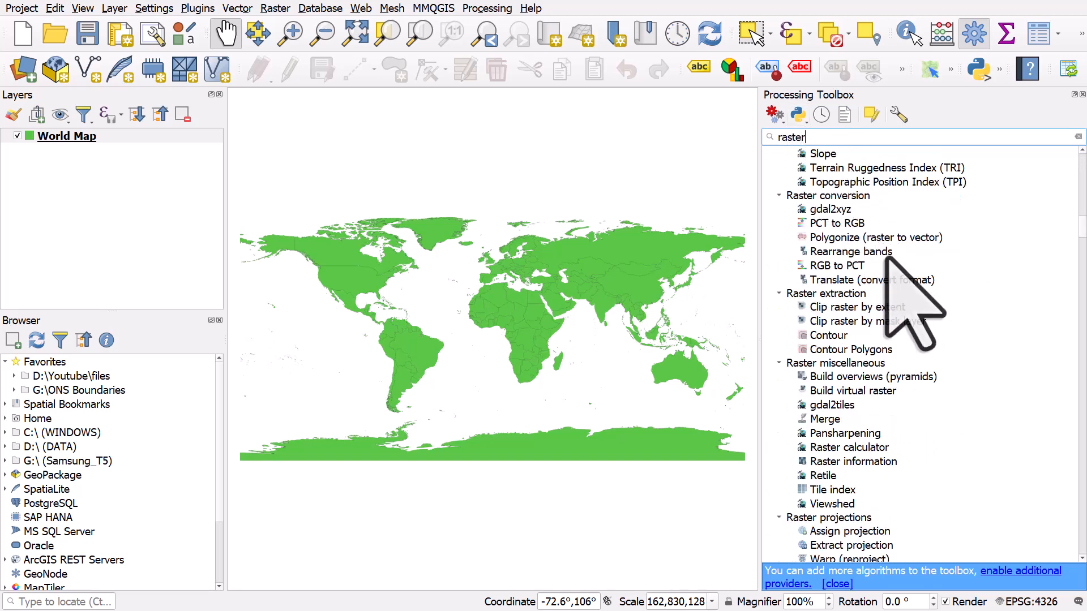
scroll(up, 3)
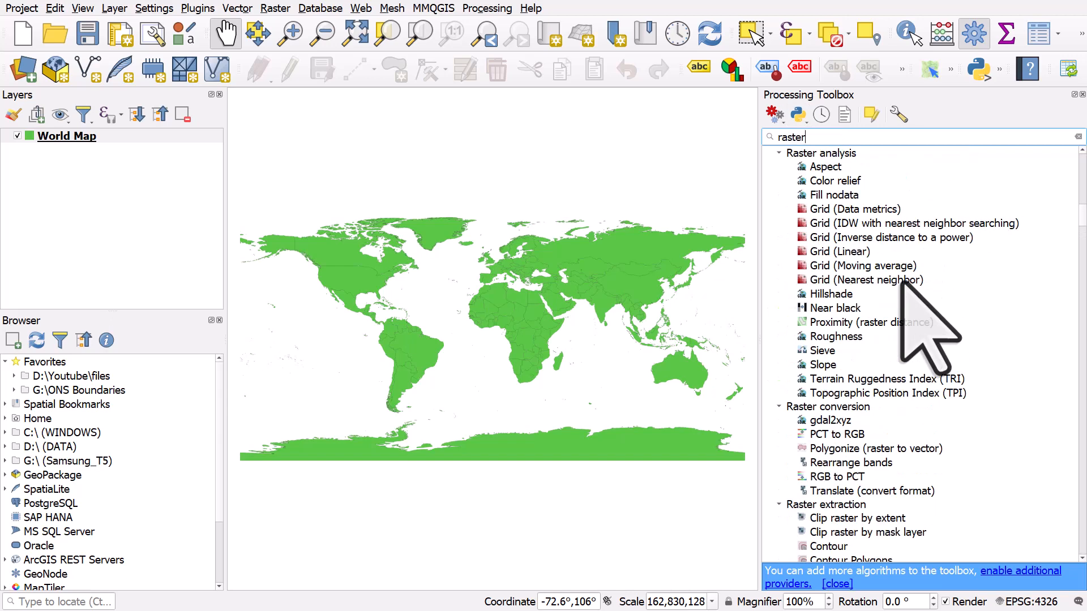
mouse_move(846, 388)
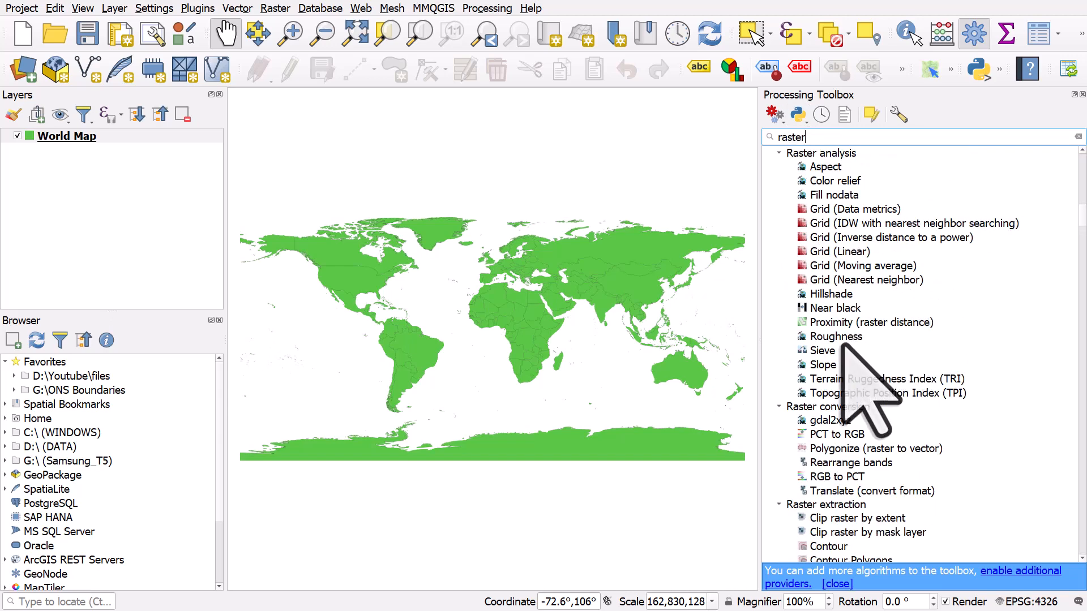
click(835, 180)
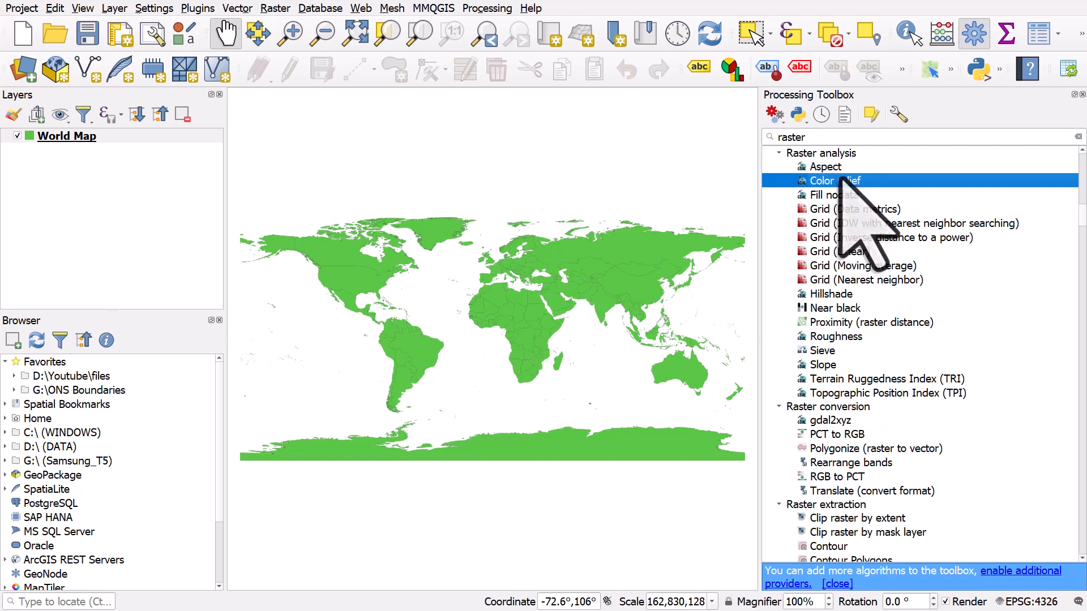
scroll(down, 3)
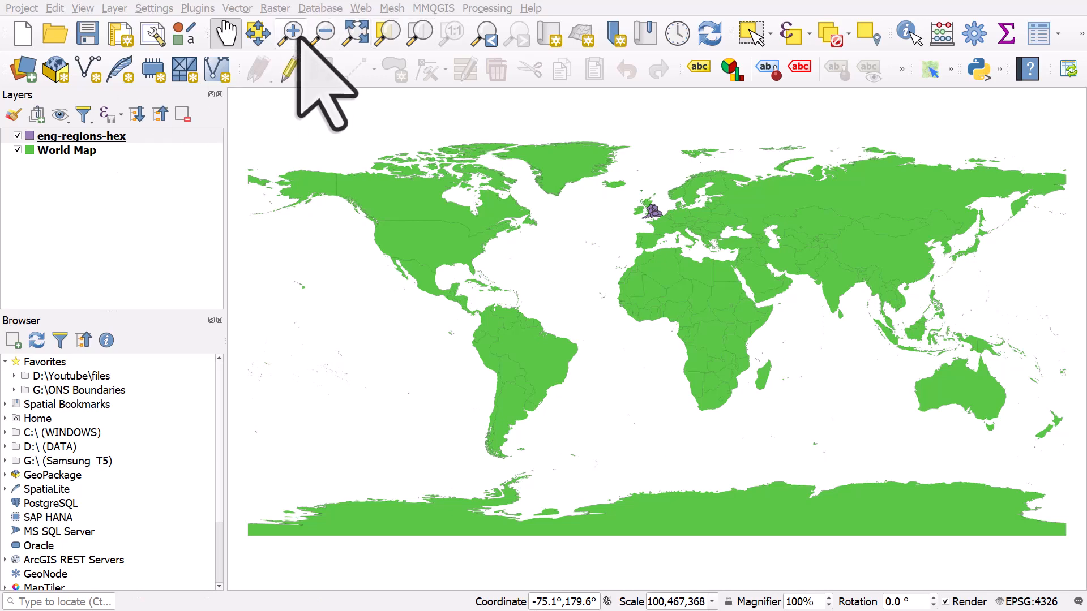
- Zoom onto the hex regions over Britain and toggle eng-regions-hex off and back on
click(291, 33)
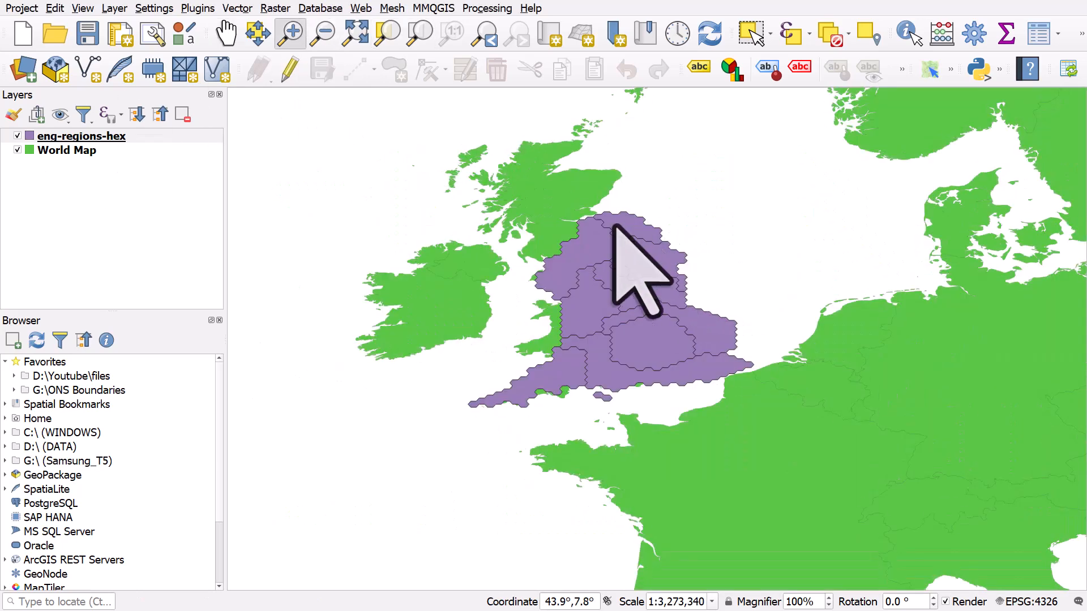
mouse_move(69, 136)
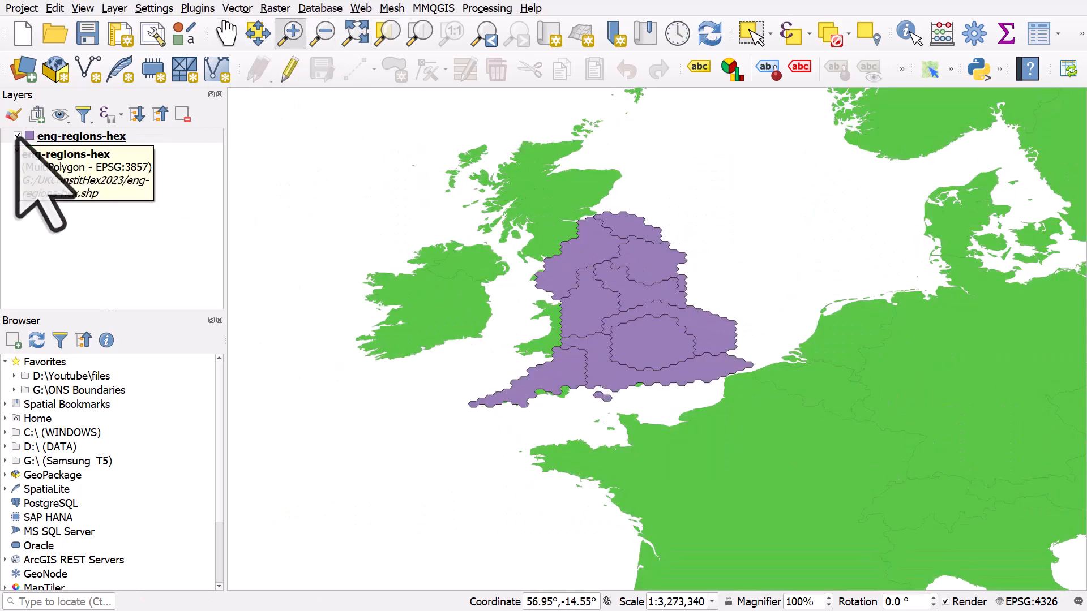
click(14, 136)
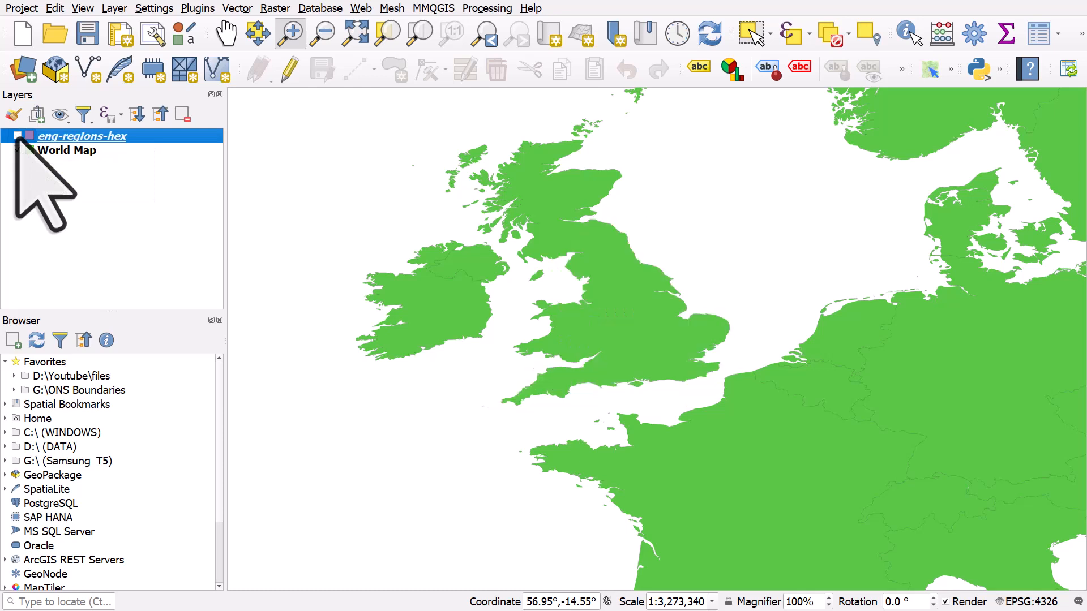
click(16, 136)
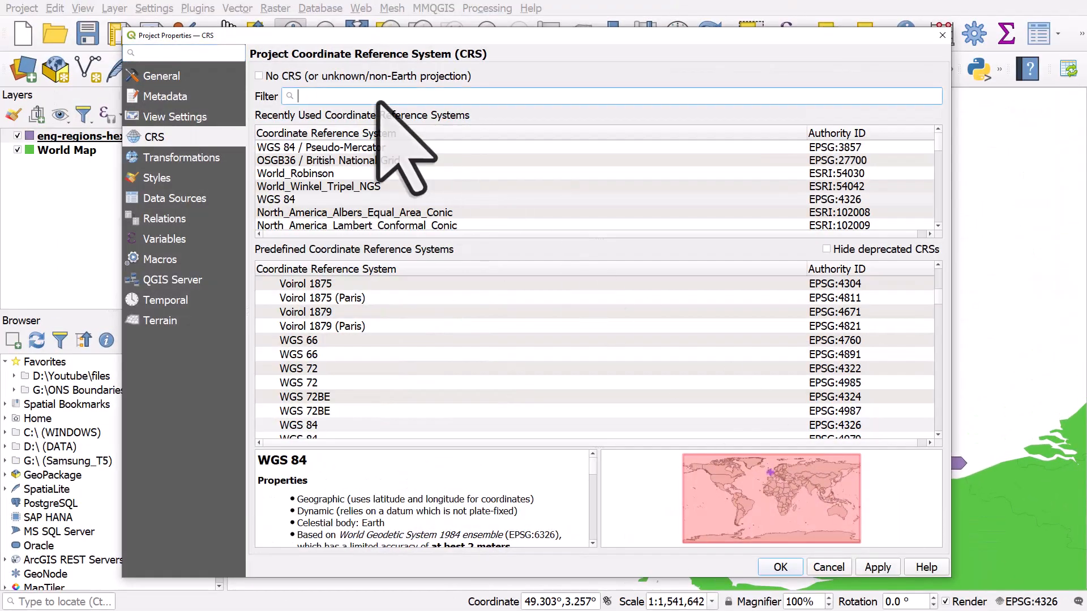
- Filter for 'british', choose OSGB36 / British National Grid (EPSG:27700) and accept the suggested transformation
text(b)
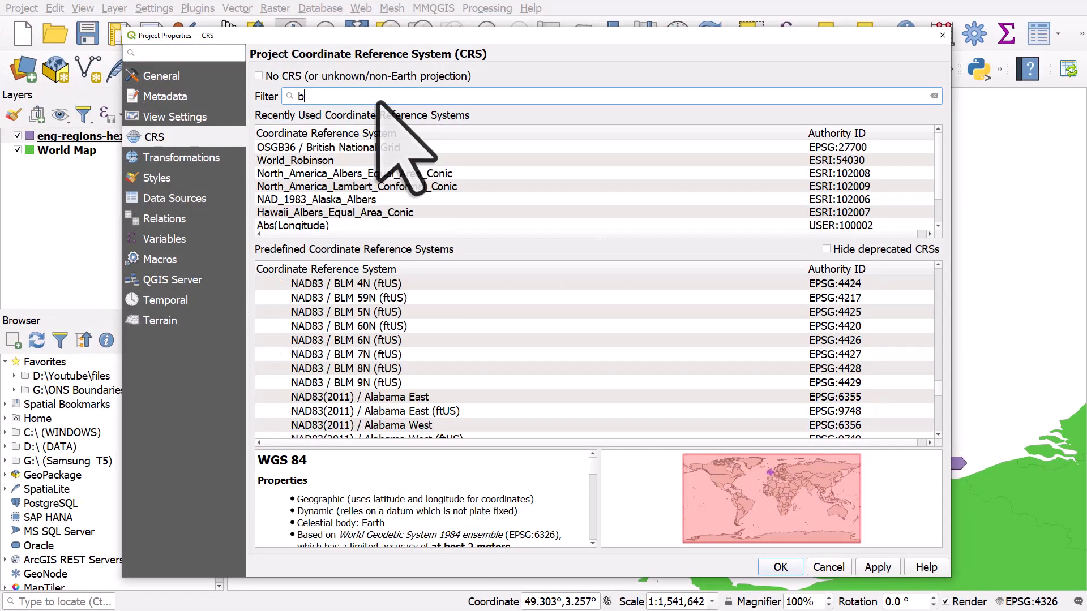
text(ritish)
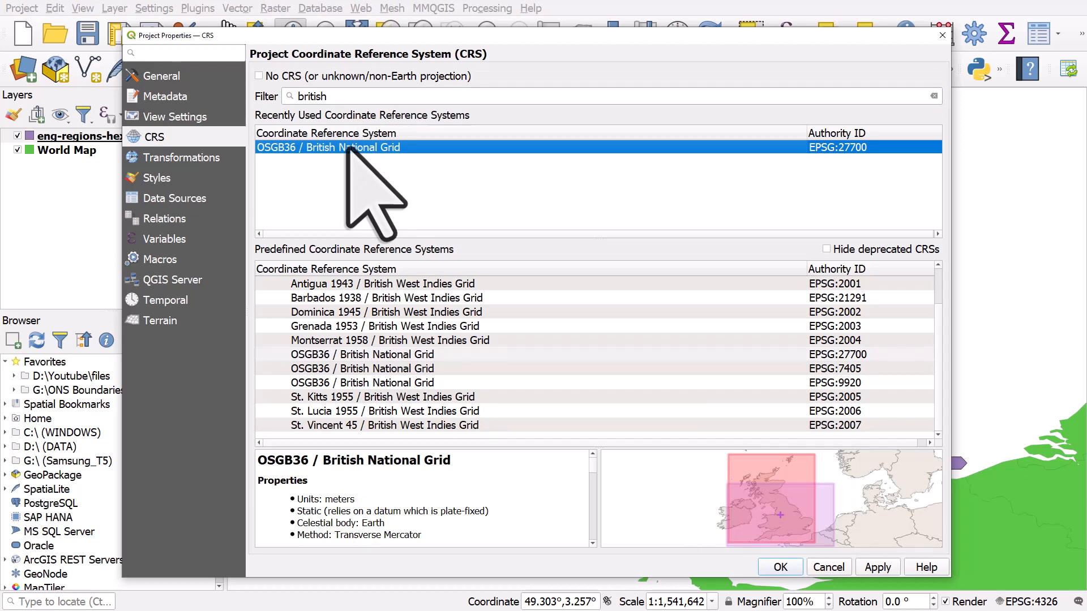
mouse_move(375, 367)
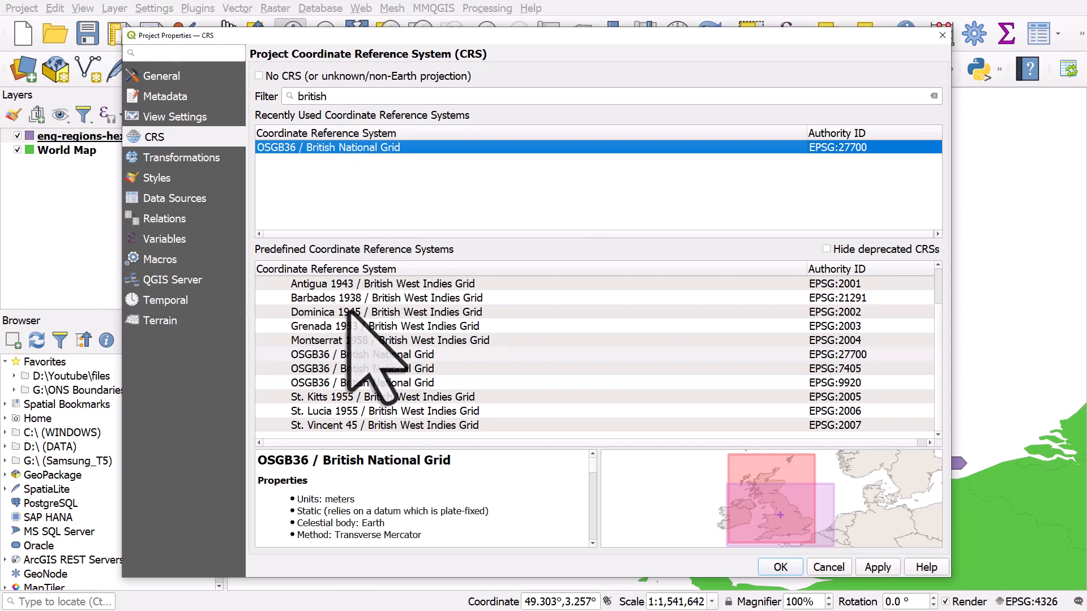
click(360, 354)
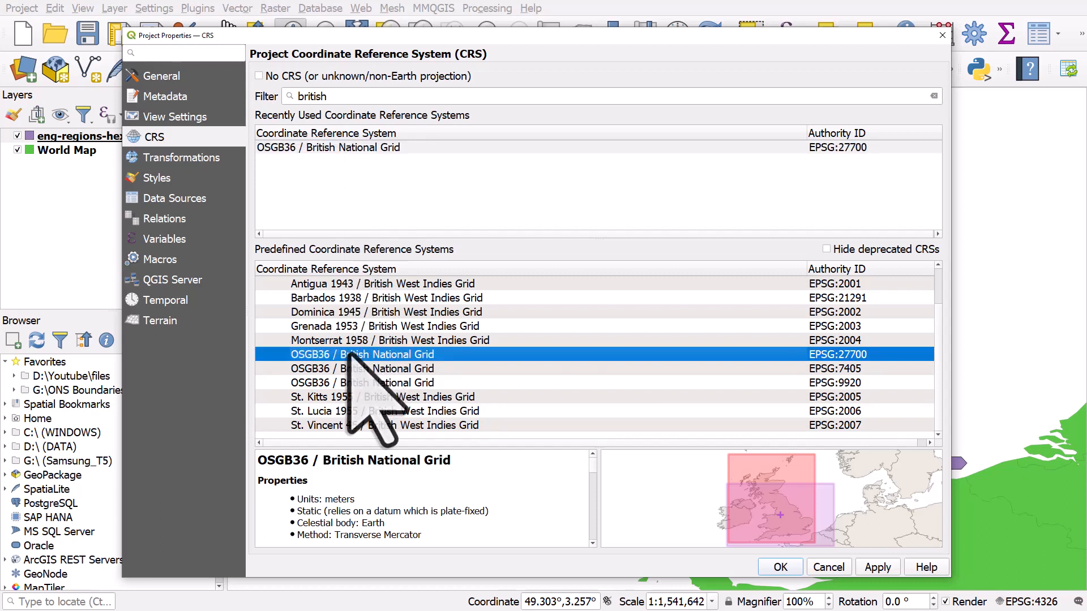
click(780, 567)
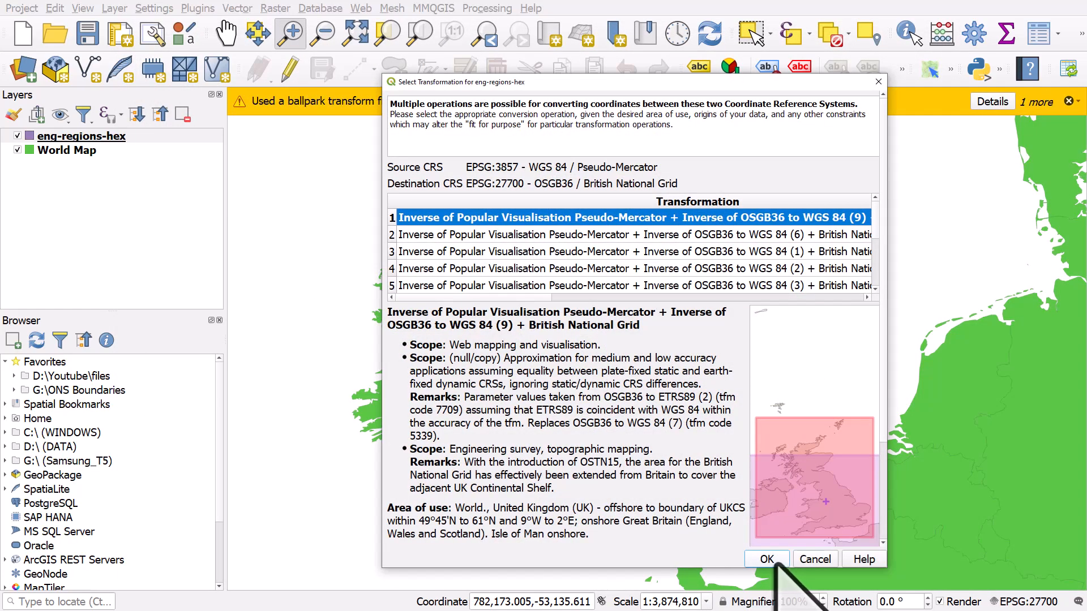
click(767, 559)
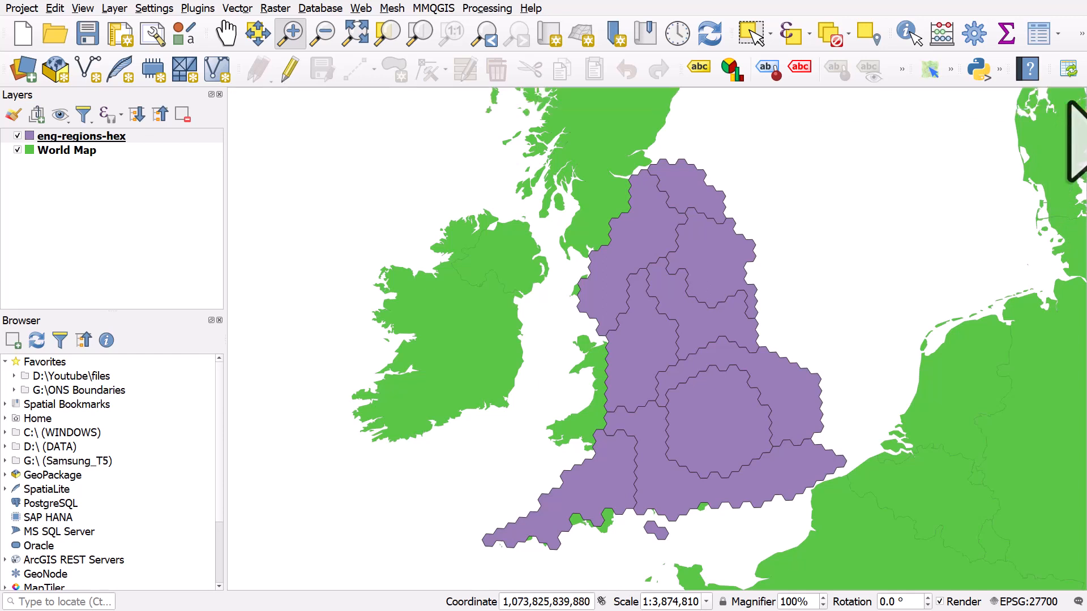
- With Select Feature(s), pick the three south-eastern hexes and make eng-regions-hex the current layer
click(768, 33)
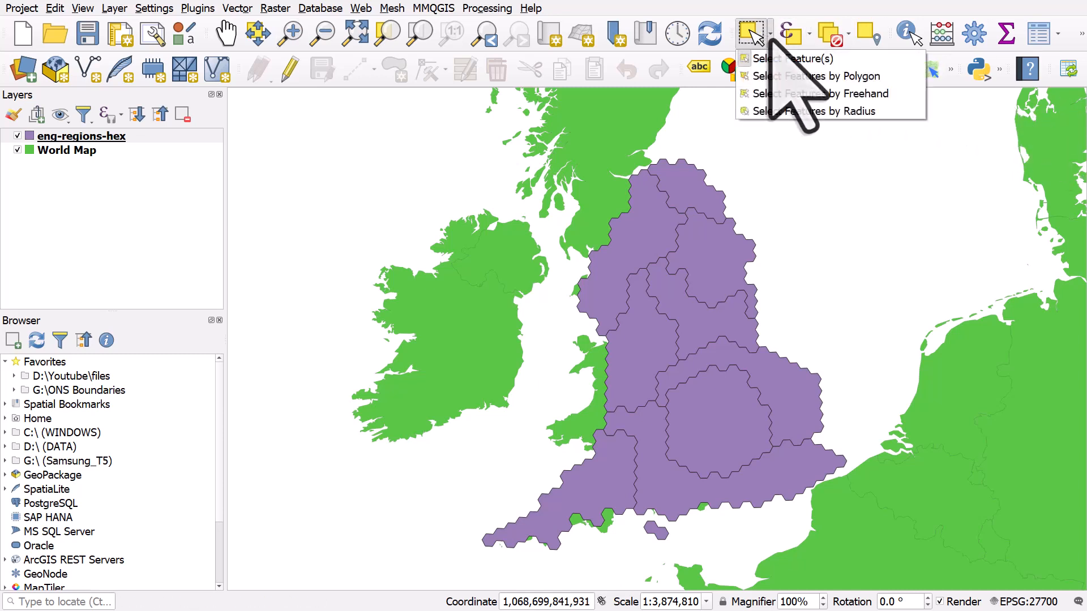
click(792, 58)
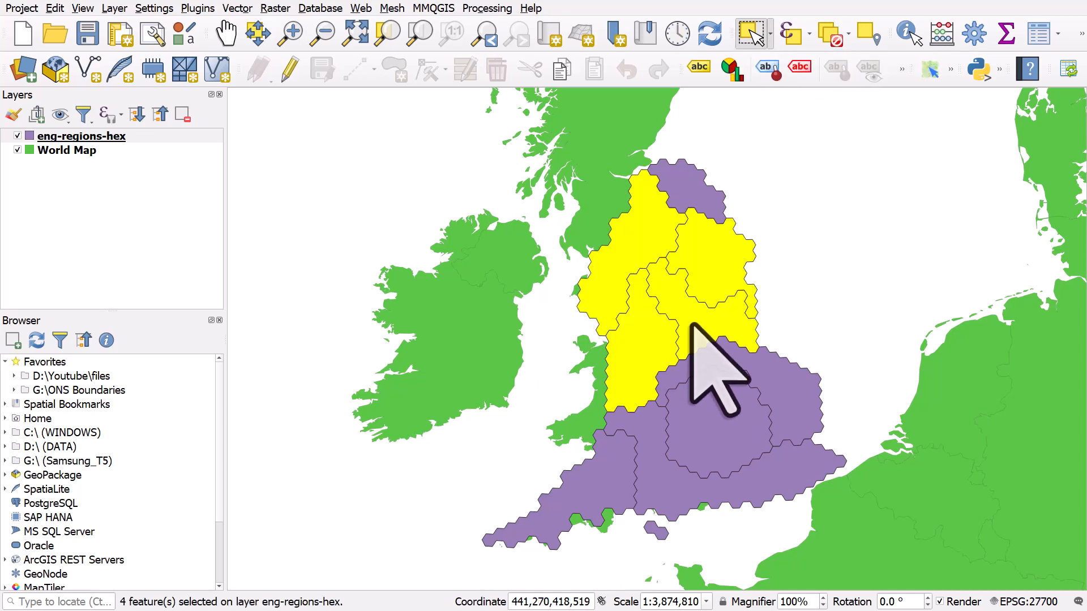
mouse_move(693, 402)
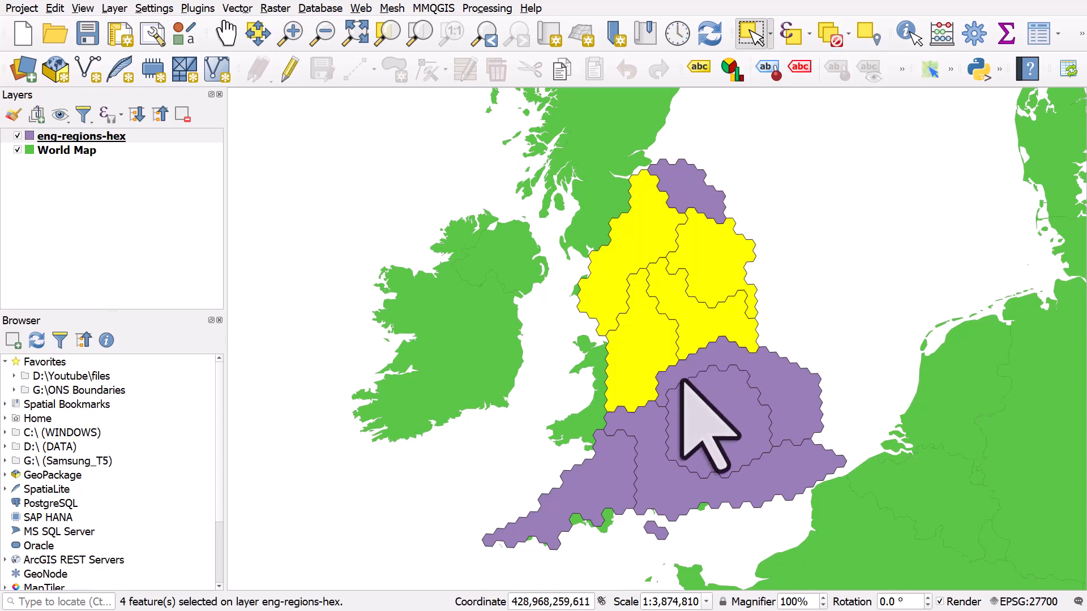
mouse_move(693, 474)
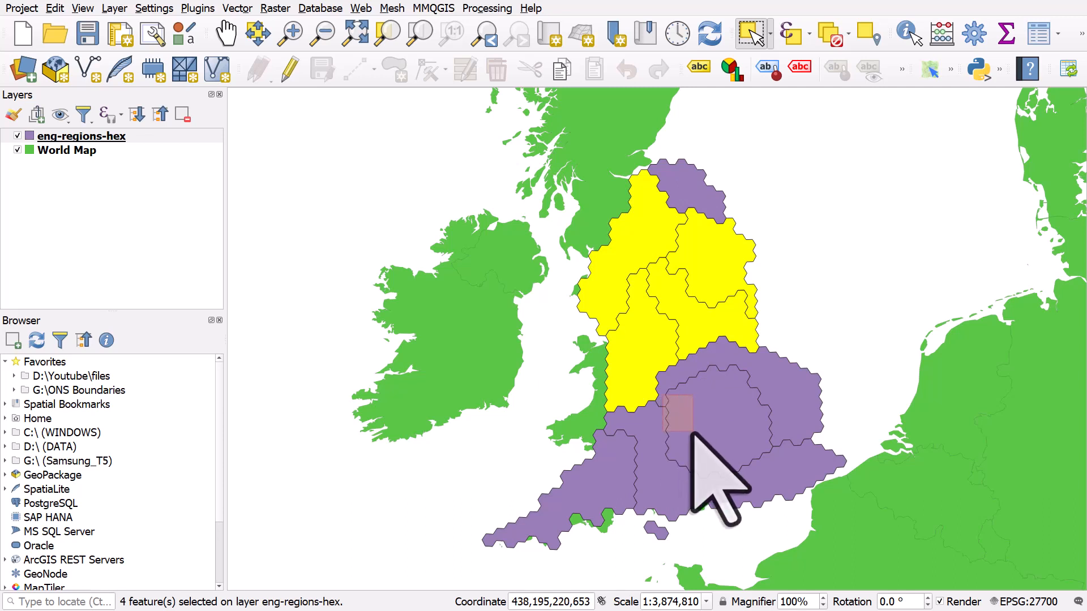
click(700, 464)
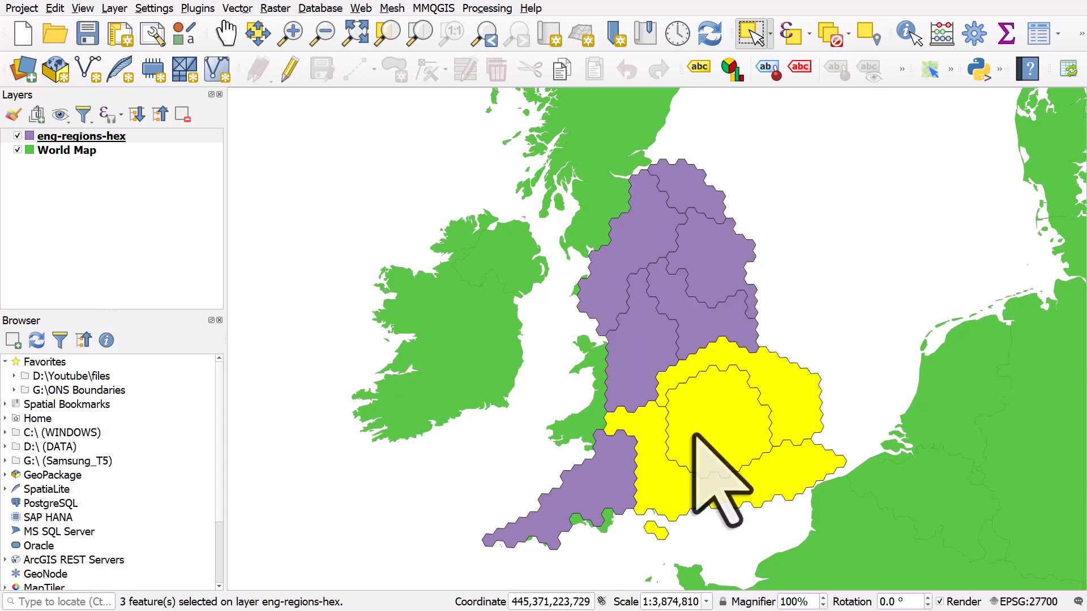
mouse_move(680, 333)
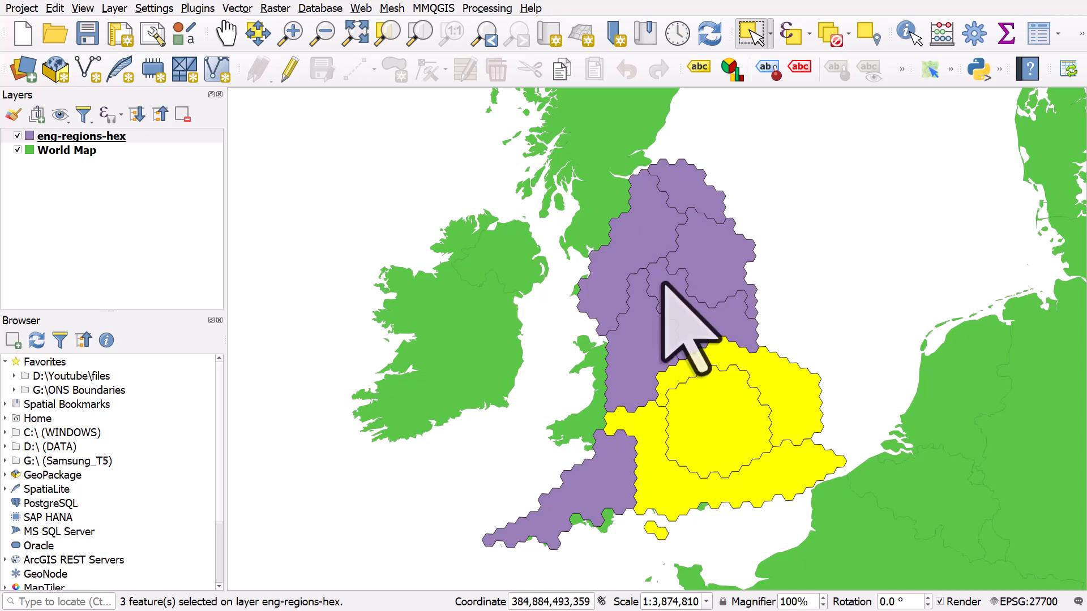
mouse_move(160, 208)
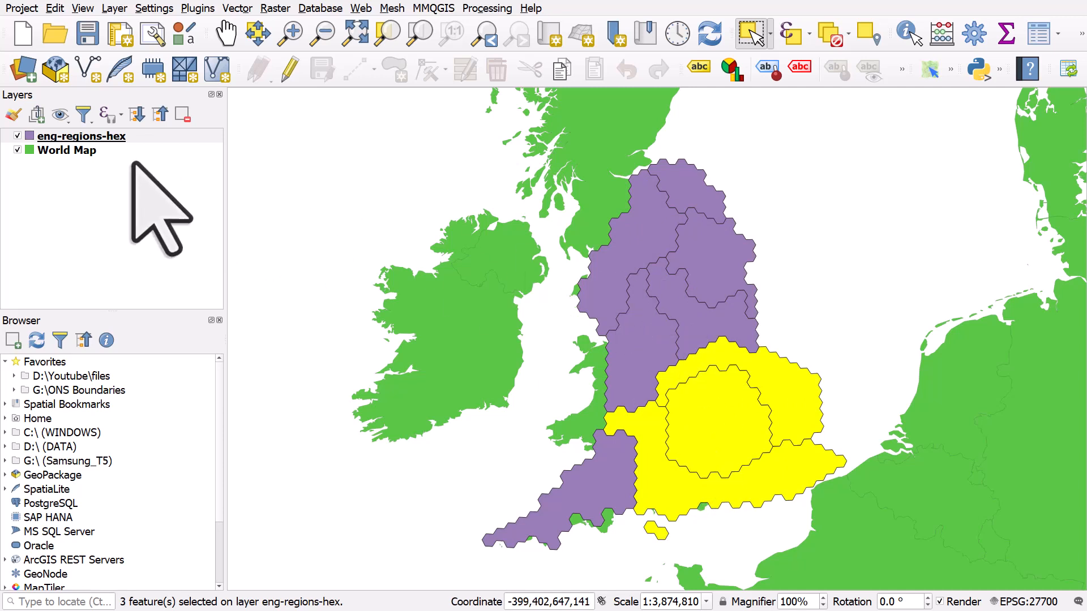
click(80, 135)
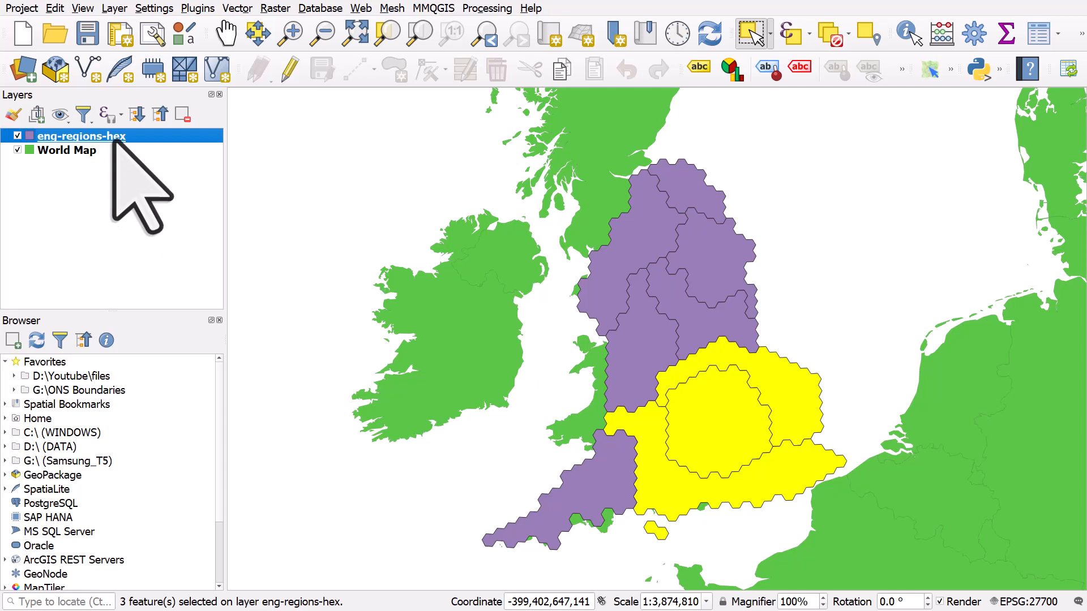
- Paste the copied hexes as a temporary layer named Pasted and hide eng-regions-hex
right_click(81, 135)
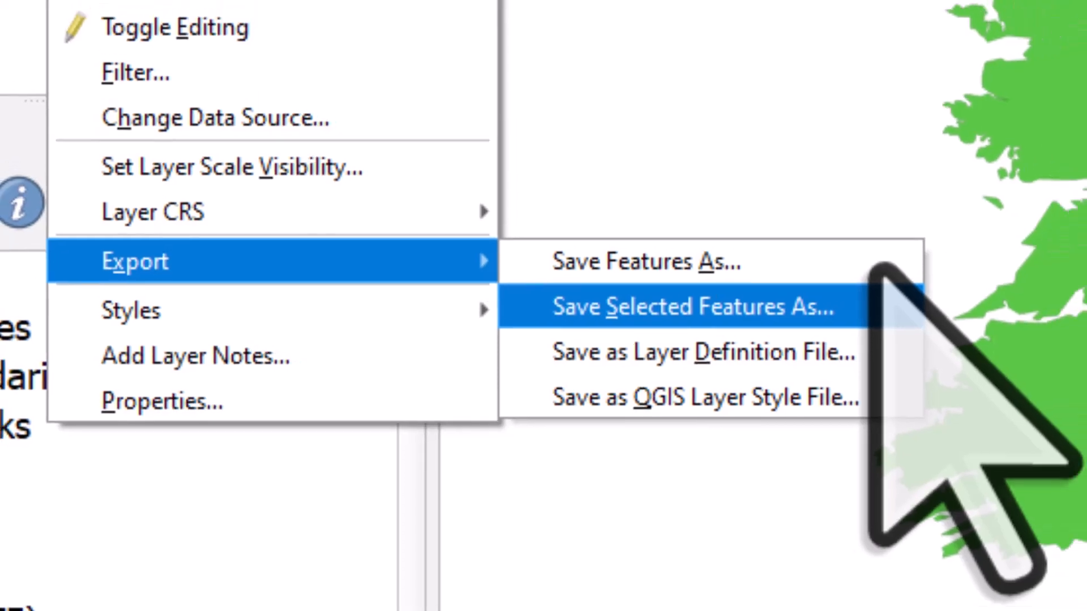
click(691, 306)
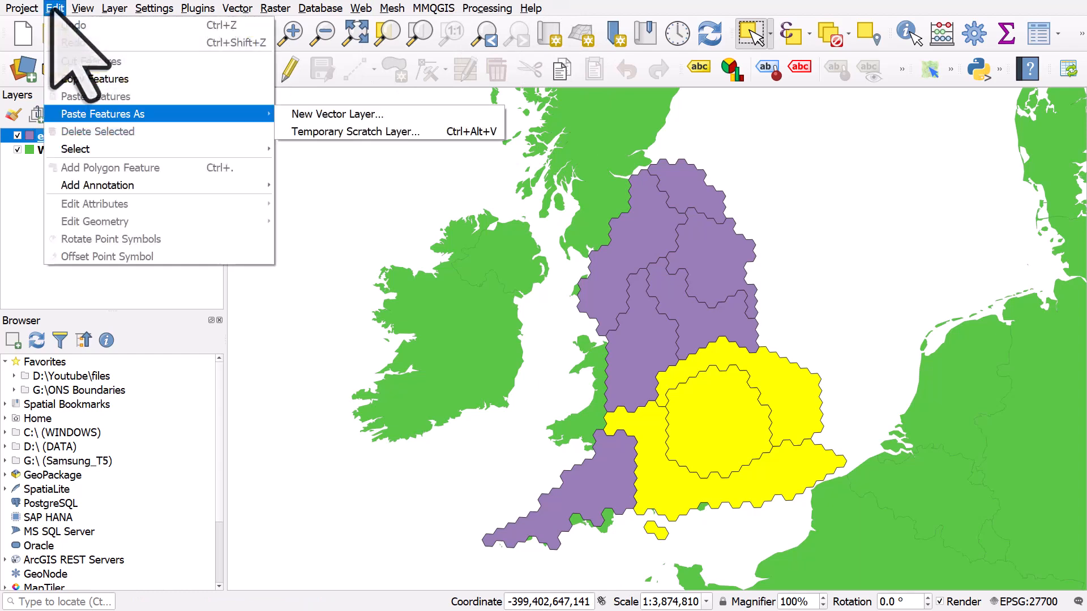
click(357, 131)
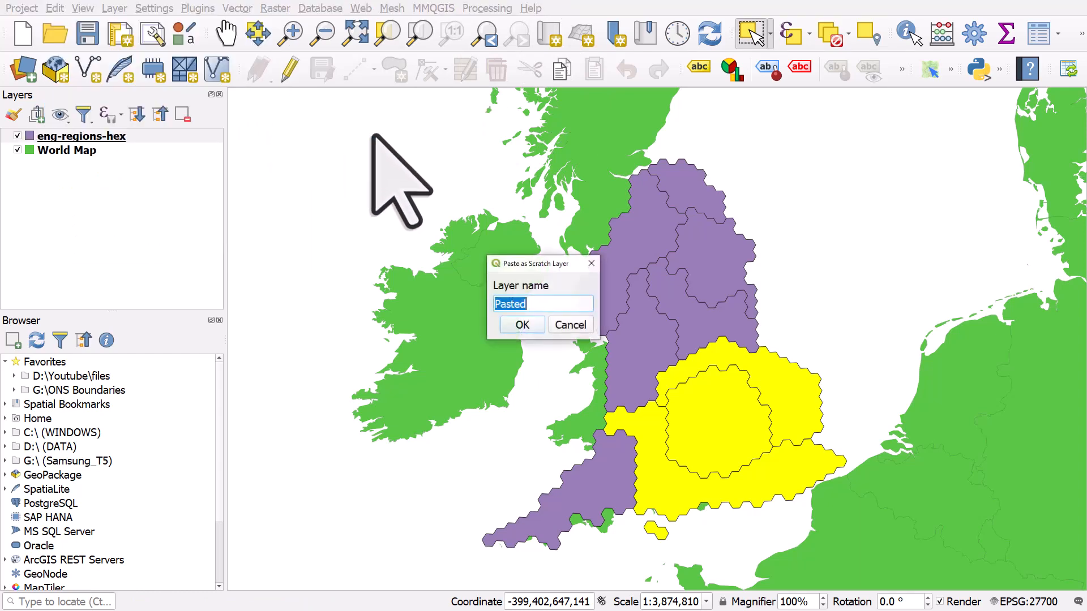
click(521, 325)
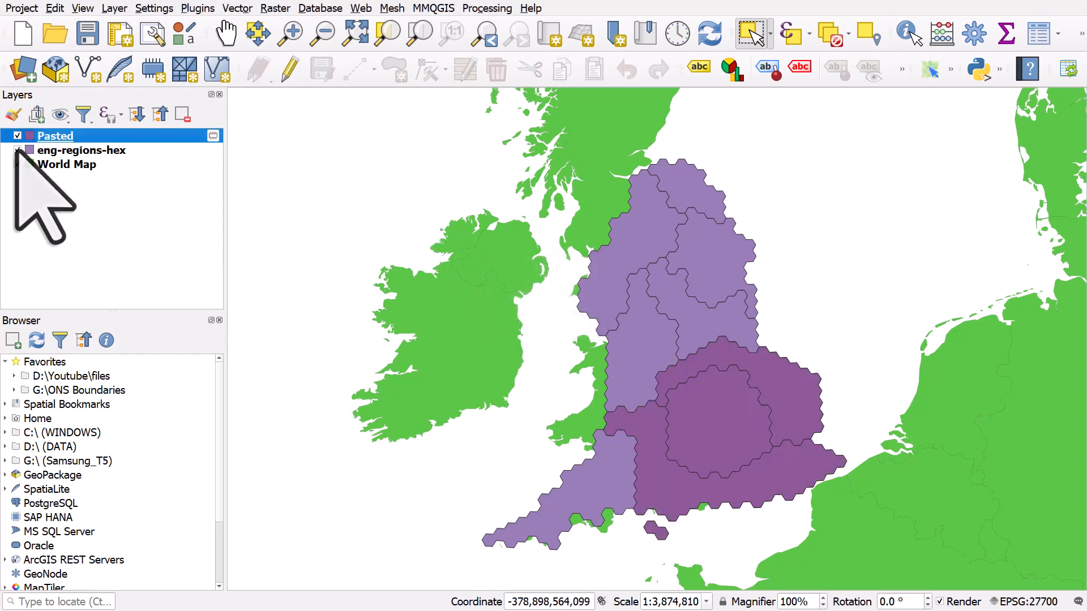
click(17, 149)
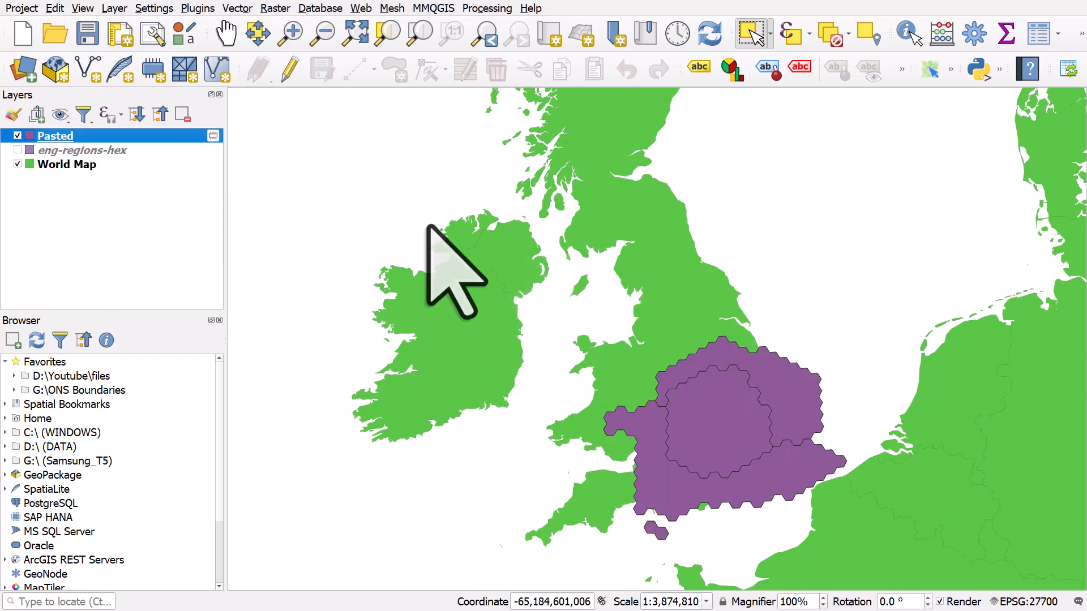
mouse_move(451, 278)
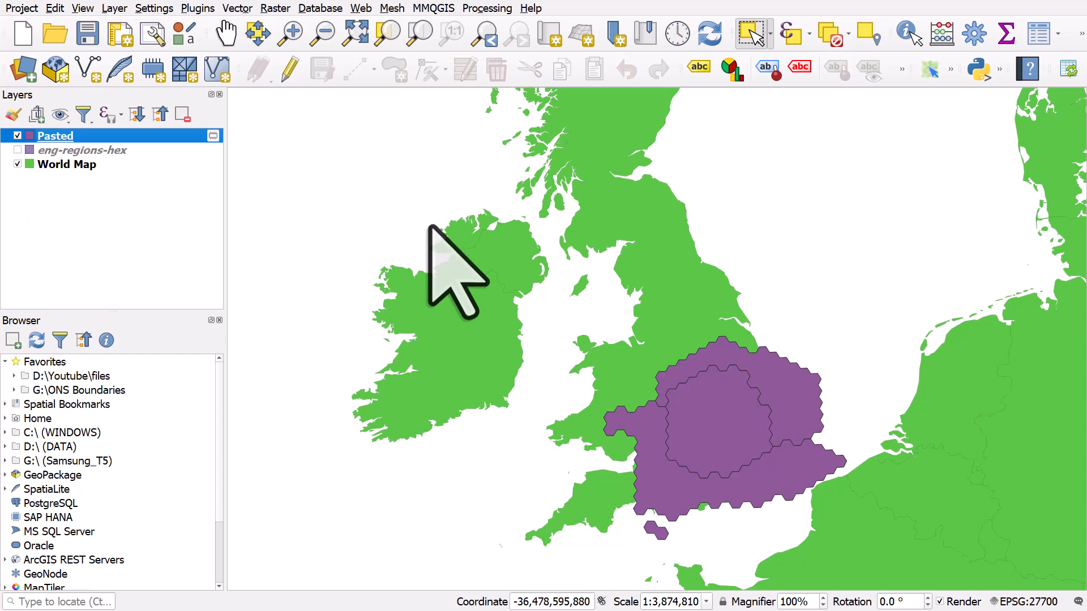
right_click(56, 135)
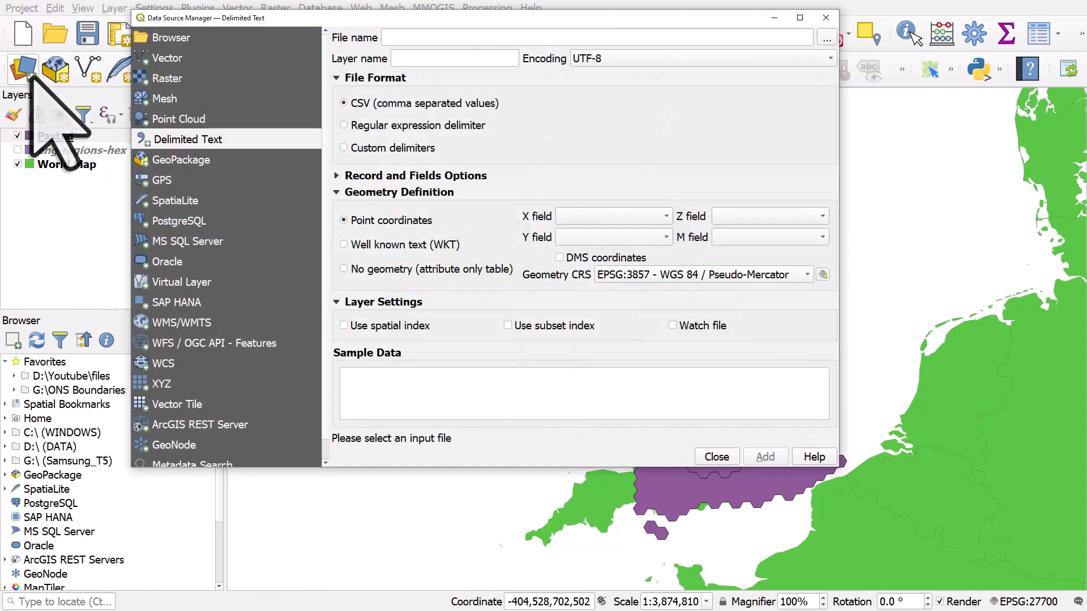
click(169, 78)
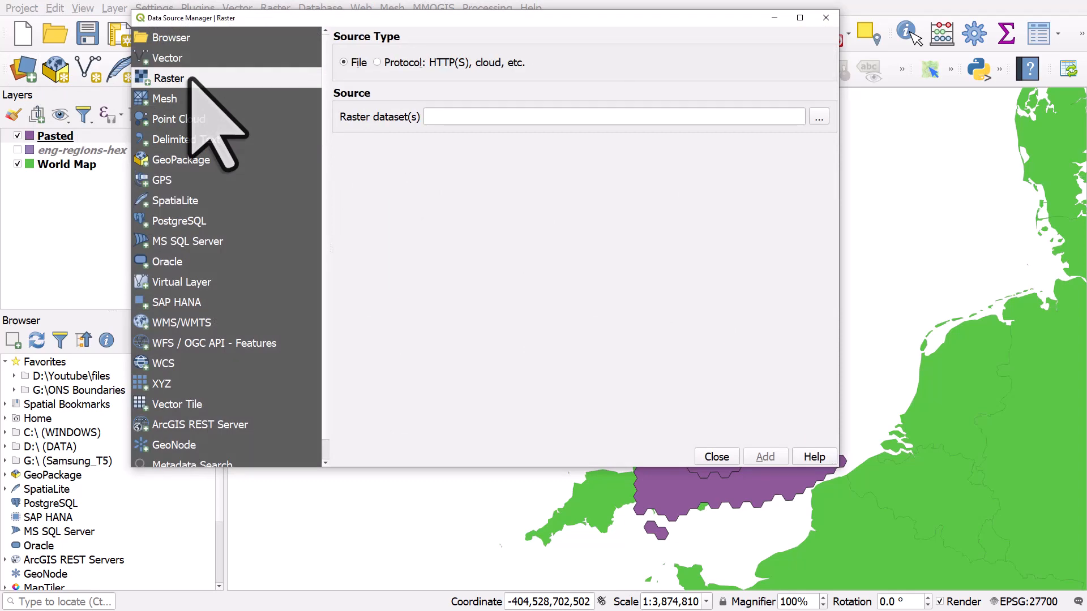
mouse_move(826, 17)
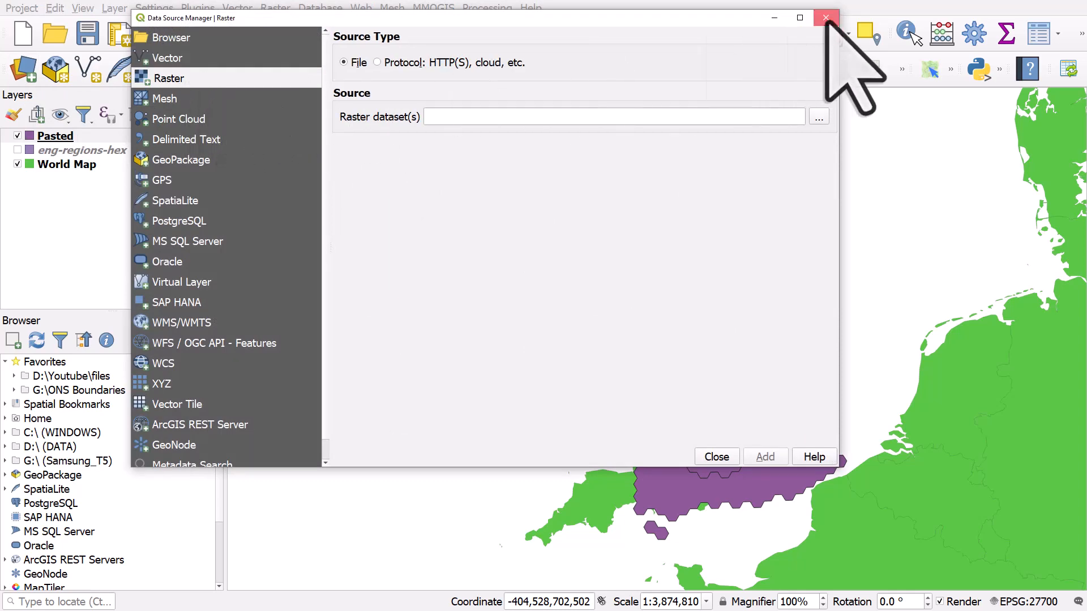
click(826, 17)
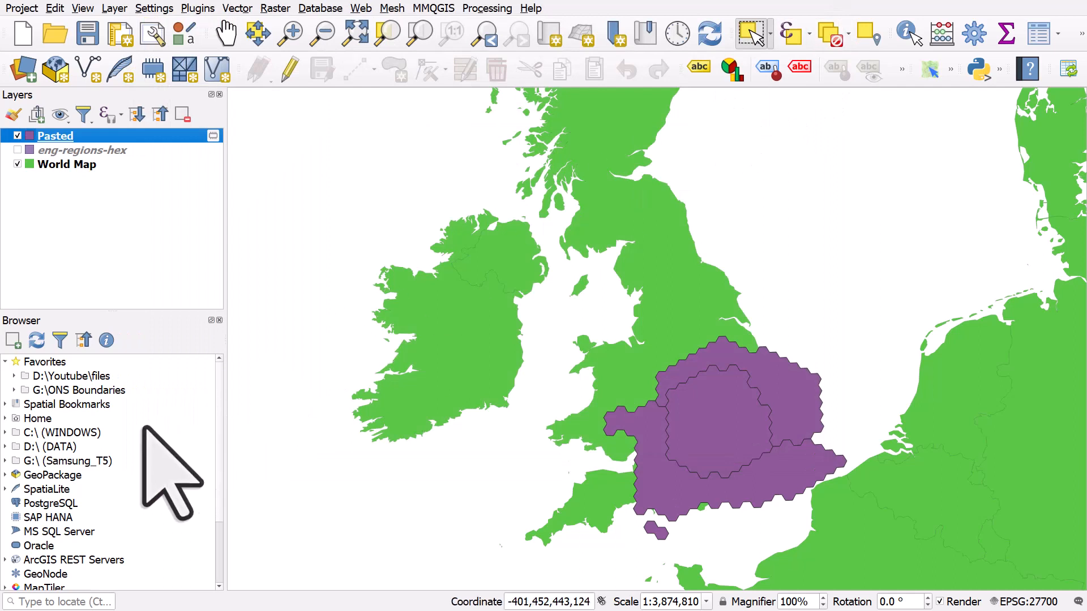
- From XYZ Tiles, add OpenStreetMap as a basemap and select the new layer
scroll(down, 3)
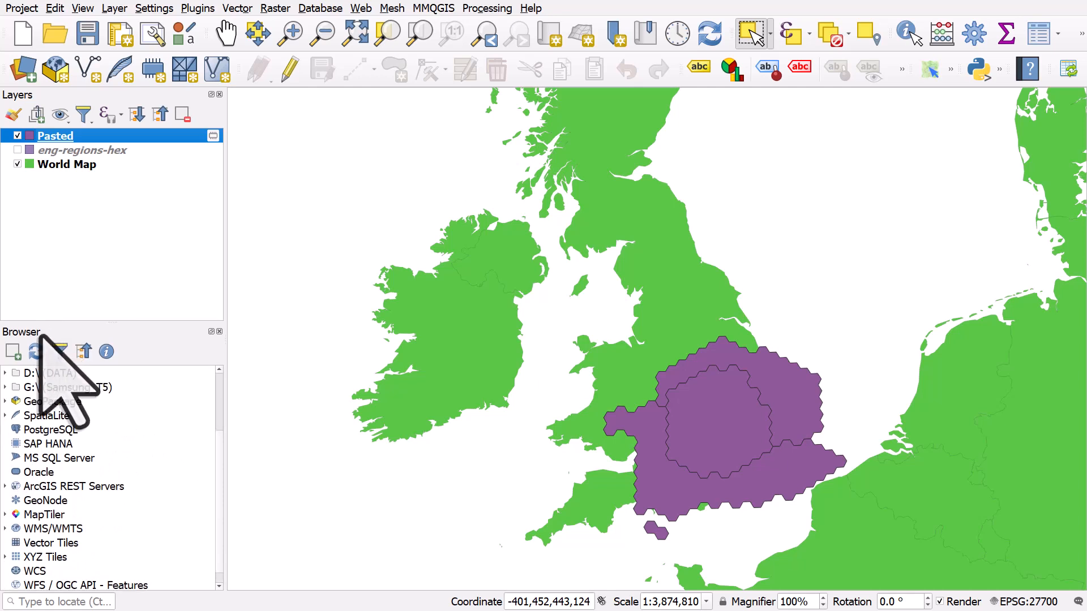
click(81, 8)
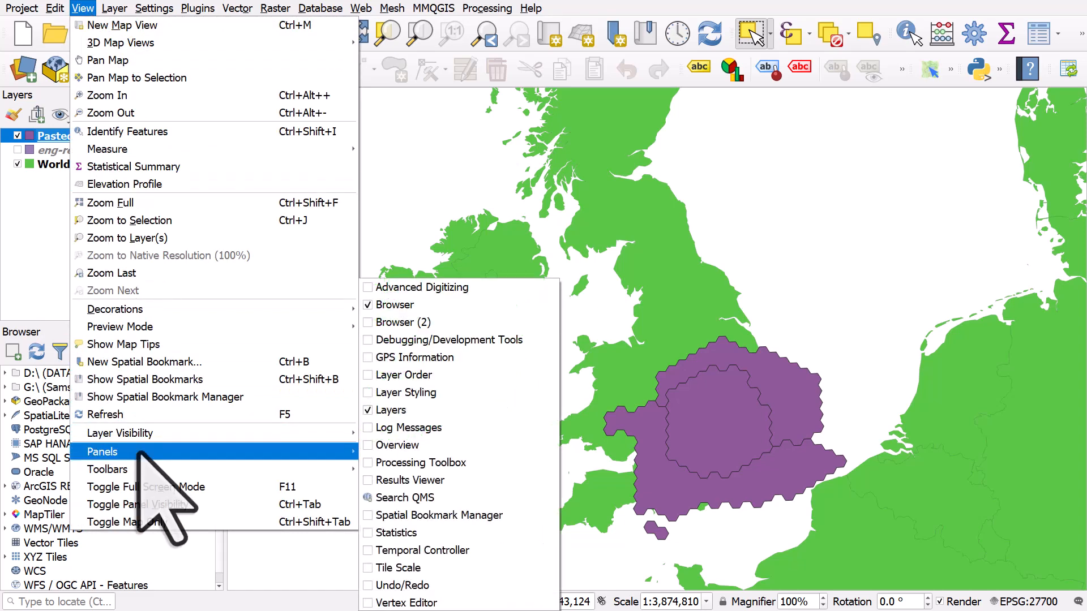
mouse_move(416, 305)
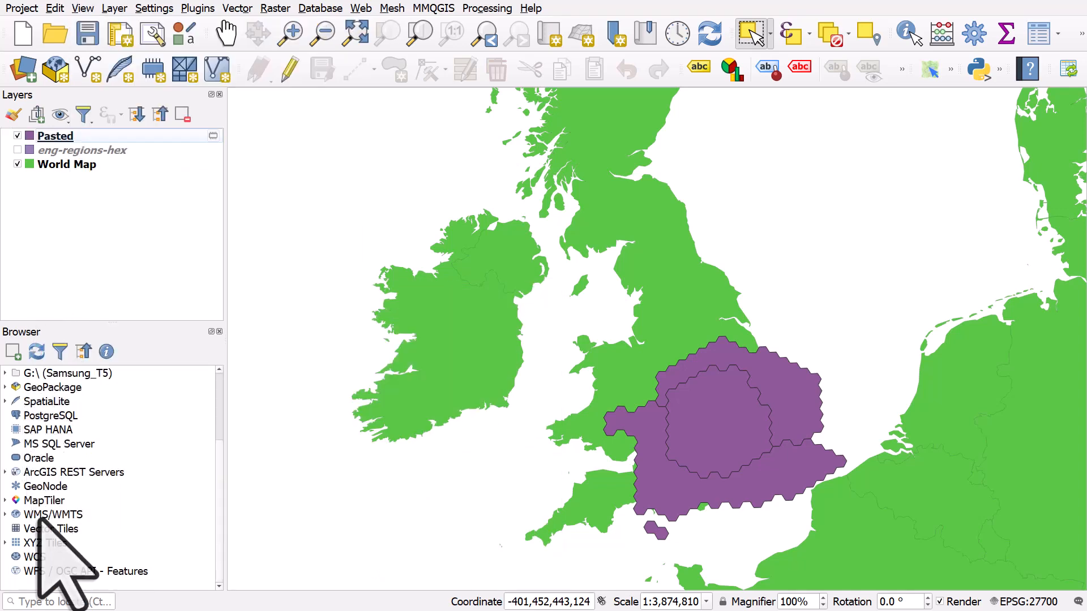
mouse_move(42, 575)
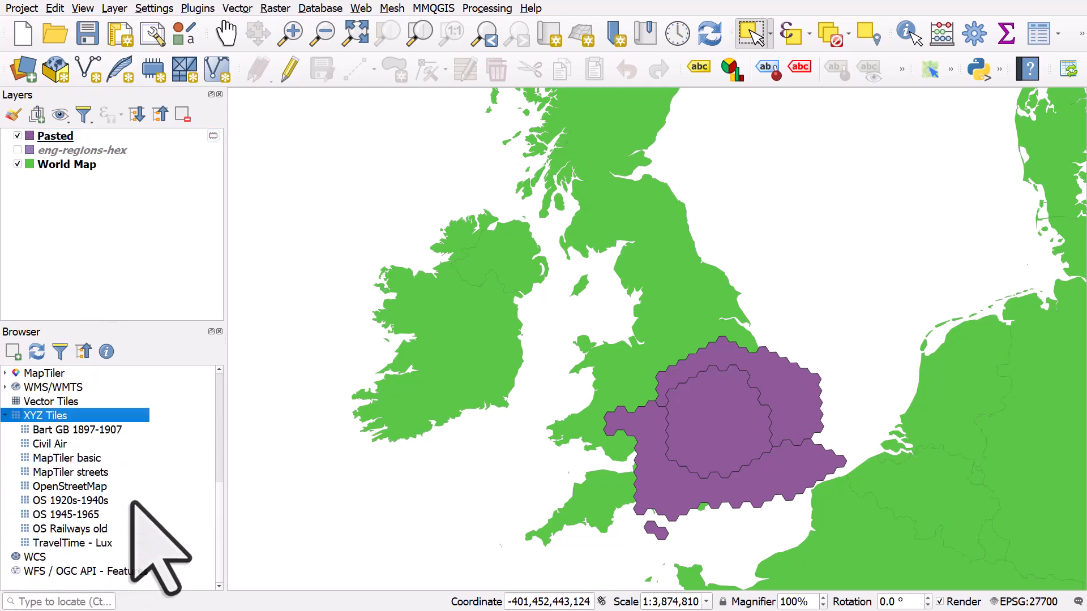
click(70, 486)
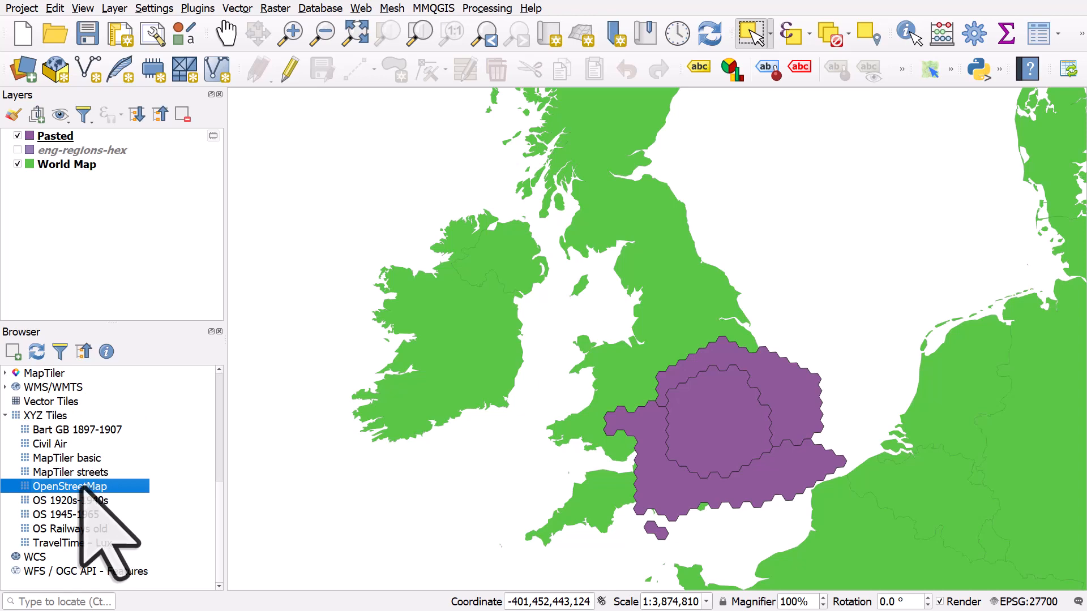
double_click(69, 485)
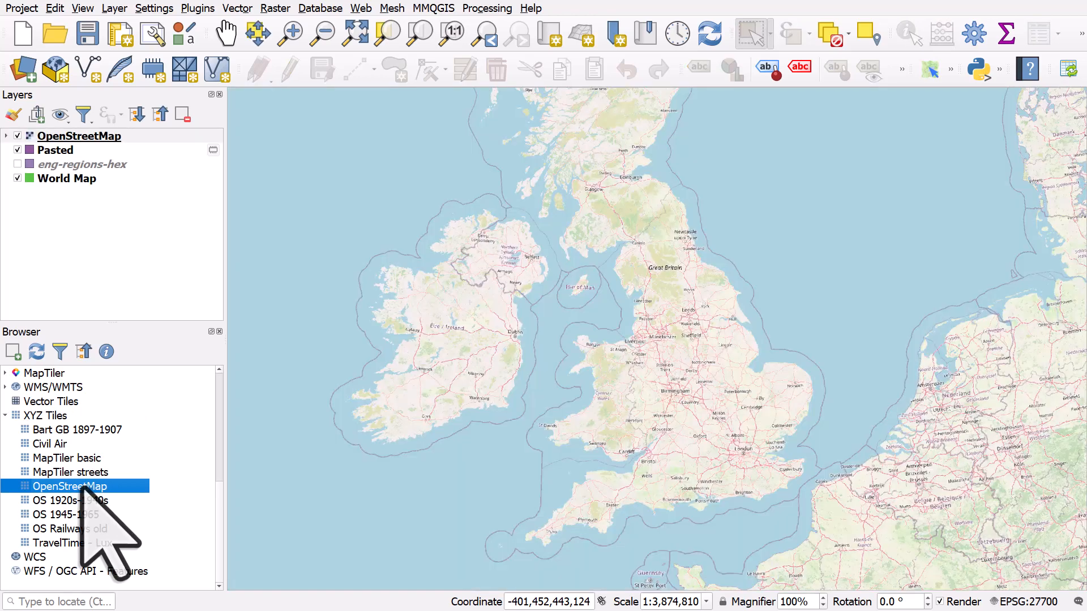
click(79, 135)
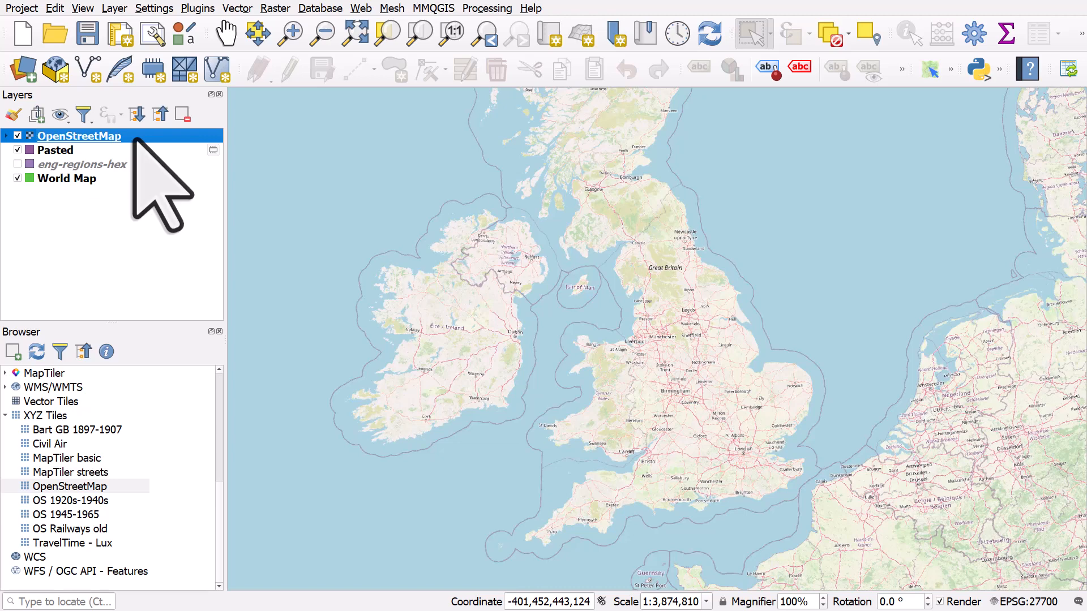
mouse_move(391, 364)
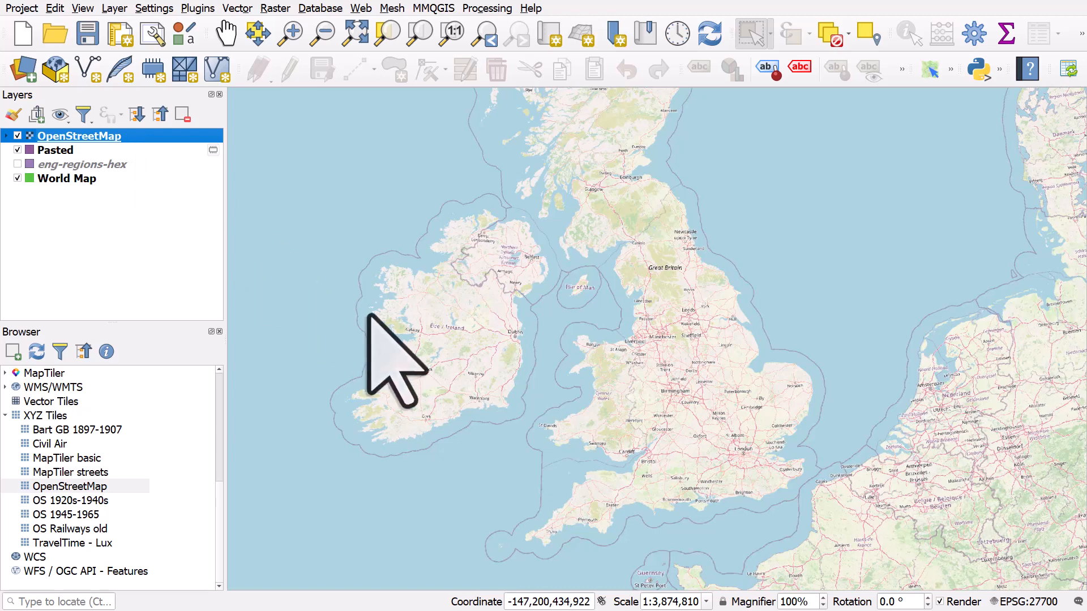
mouse_move(1033, 603)
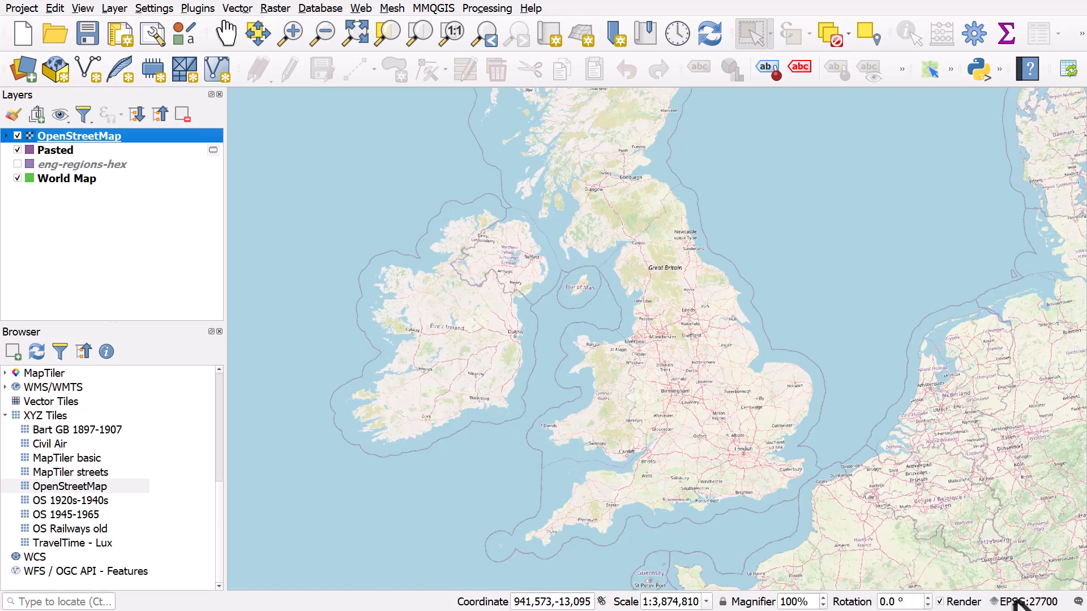
mouse_move(1033, 602)
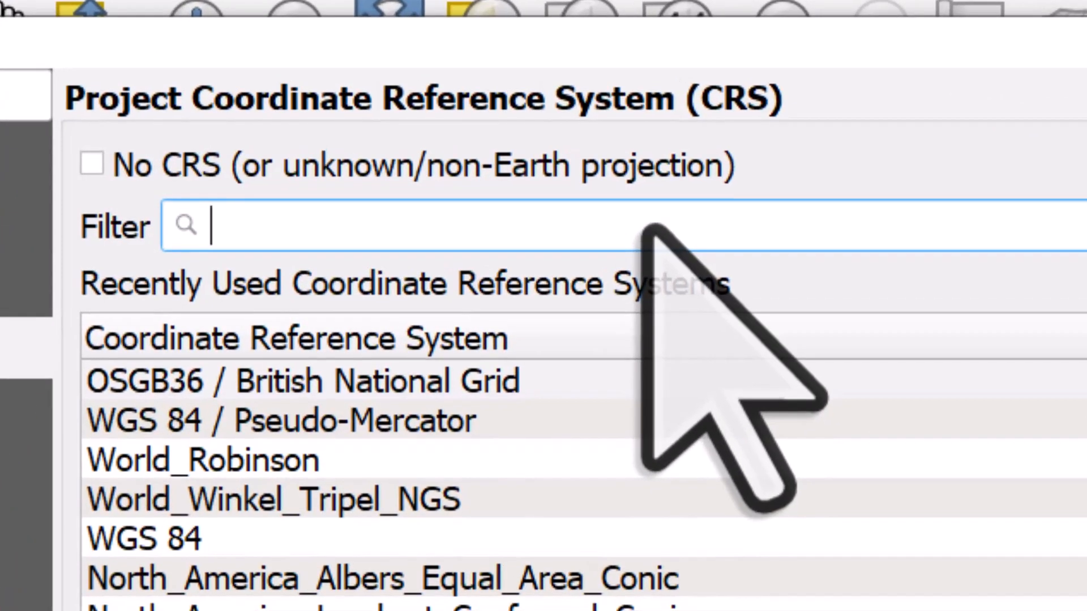
- Filter for 3857 and set WGS 84 / Pseudo-Mercator as the project CRS
text(3857)
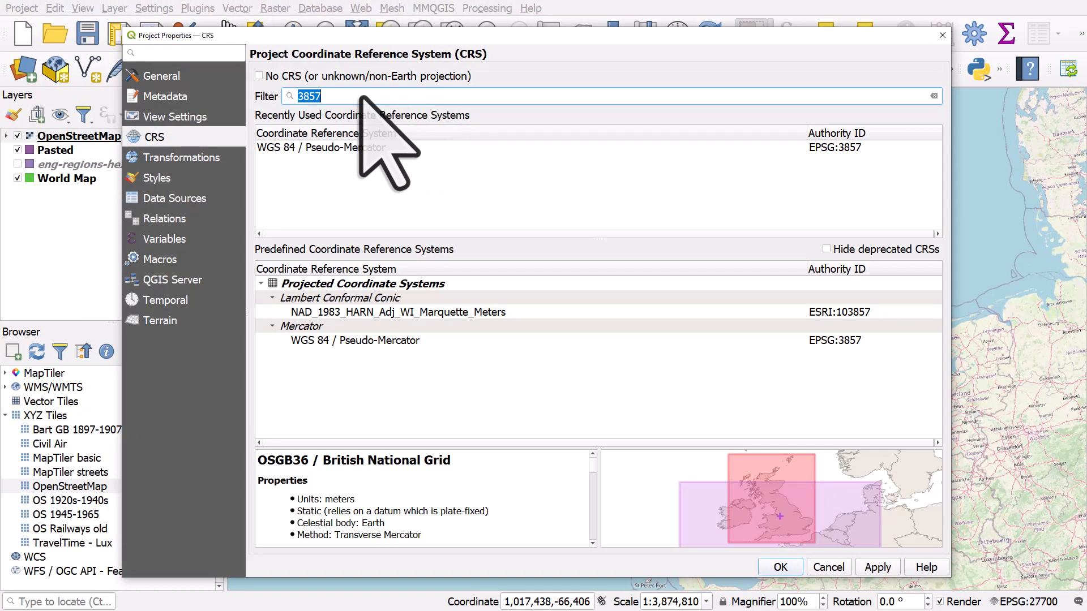
click(354, 341)
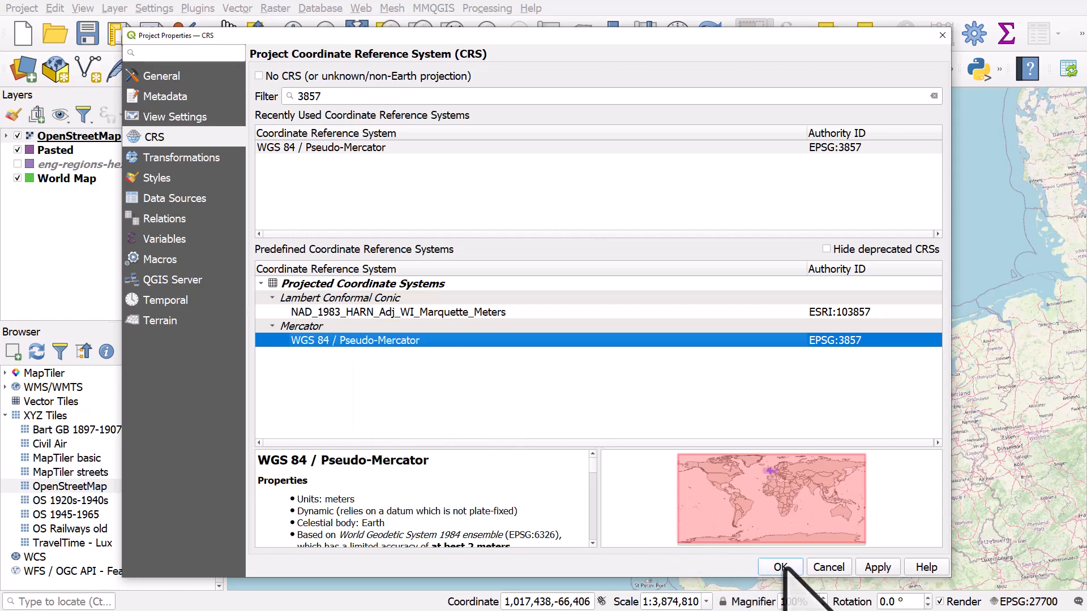
click(779, 568)
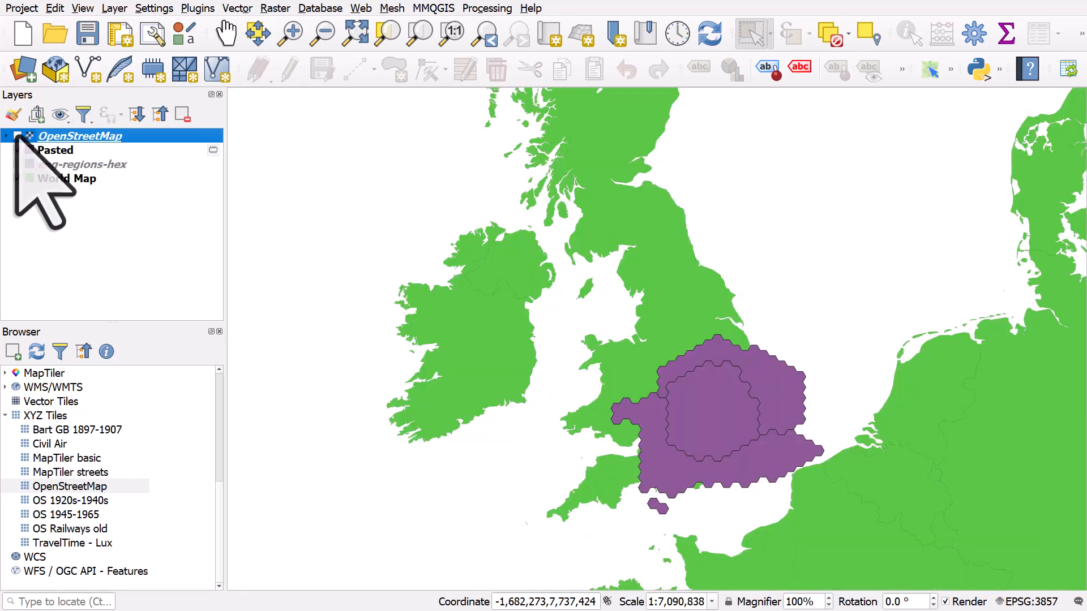
- Hide the OpenStreetMap basemap so the green world map and purple hexes show
click(81, 8)
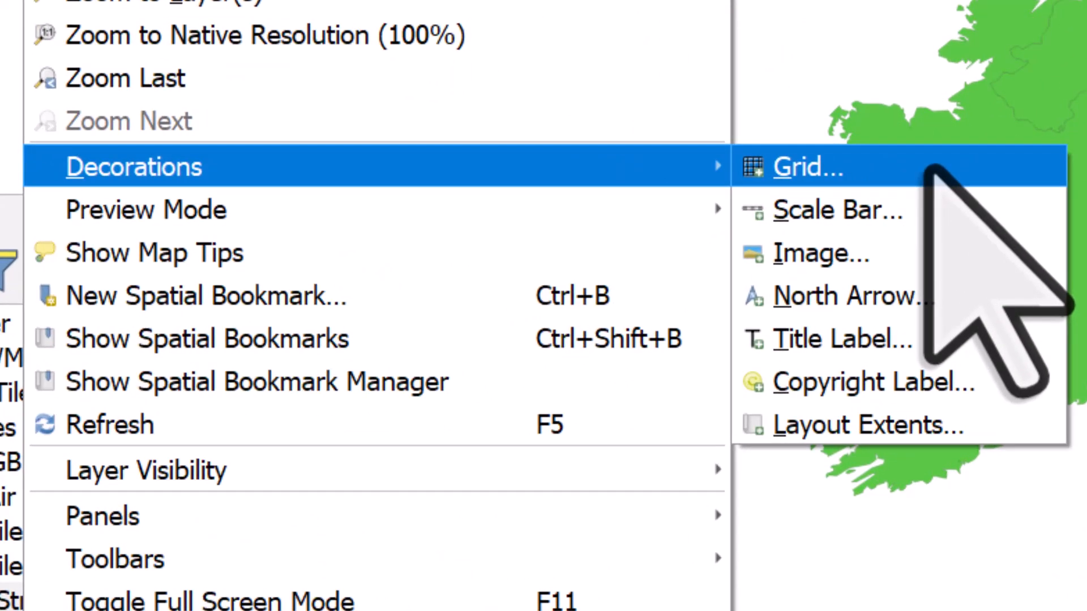
mouse_move(842, 338)
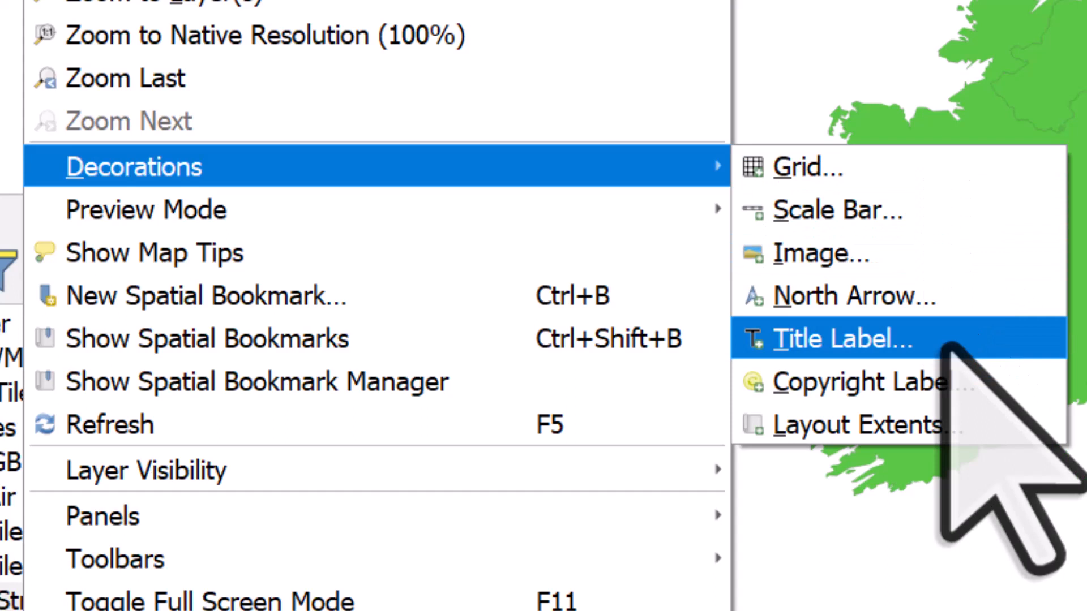
mouse_move(859, 381)
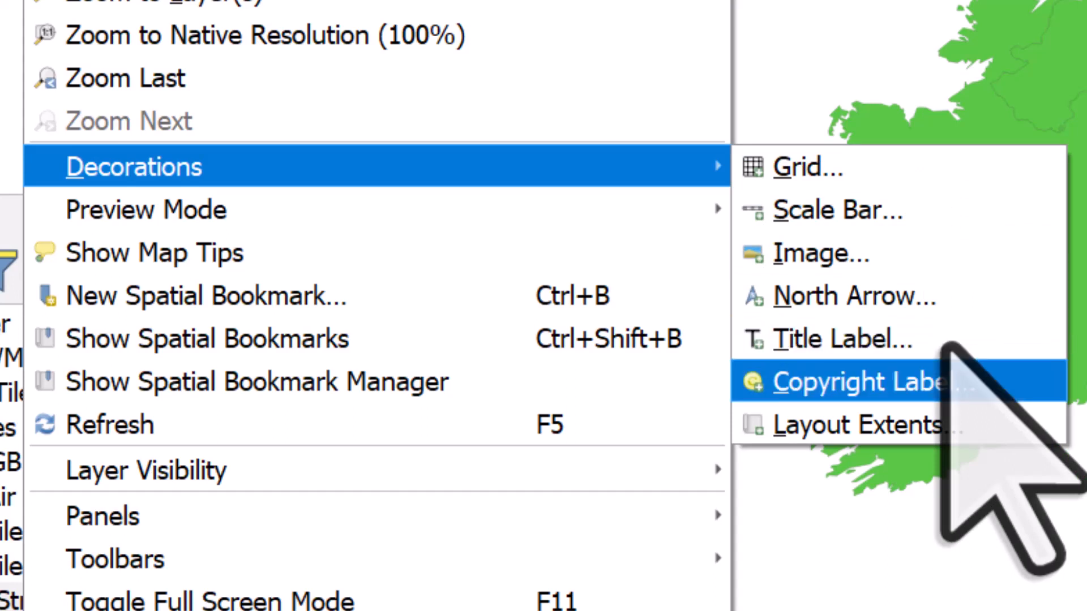
mouse_move(822, 253)
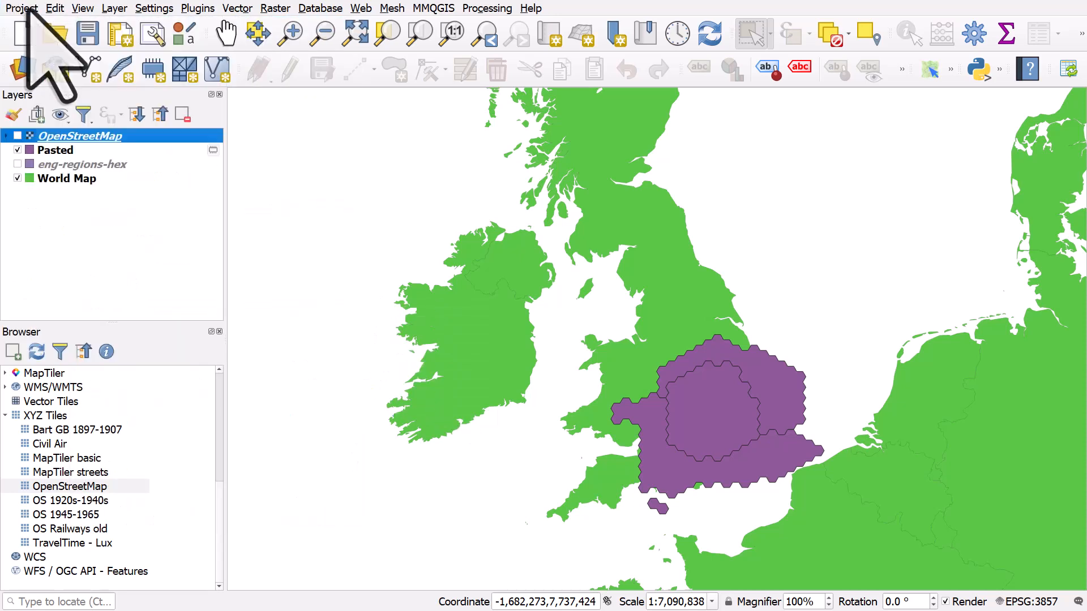
- Create a new print layout titled 'Layout example' from the Project menu
click(21, 8)
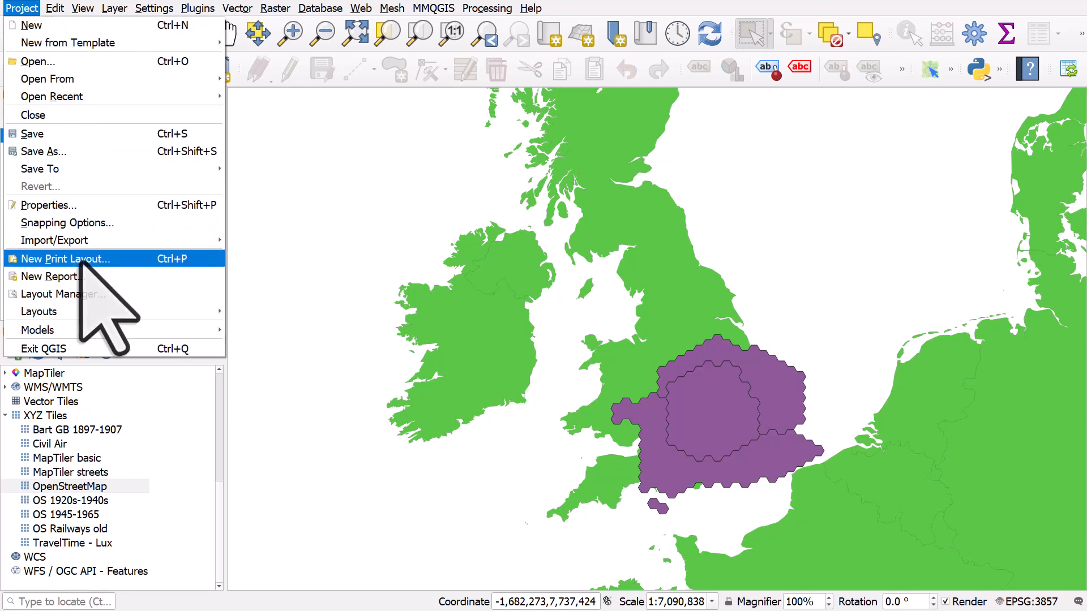
mouse_move(159, 312)
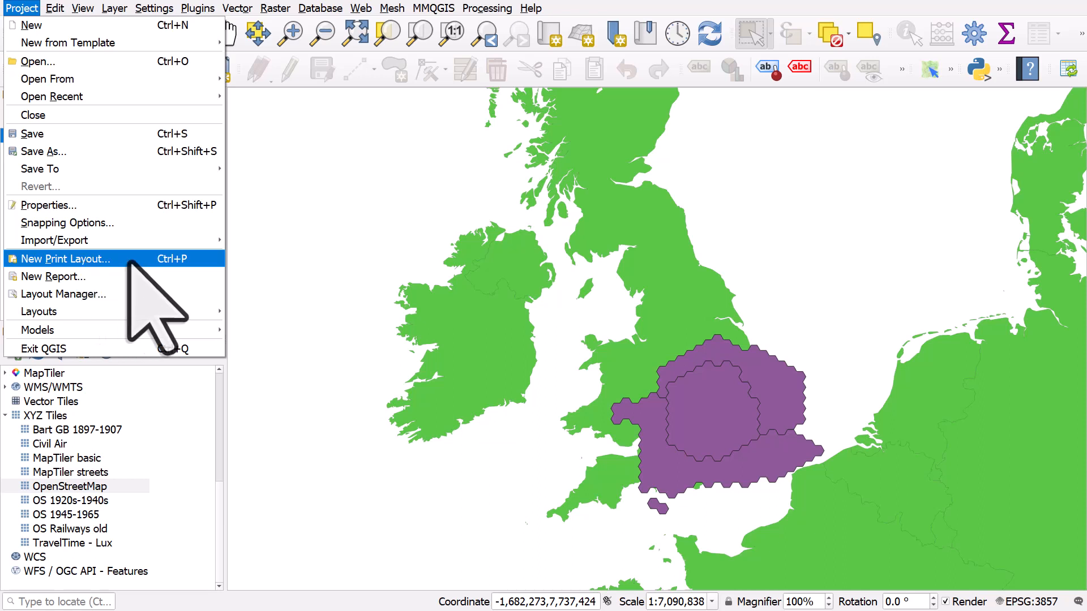
click(62, 258)
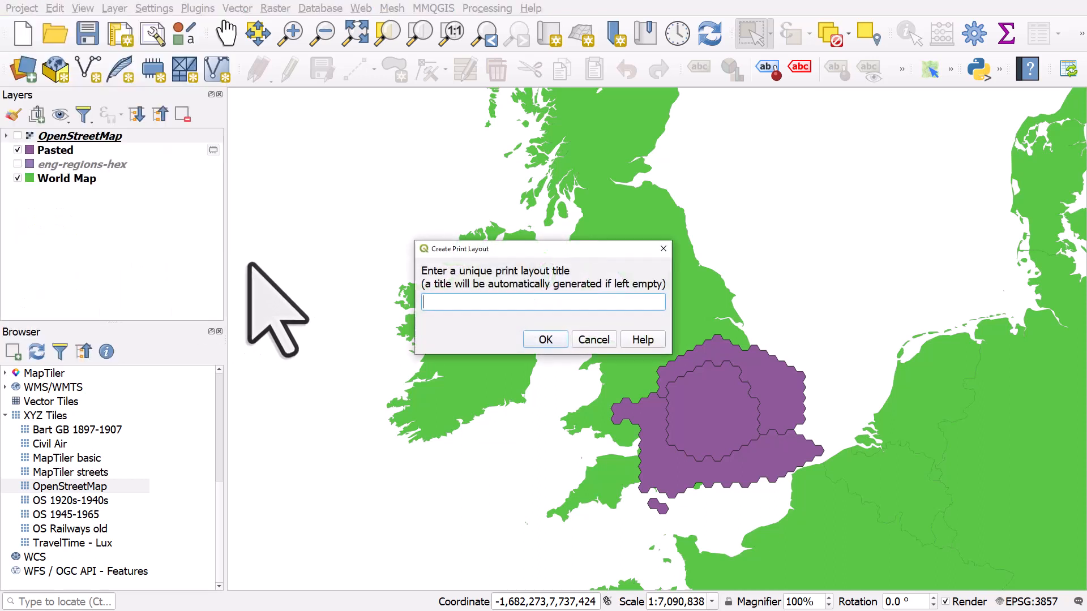
text(L)
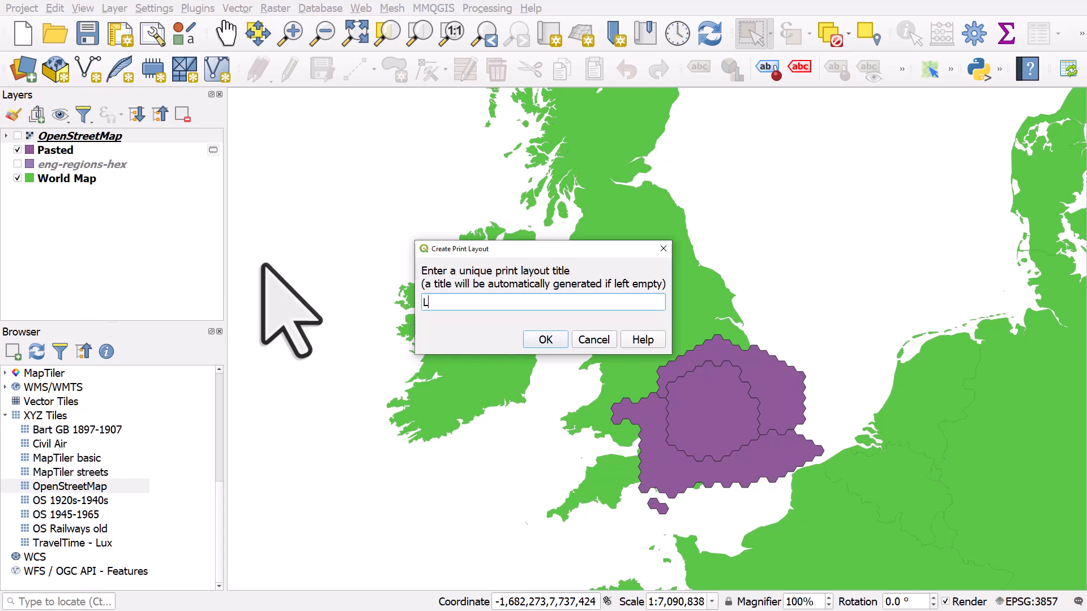
text(ayout)
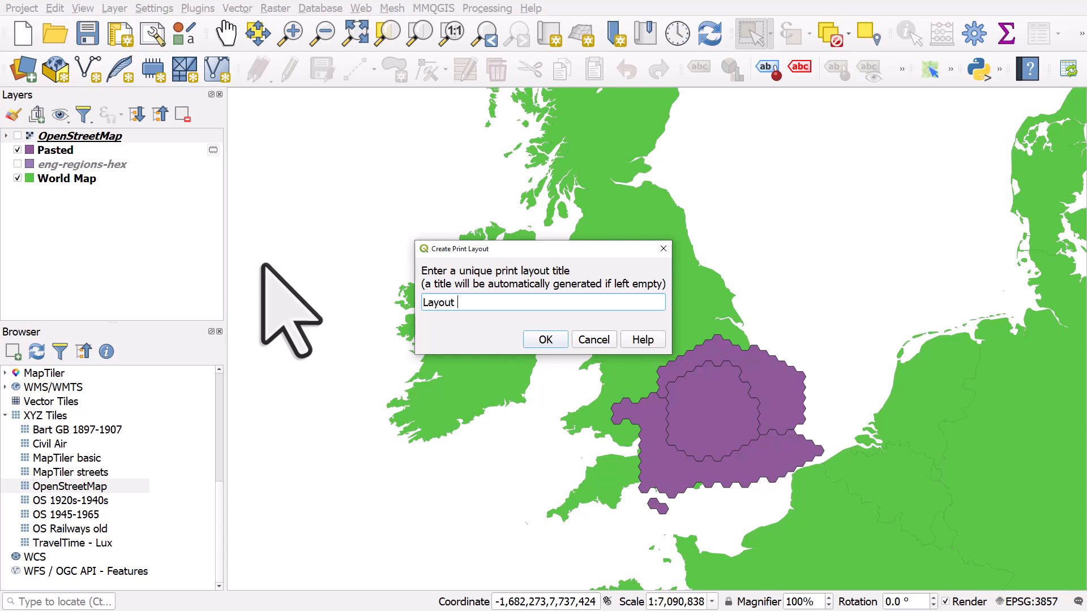
text(example)
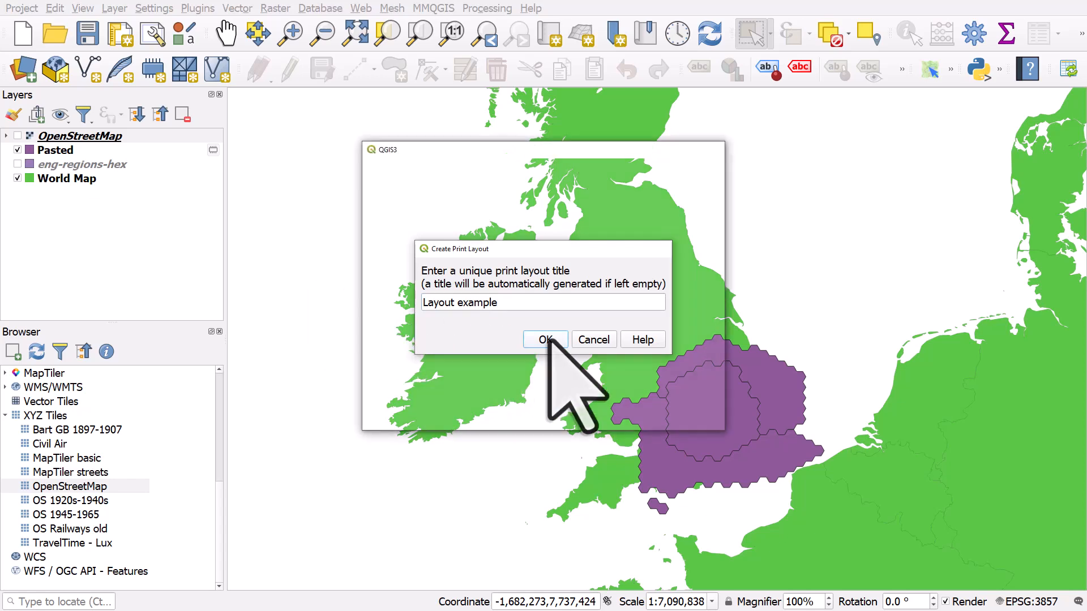
click(545, 339)
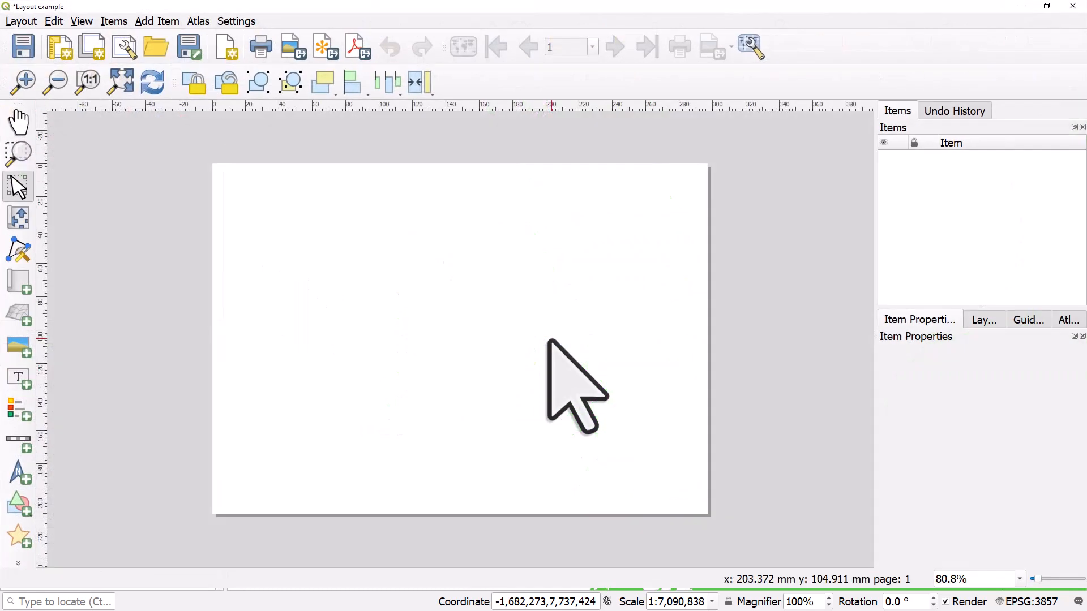
mouse_move(582, 62)
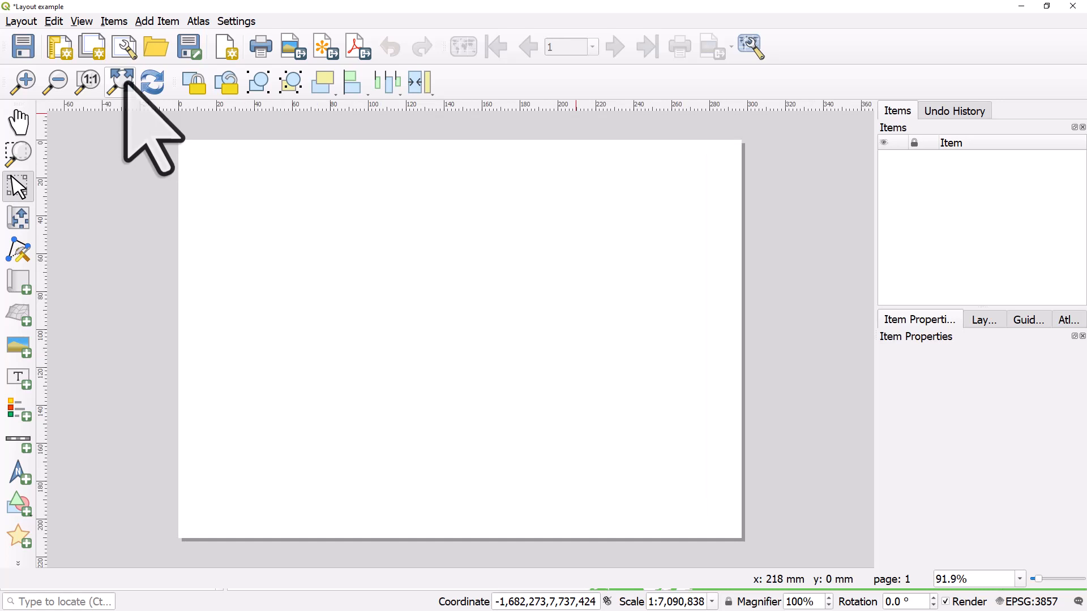
- Set the page to a custom 320 × 180 mm size via Page Properties and fit it in view
right_click(215, 219)
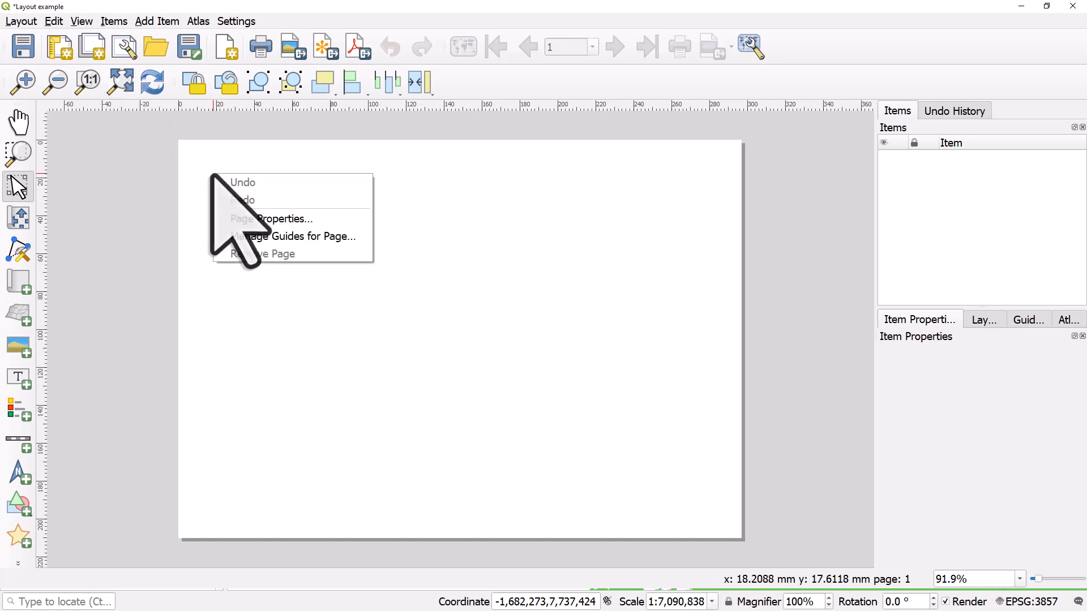
click(276, 219)
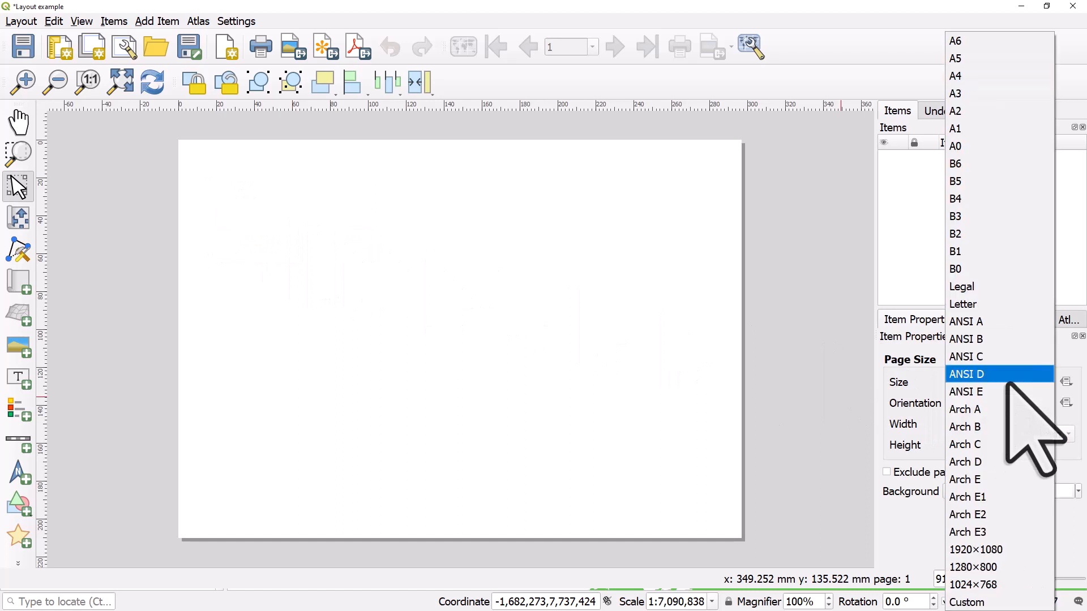
click(962, 303)
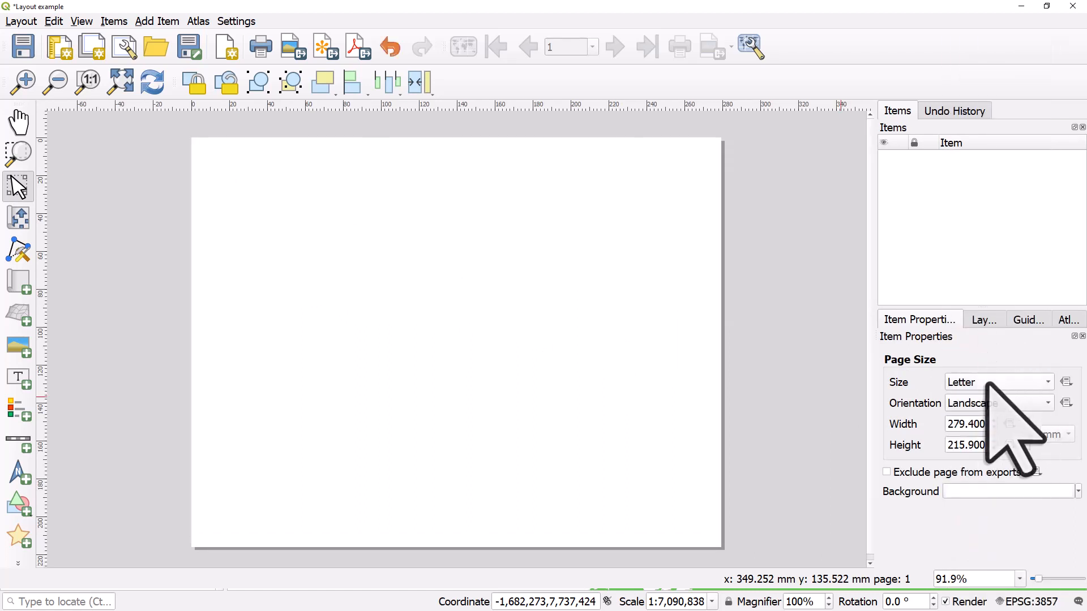
click(997, 382)
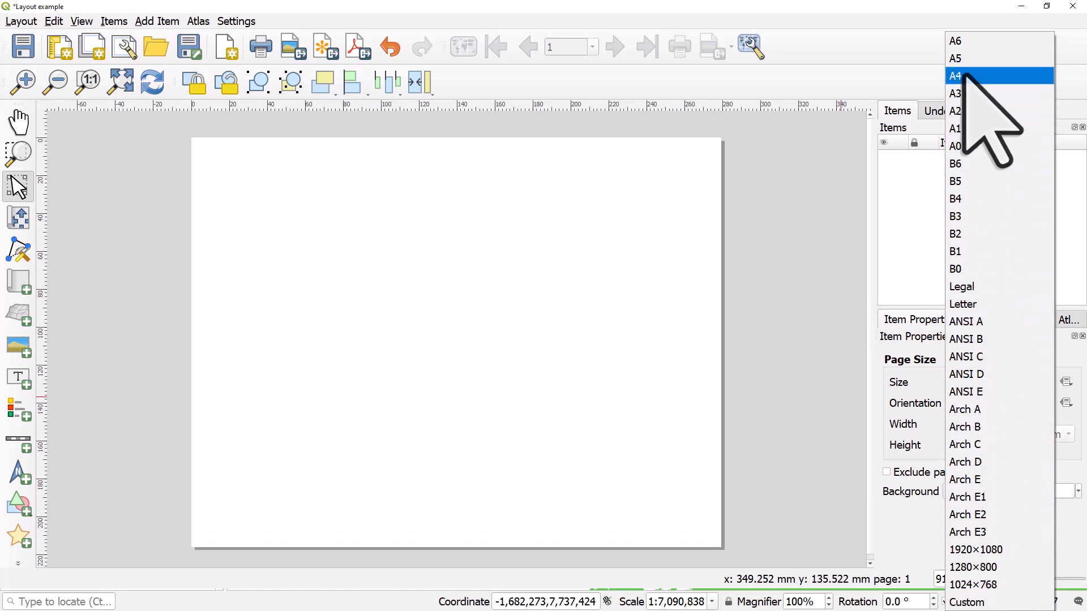
click(955, 76)
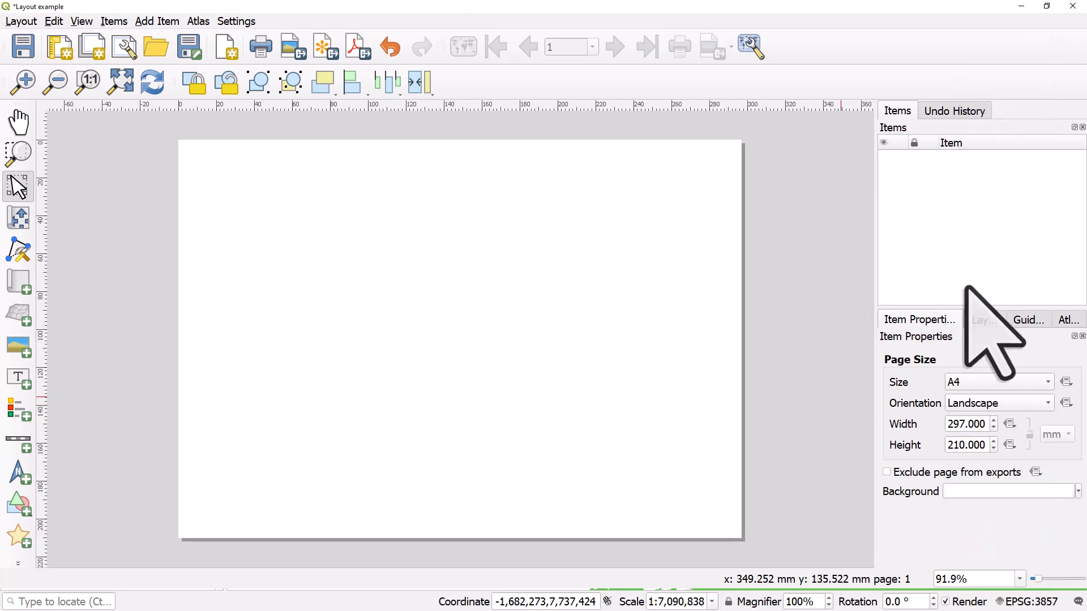
triple_click(966, 423)
text(320.000)
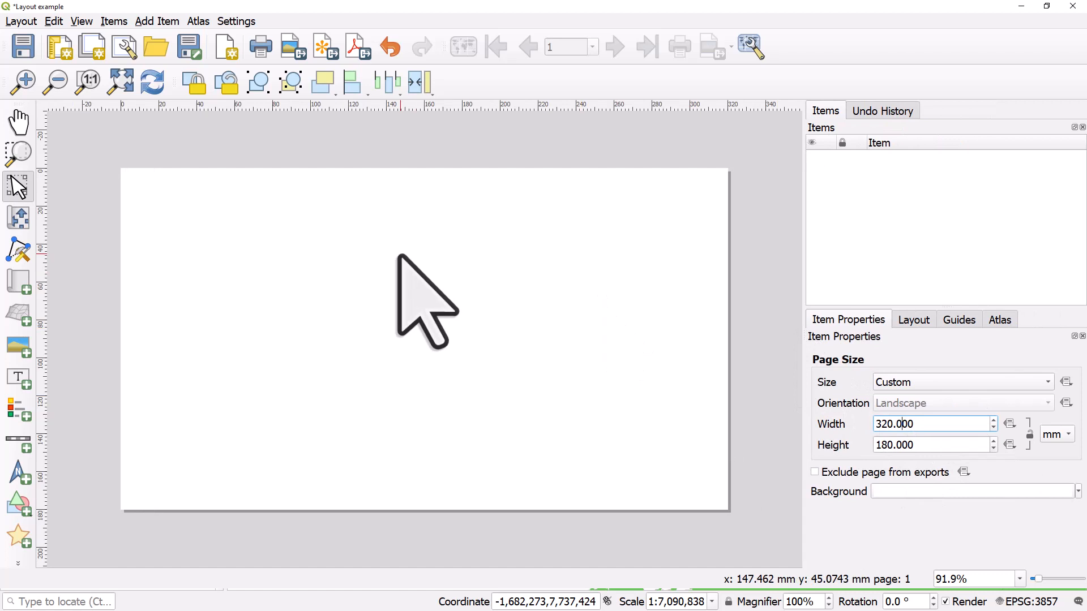
click(121, 81)
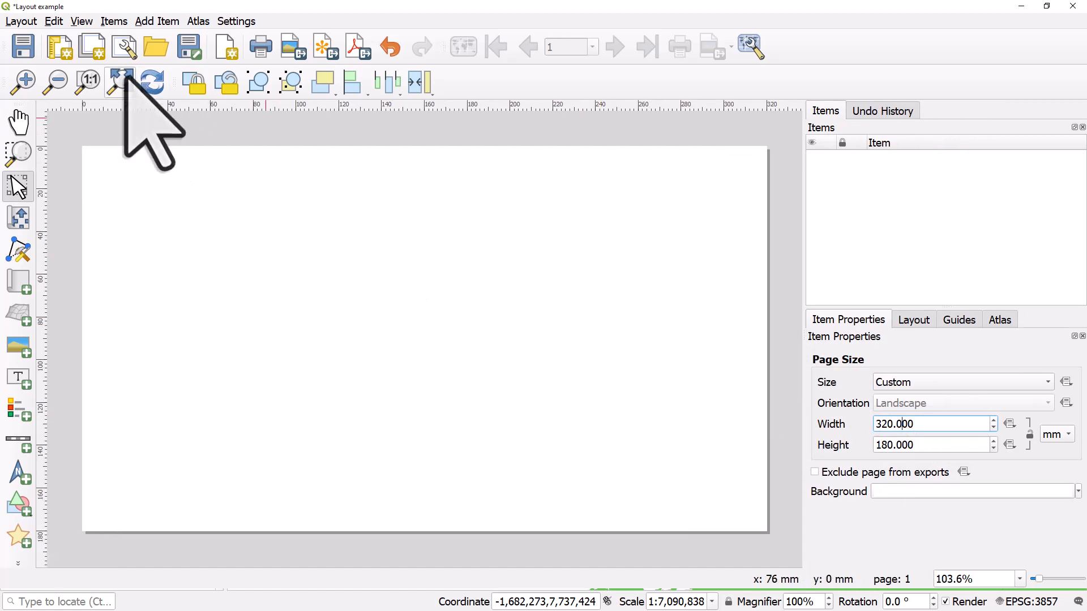
mouse_move(17, 282)
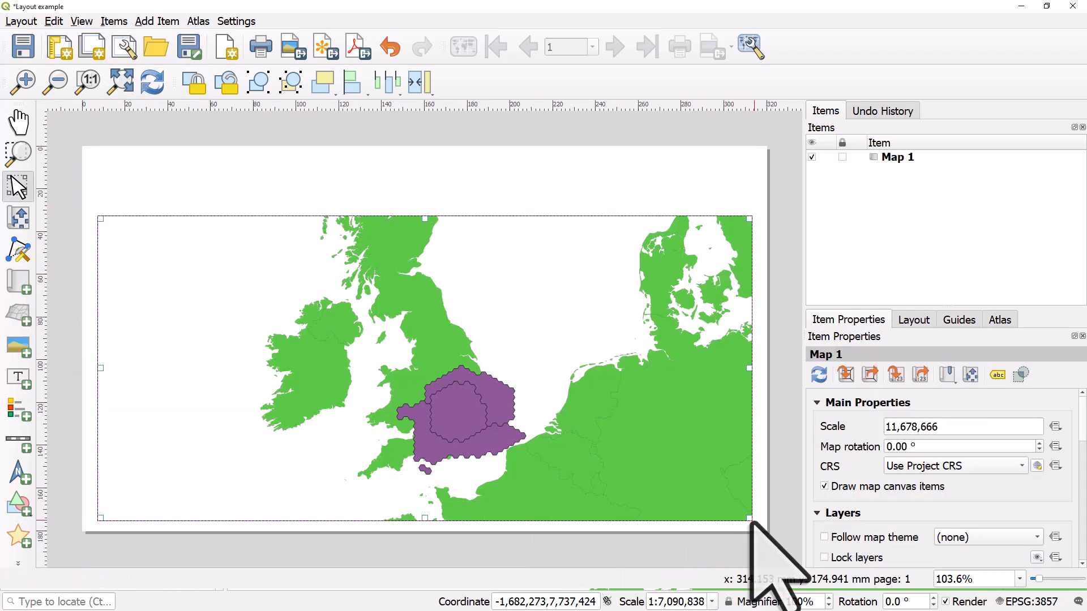
mouse_move(159, 249)
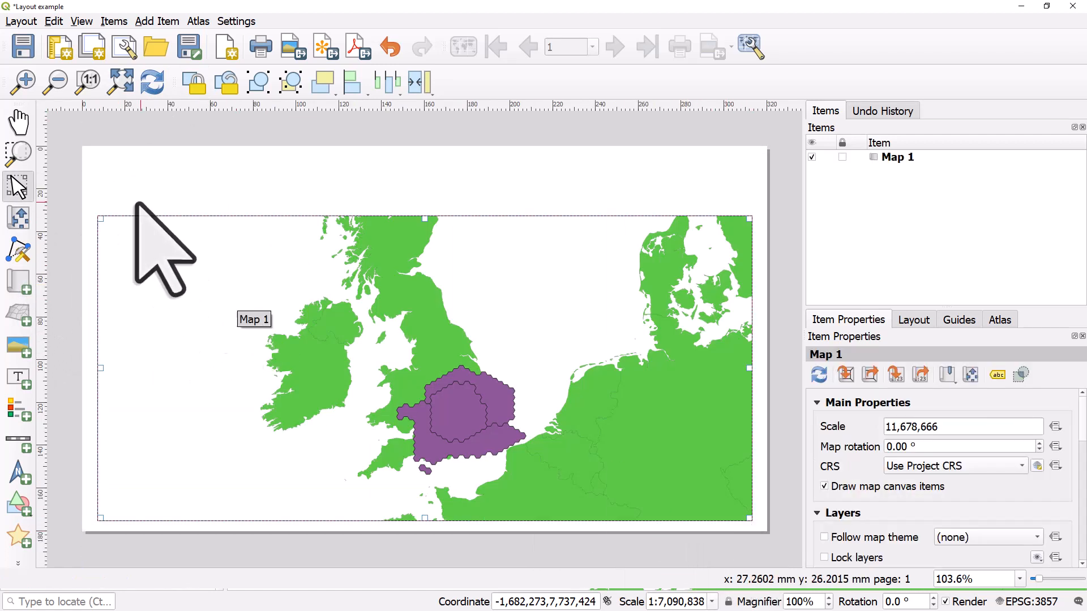
mouse_move(143, 235)
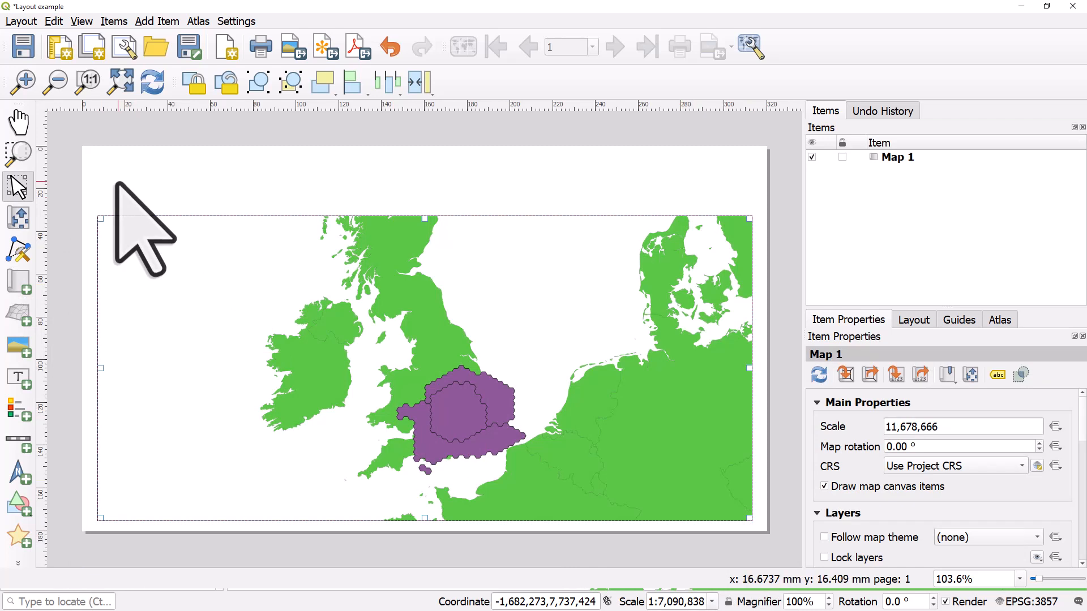
mouse_move(41, 242)
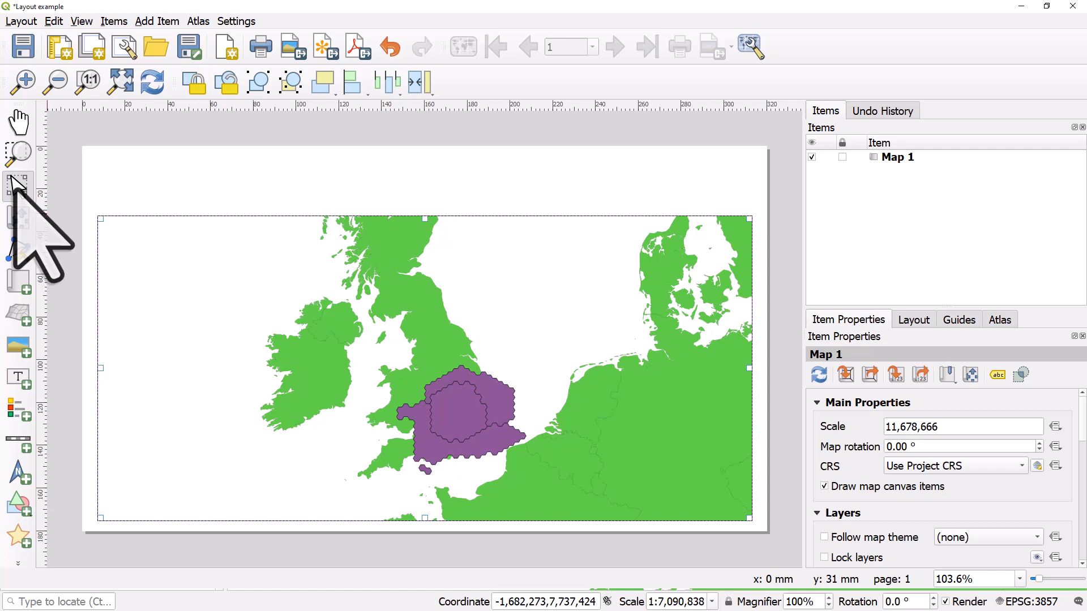
mouse_move(17, 181)
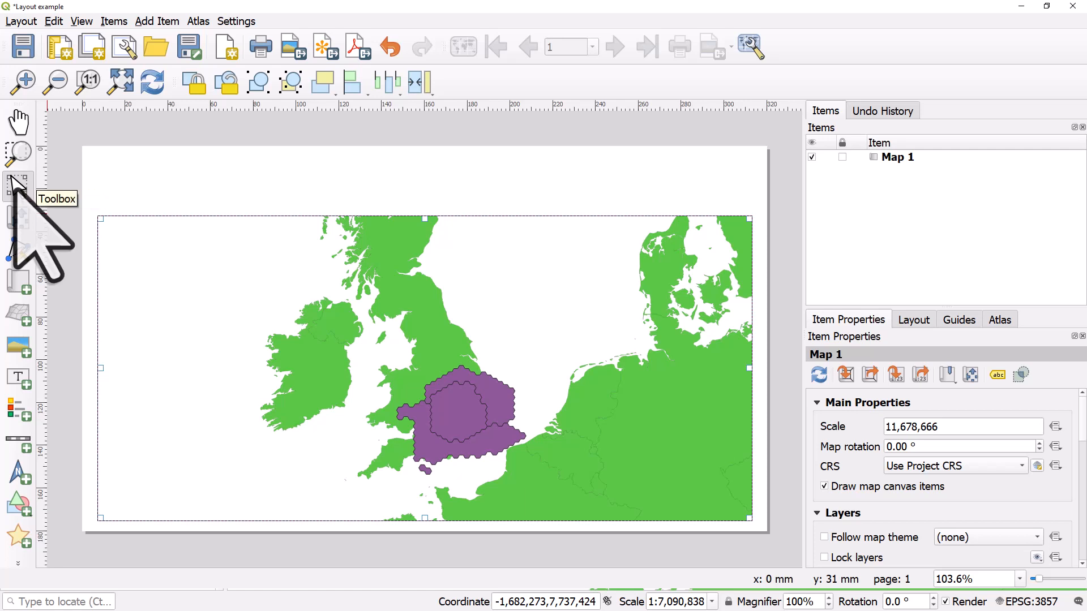
mouse_move(17, 181)
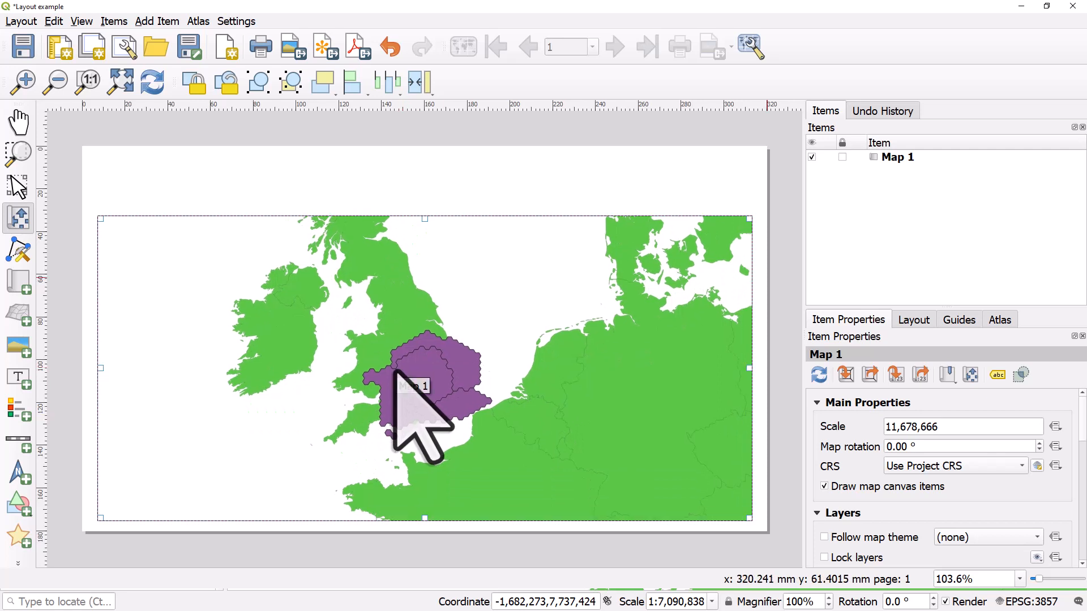
mouse_move(943, 208)
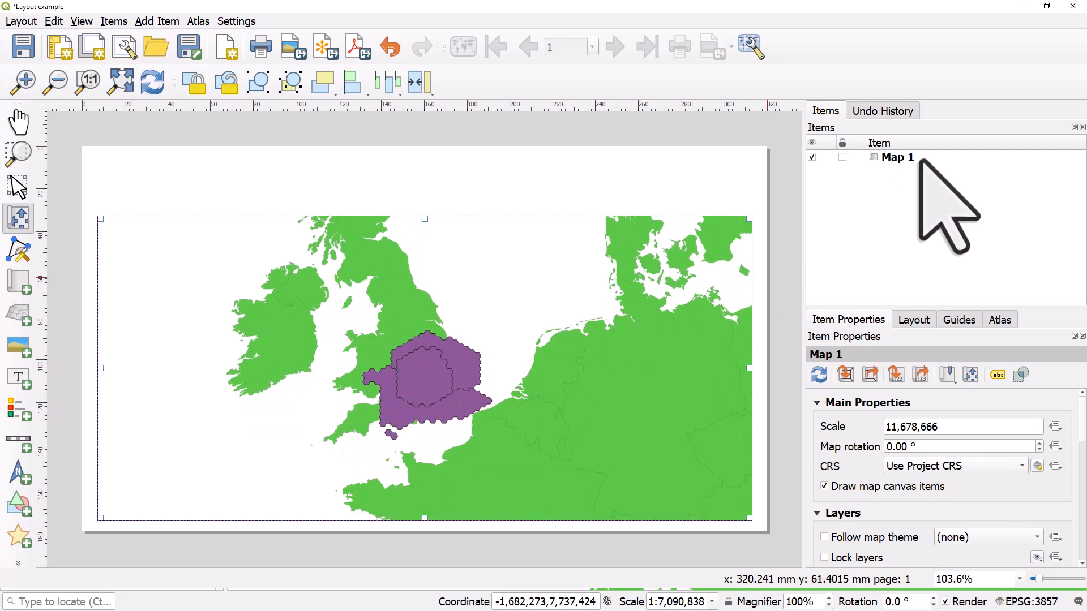
mouse_move(776, 270)
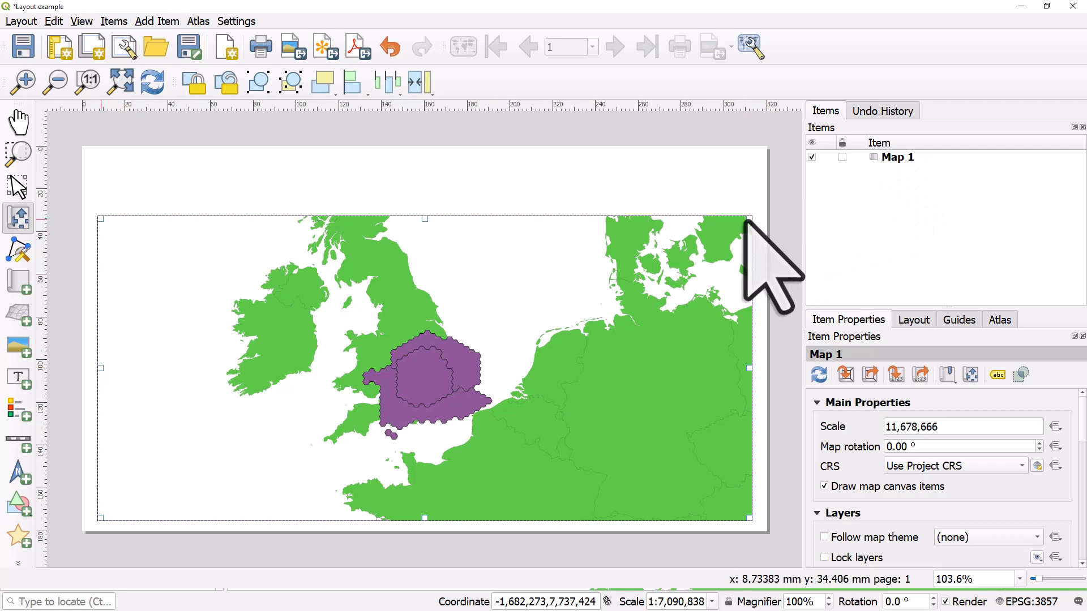
mouse_move(454, 415)
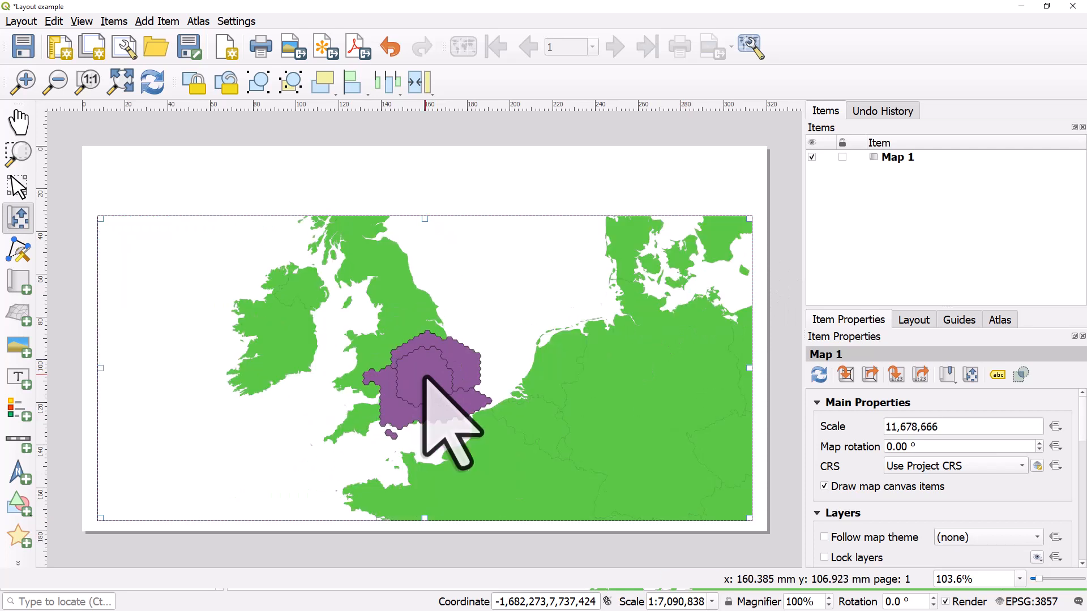
mouse_move(970, 478)
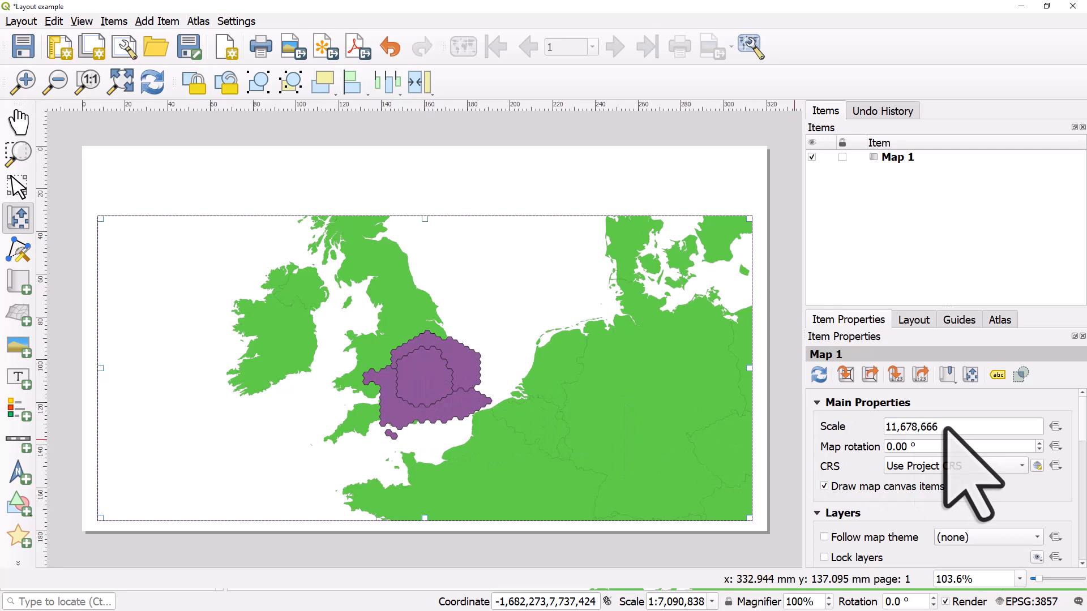
mouse_move(895, 478)
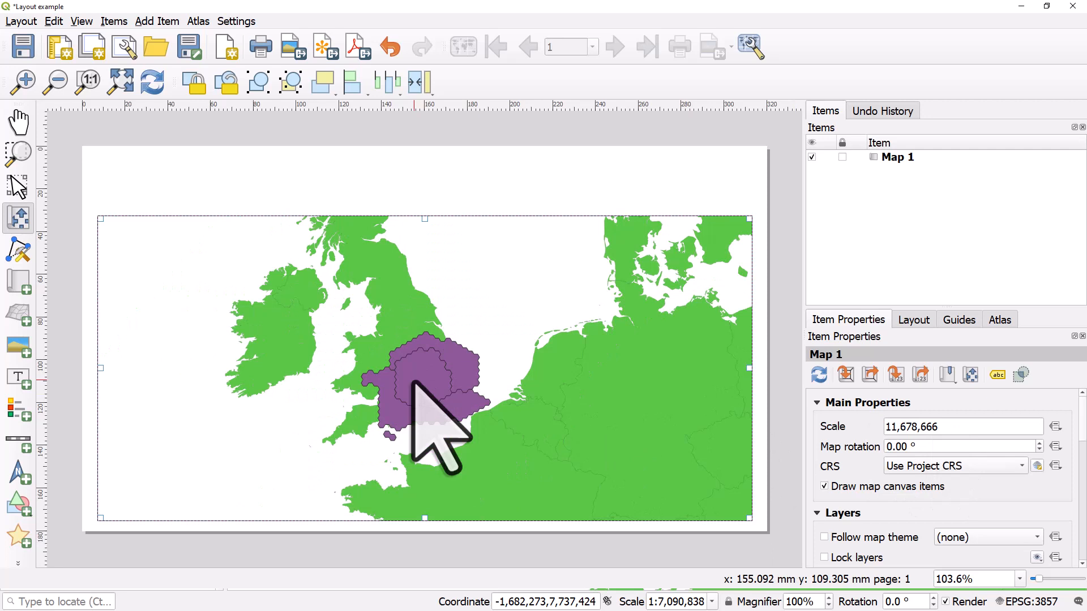
mouse_move(437, 422)
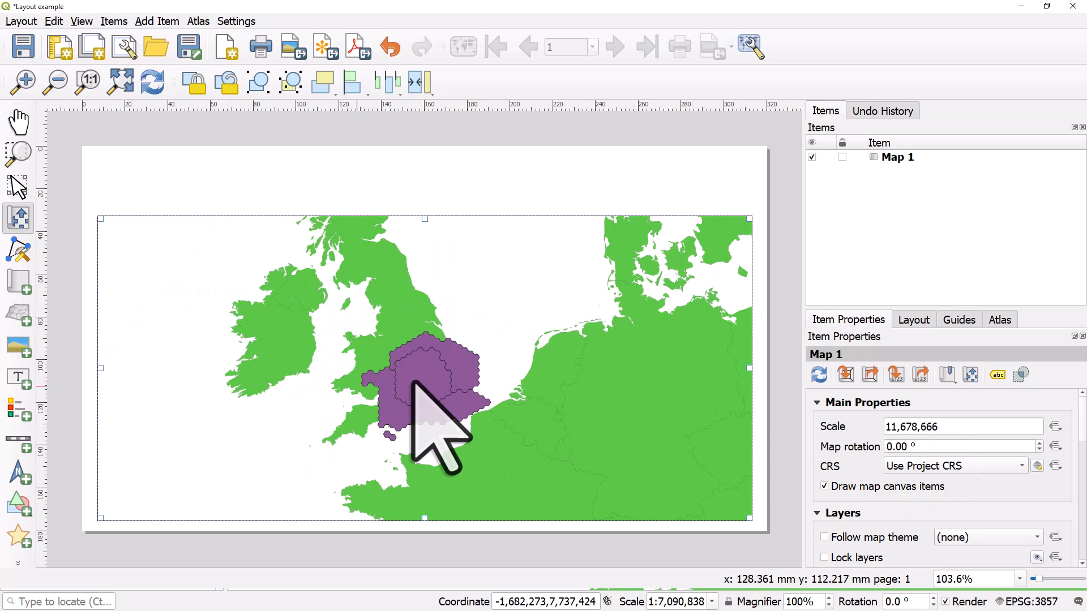
mouse_move(38, 416)
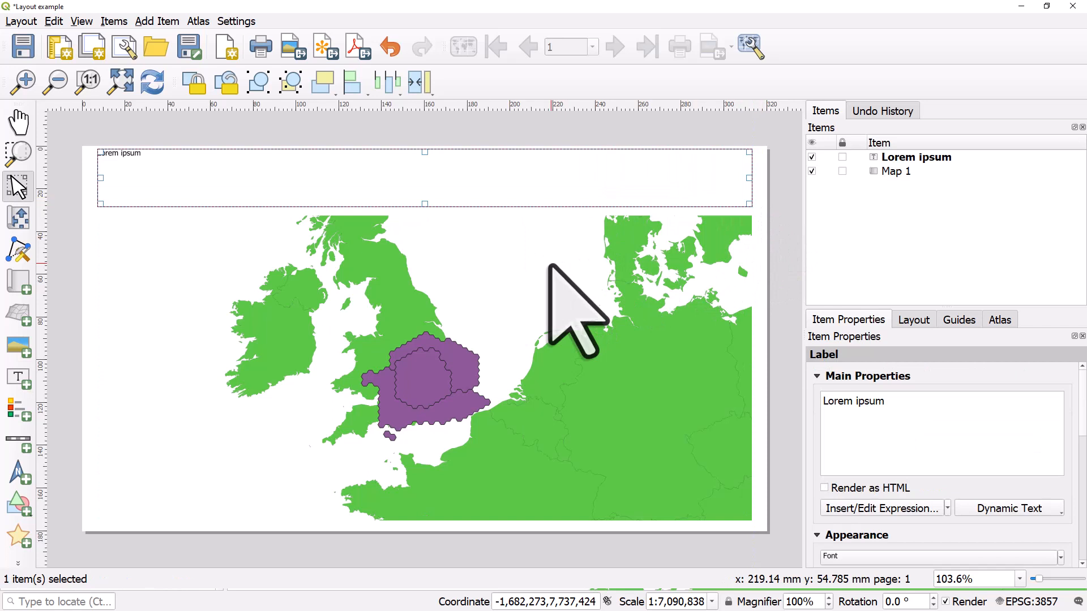
mouse_move(908, 451)
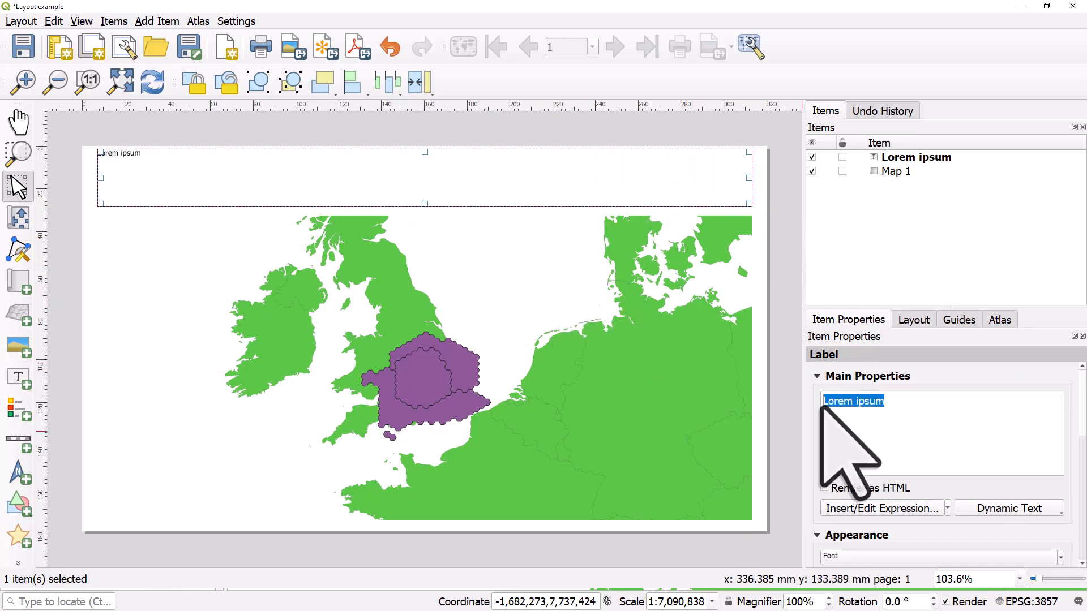
- Replace the label's placeholder text with 'Hope this helps you'
text(Hope this help)
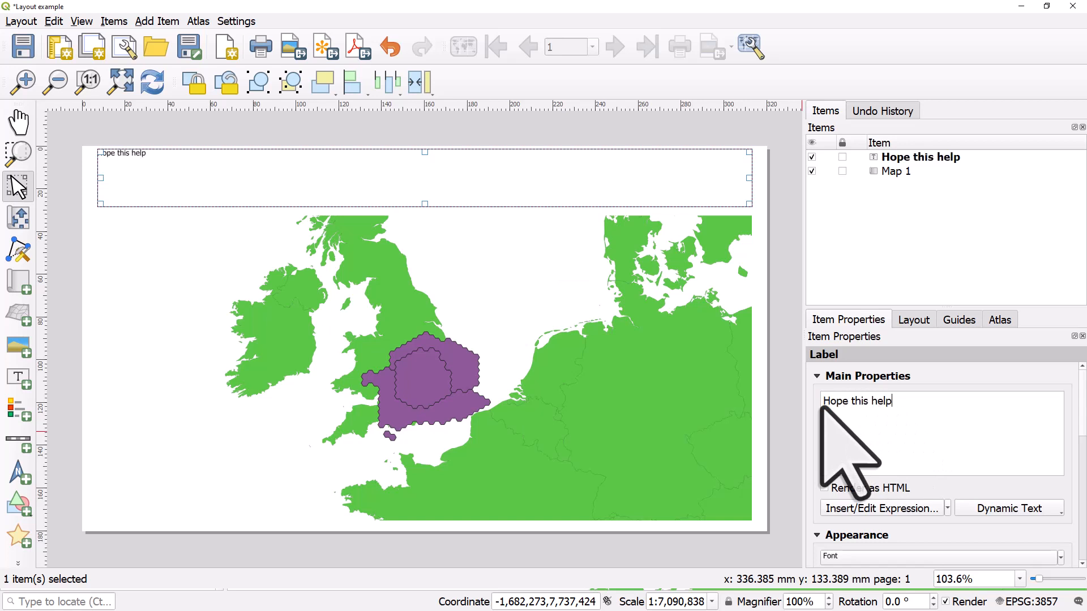
text(s you)
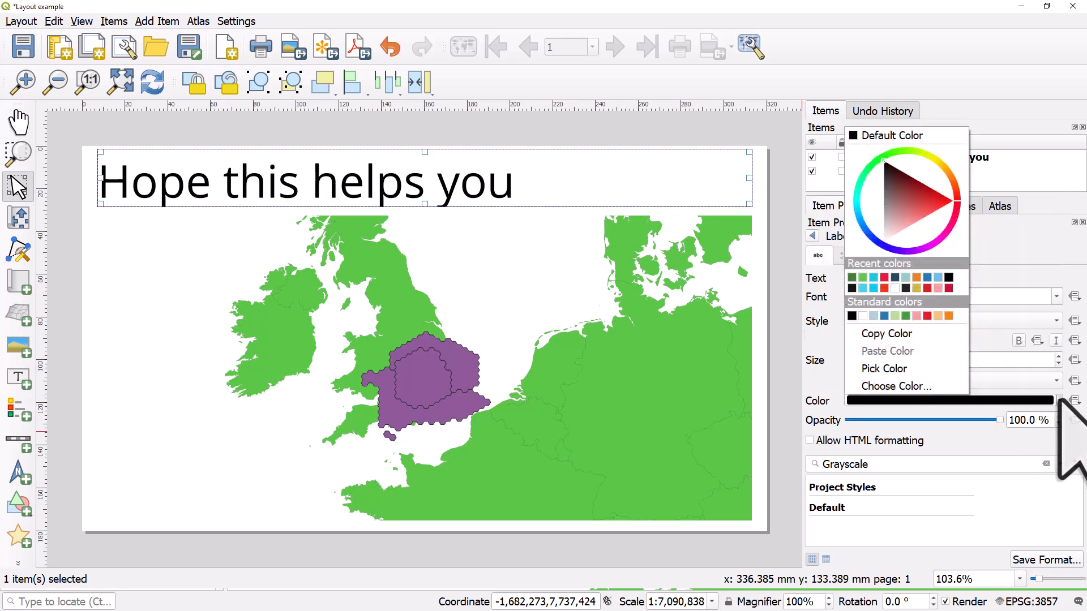
mouse_move(908, 368)
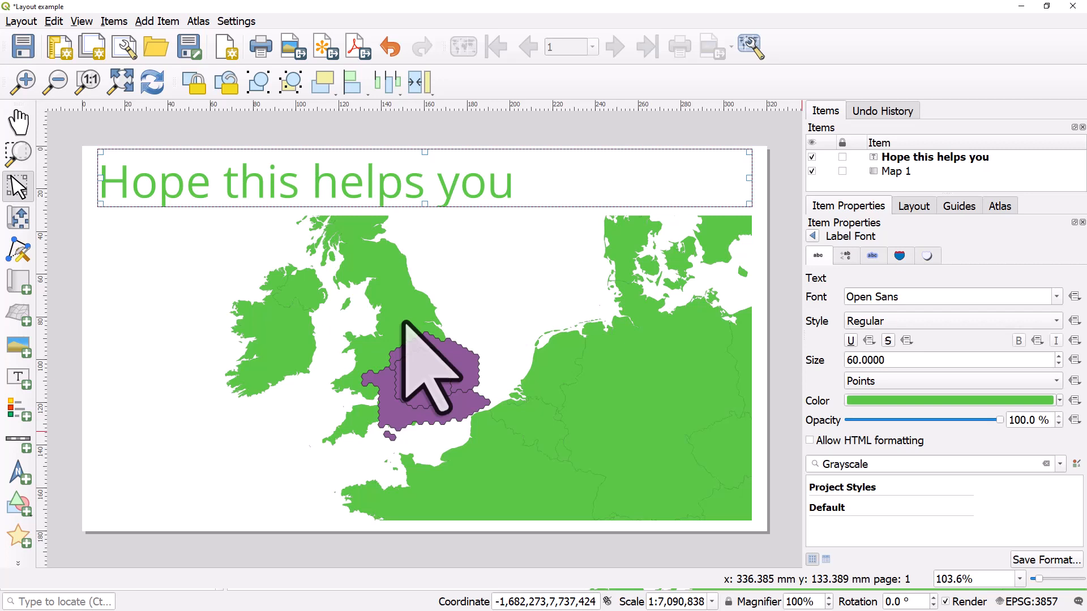
- Make the title font SemiBold and centre it horizontally in its label box
click(1055, 321)
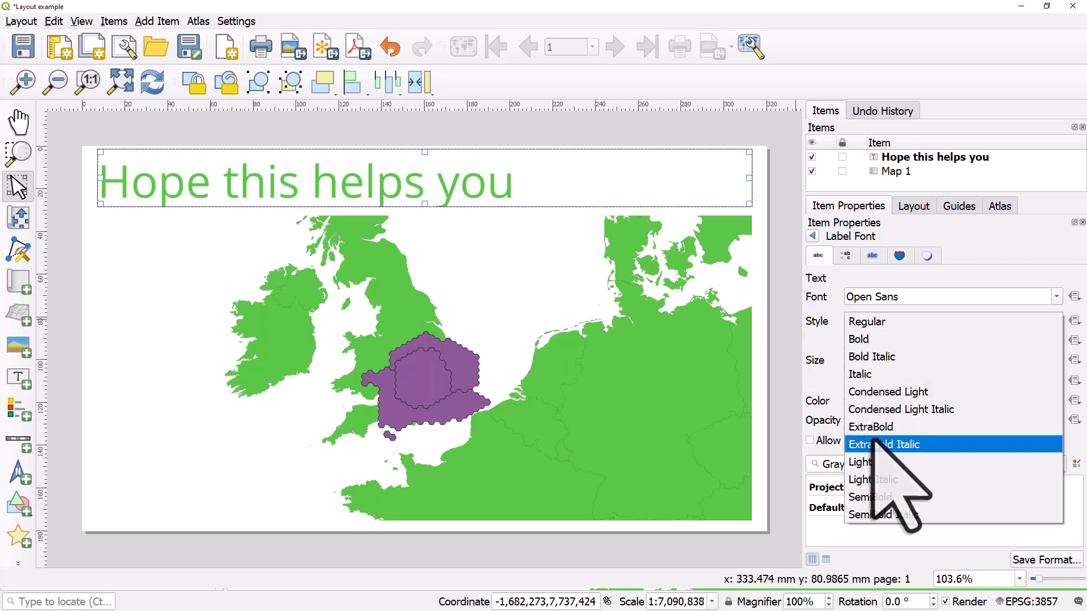
click(888, 497)
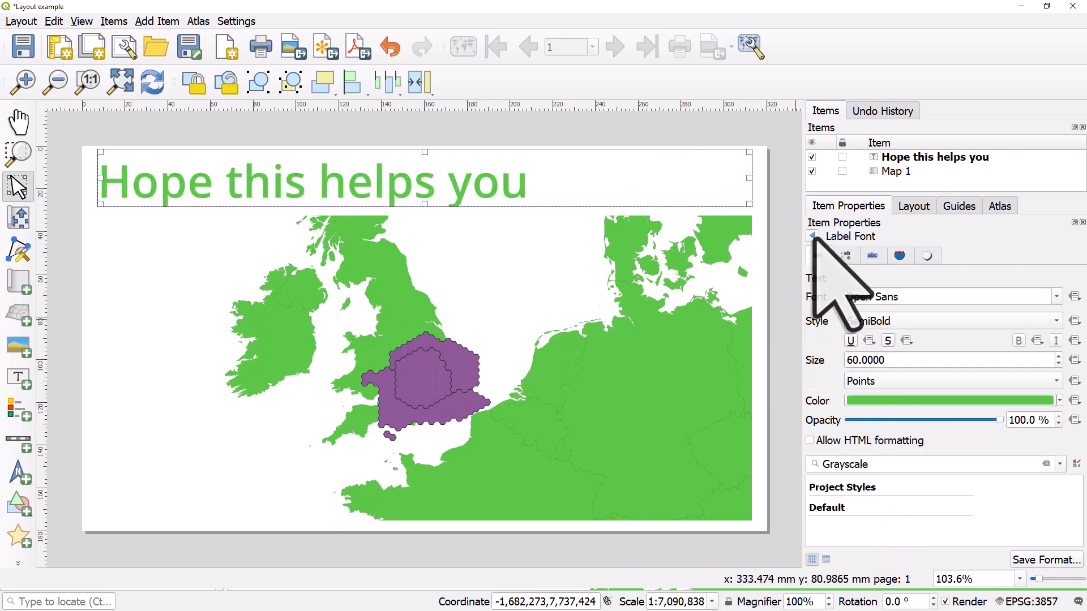
click(812, 236)
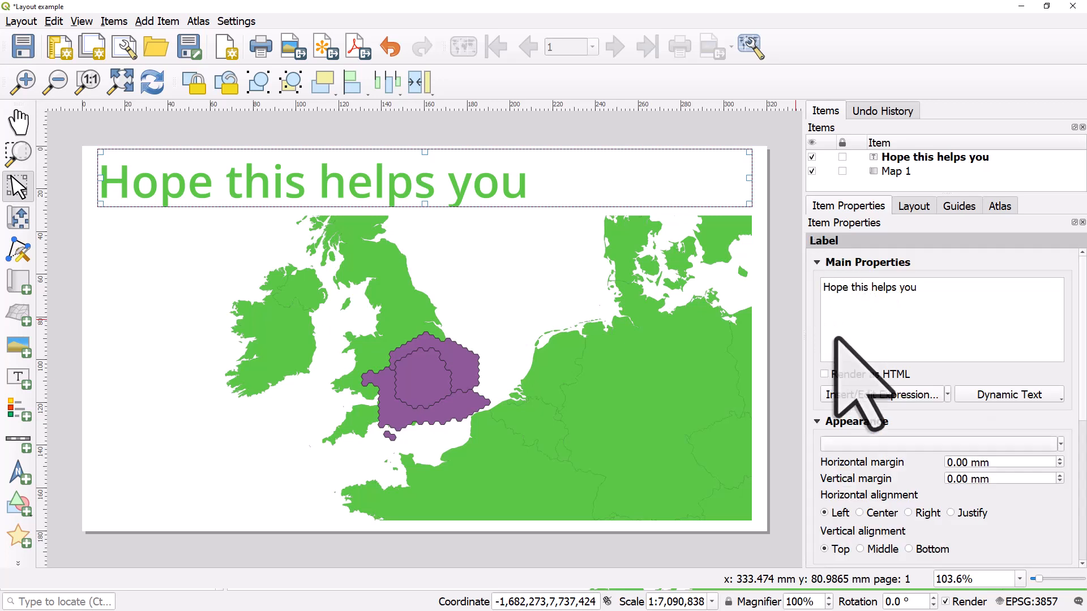
click(859, 513)
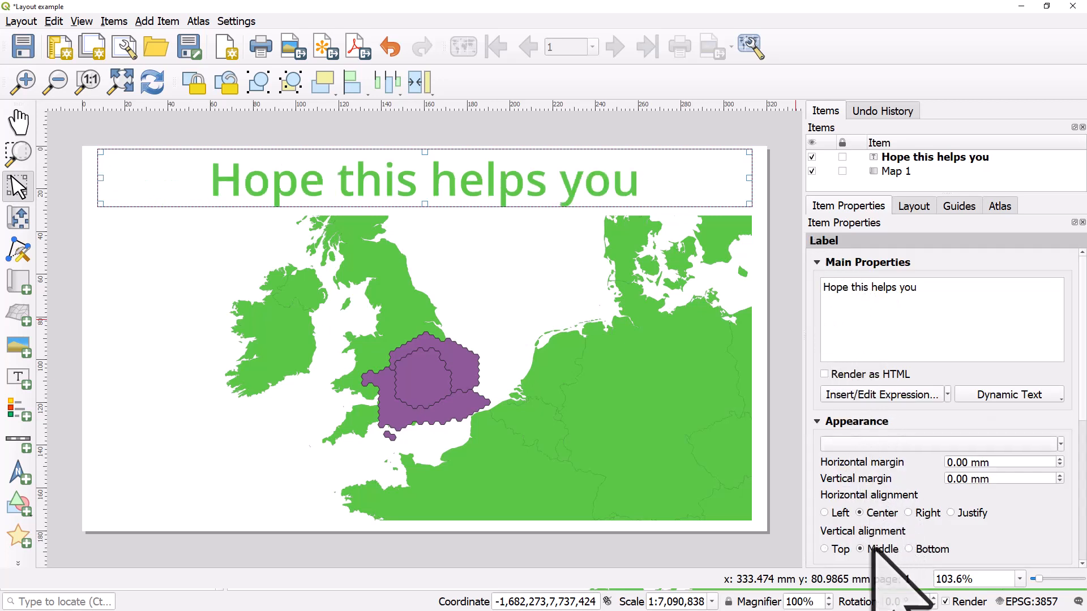
mouse_move(839, 478)
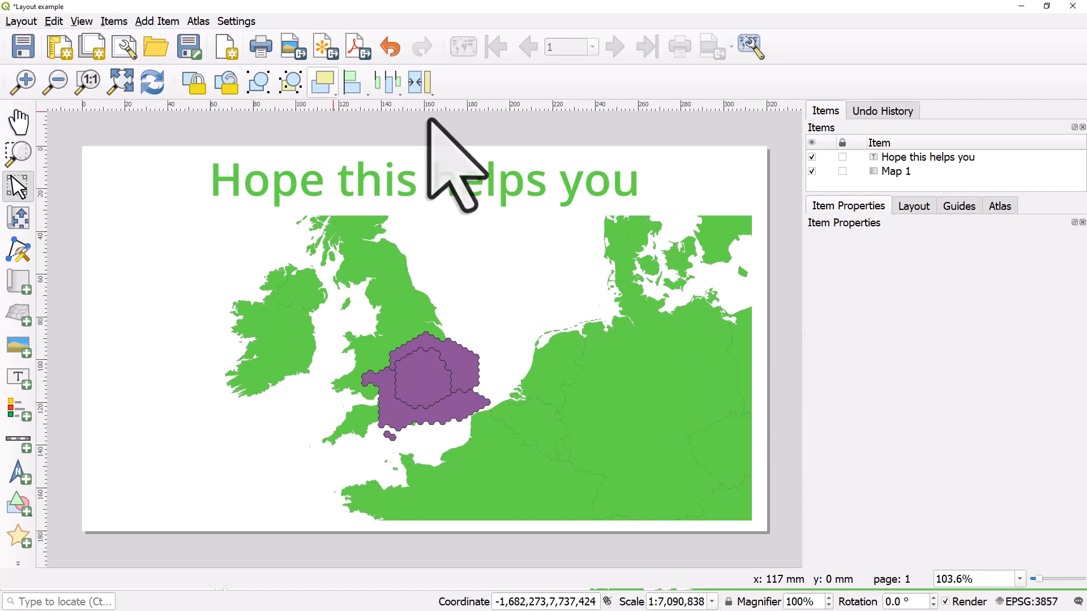
mouse_move(359, 47)
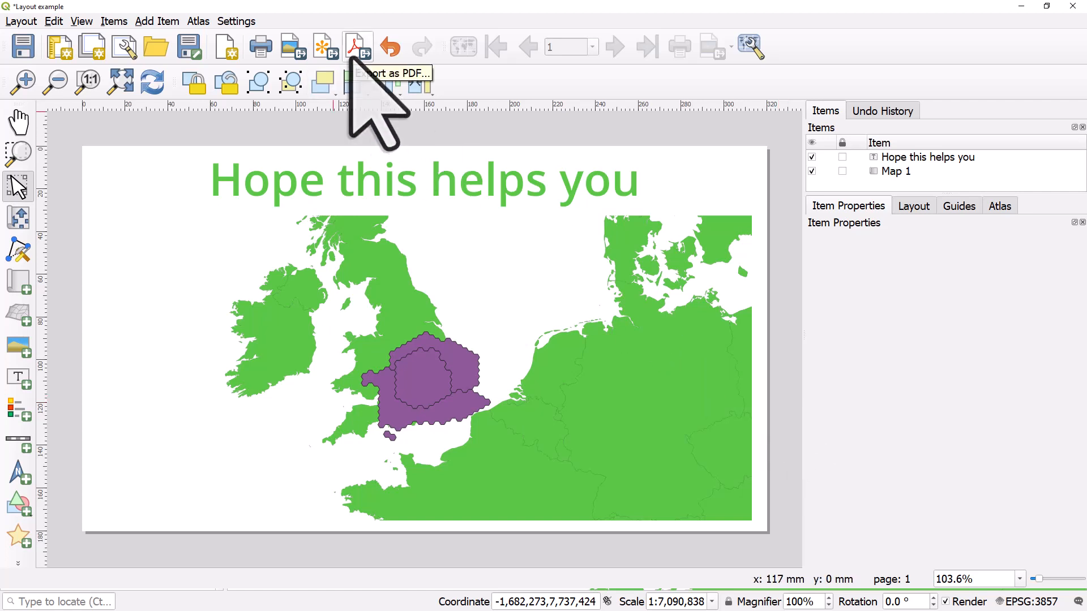
mouse_move(359, 47)
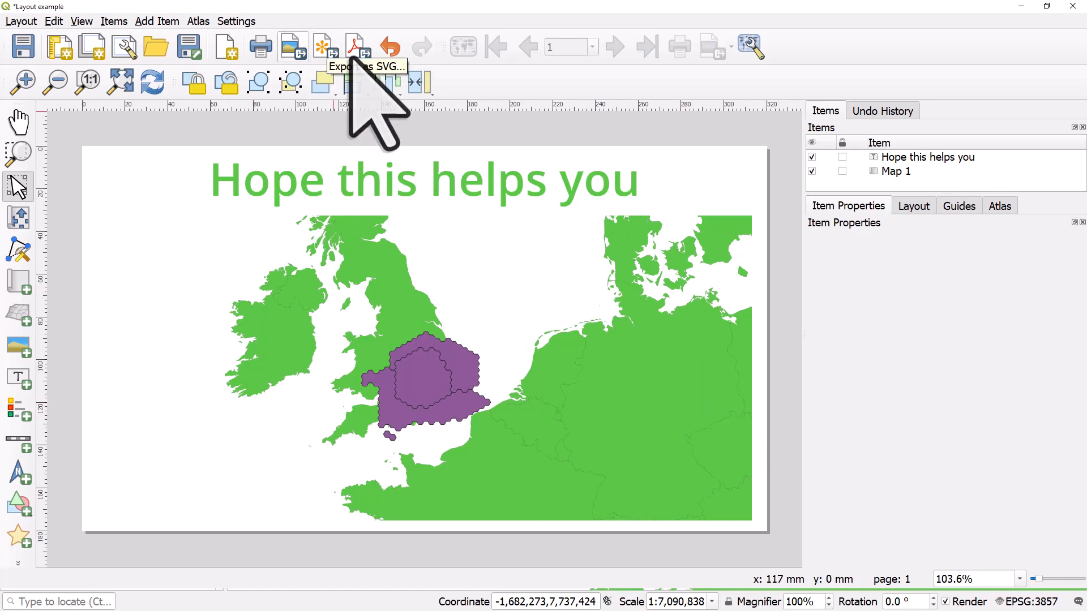
mouse_move(293, 46)
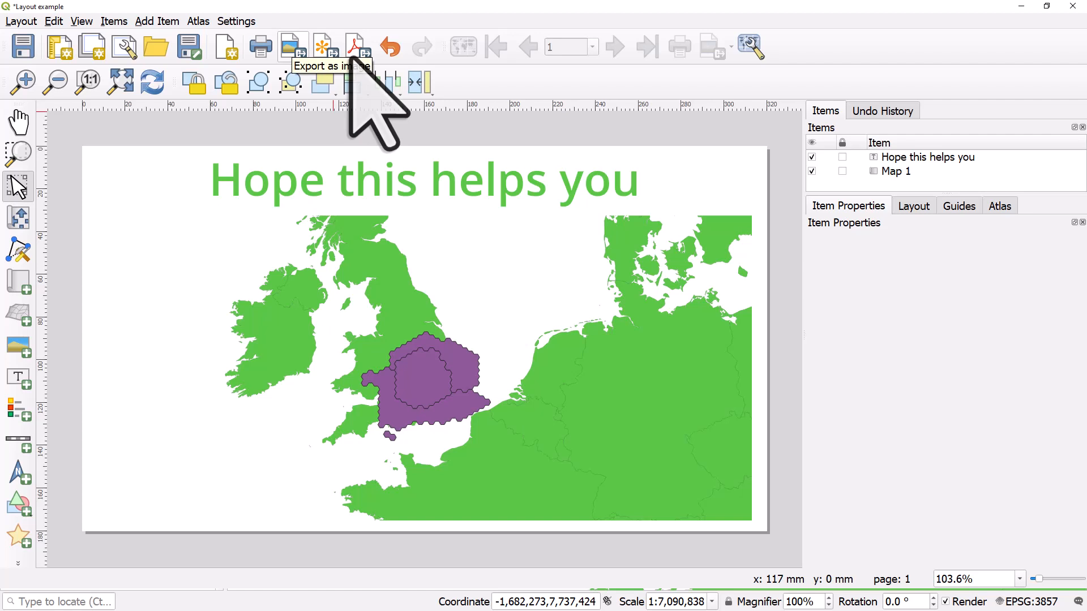
click(20, 20)
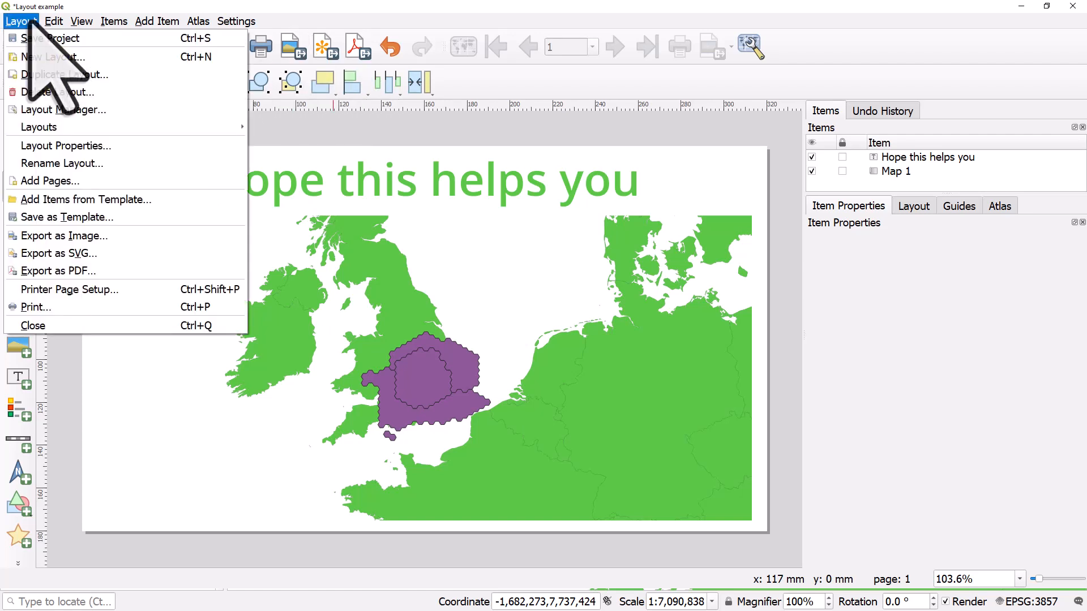
mouse_move(111, 298)
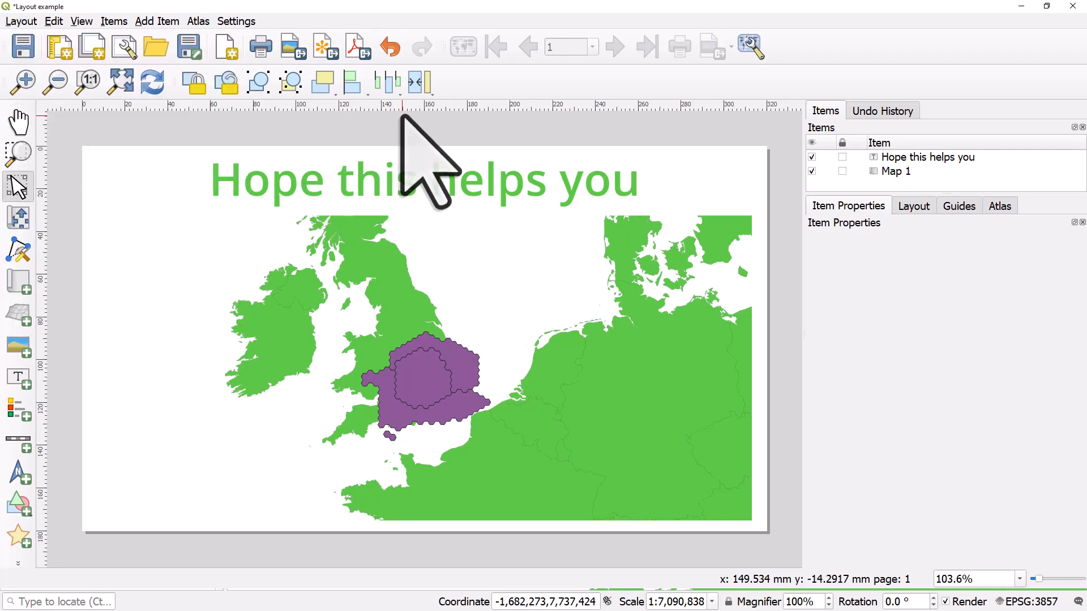
mouse_move(20, 222)
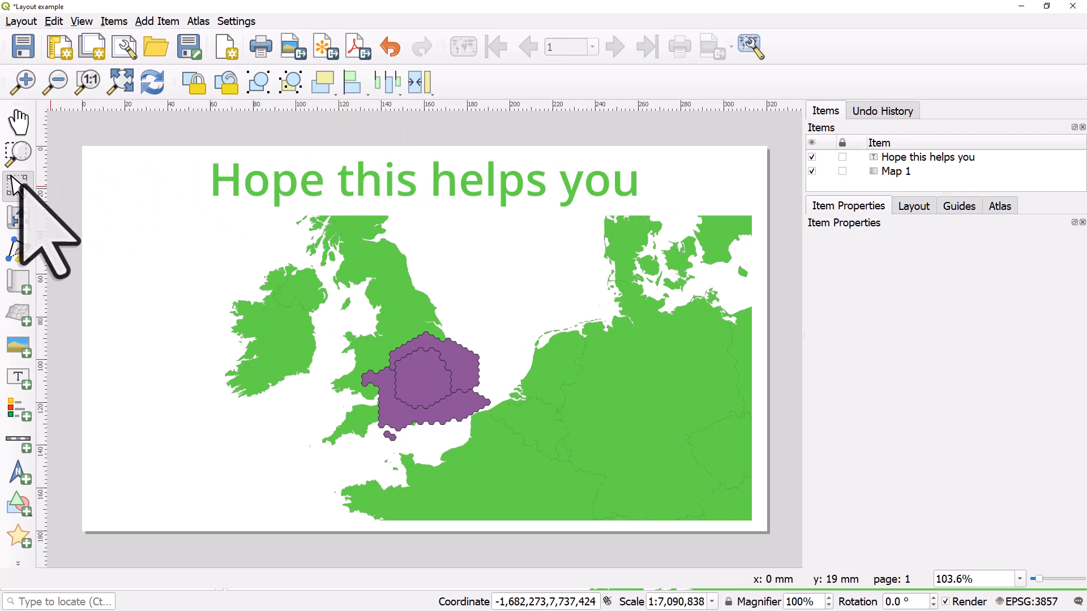
mouse_move(264, 250)
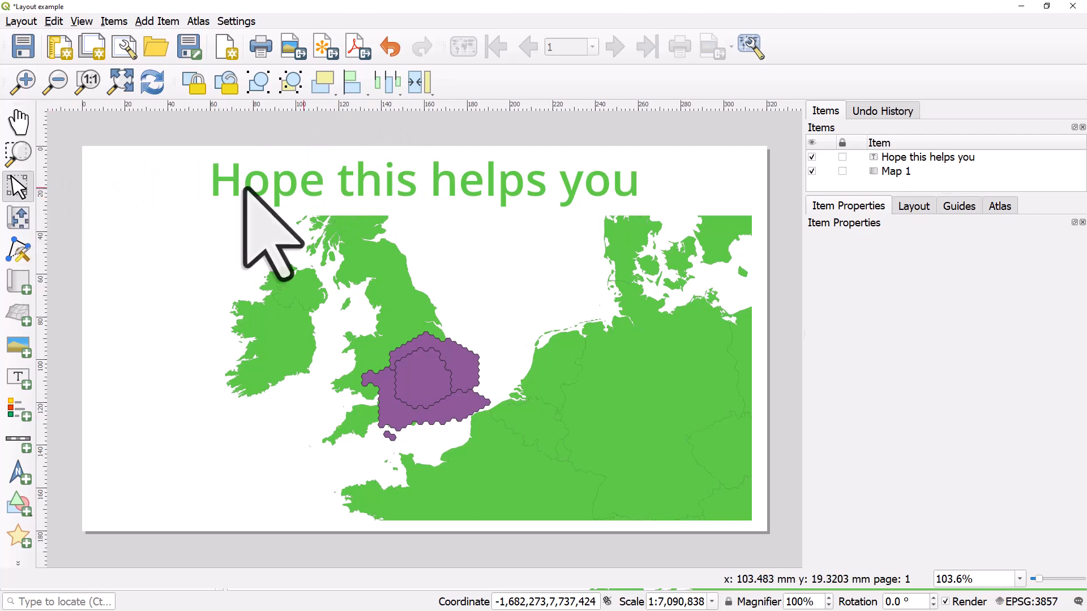
- Select Map 1 and stretch its frame to the page's right edge beneath the title
click(416, 177)
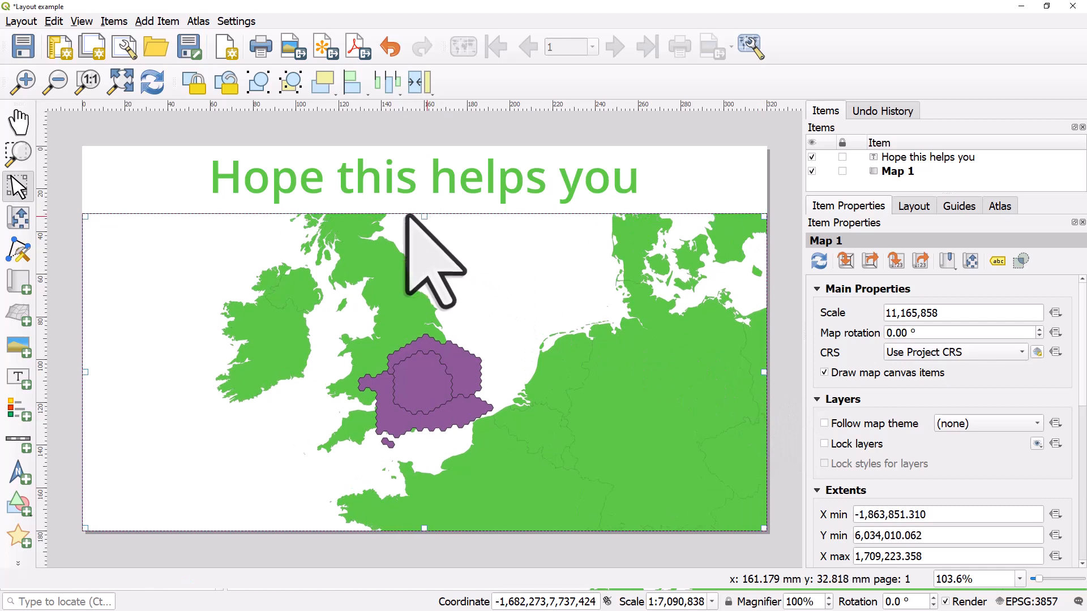
click(423, 176)
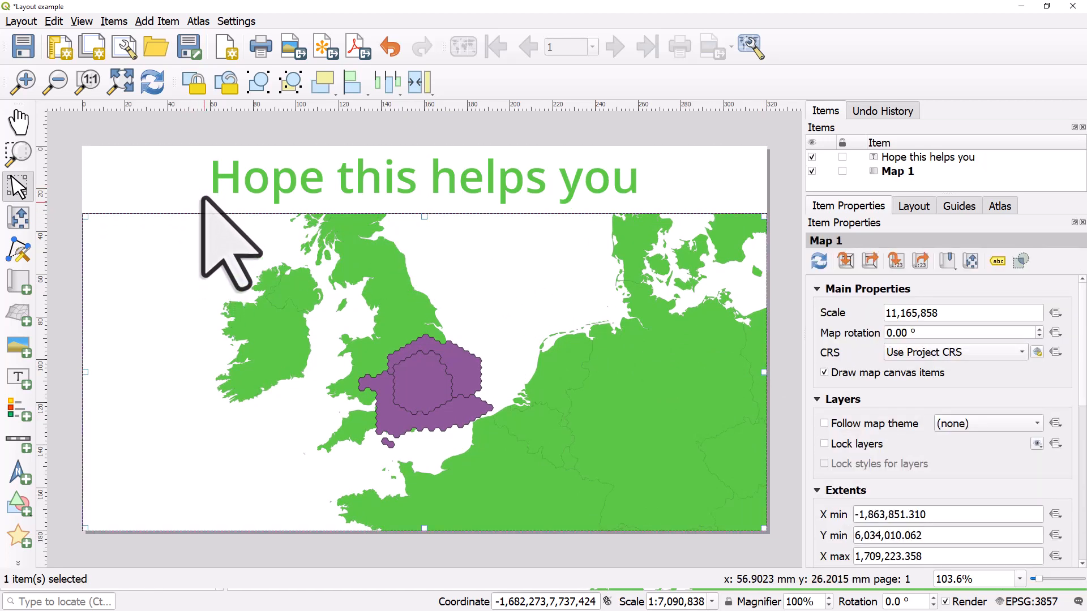
mouse_move(541, 277)
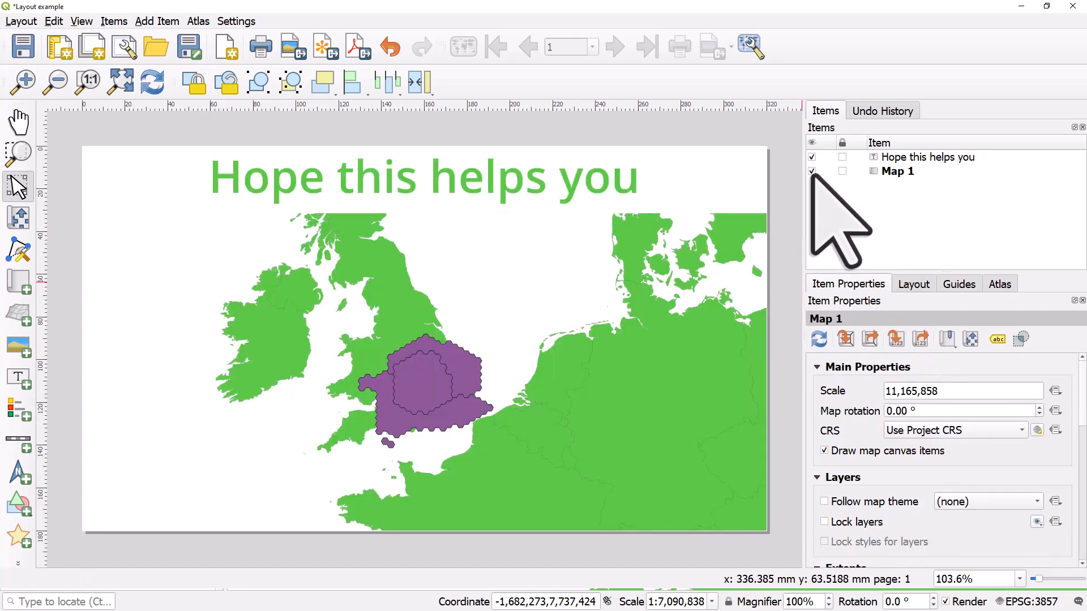
mouse_move(846, 249)
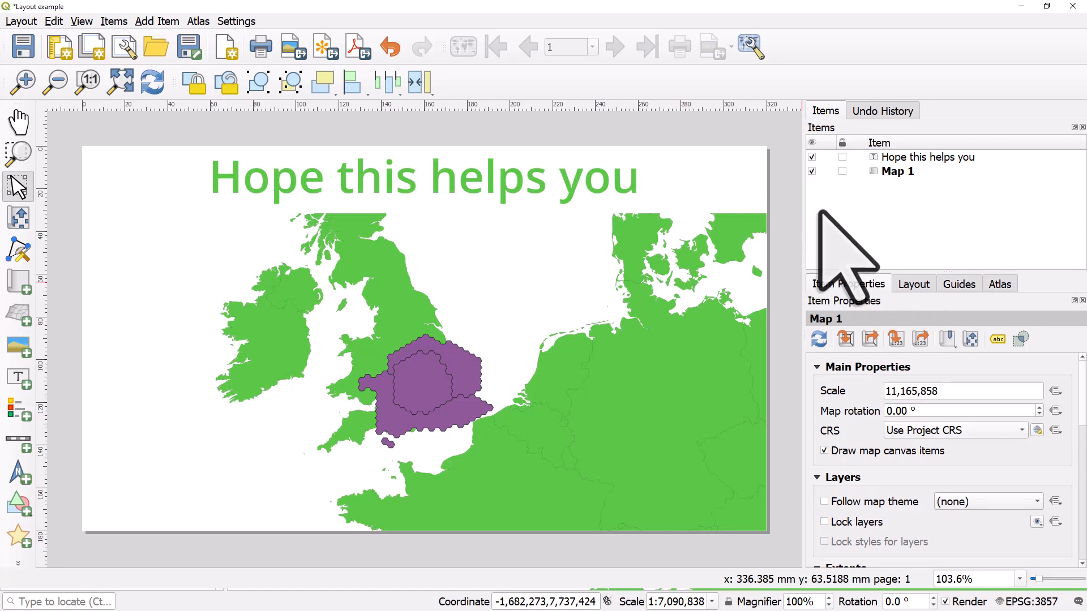
mouse_move(859, 313)
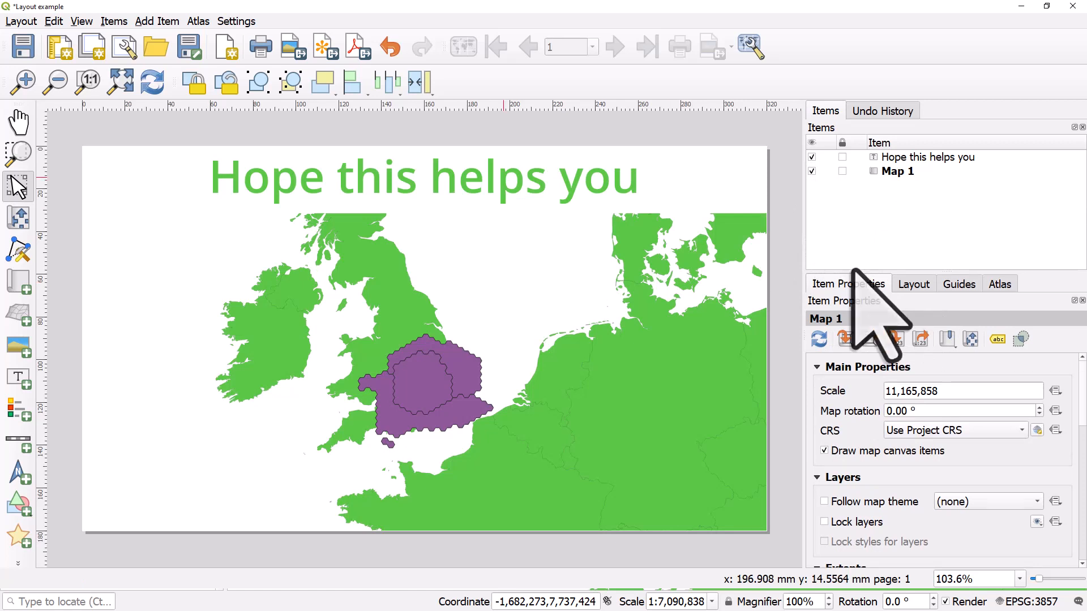
click(82, 21)
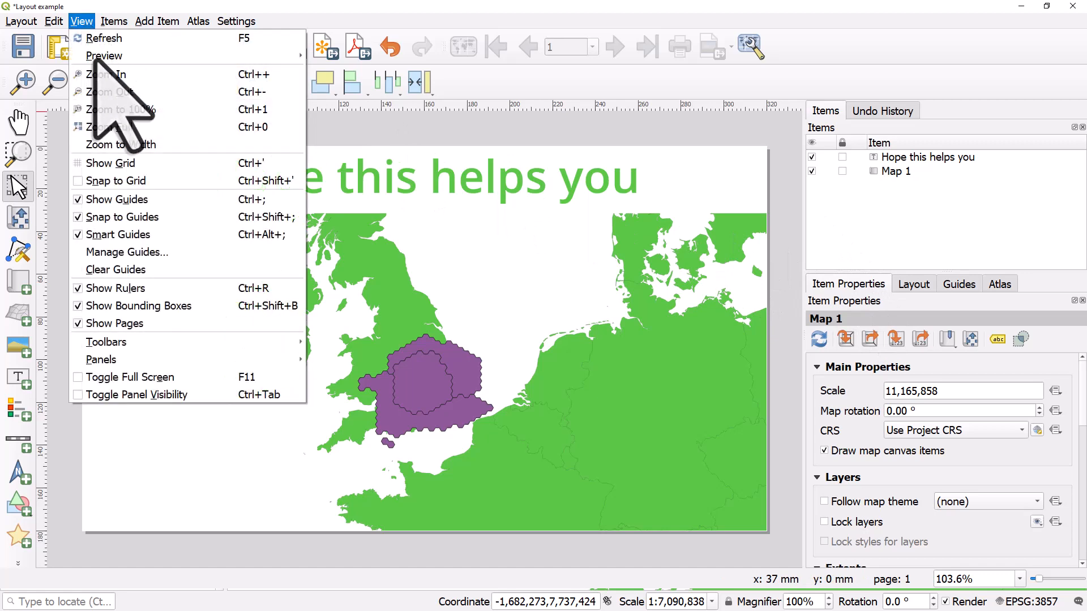
mouse_move(101, 359)
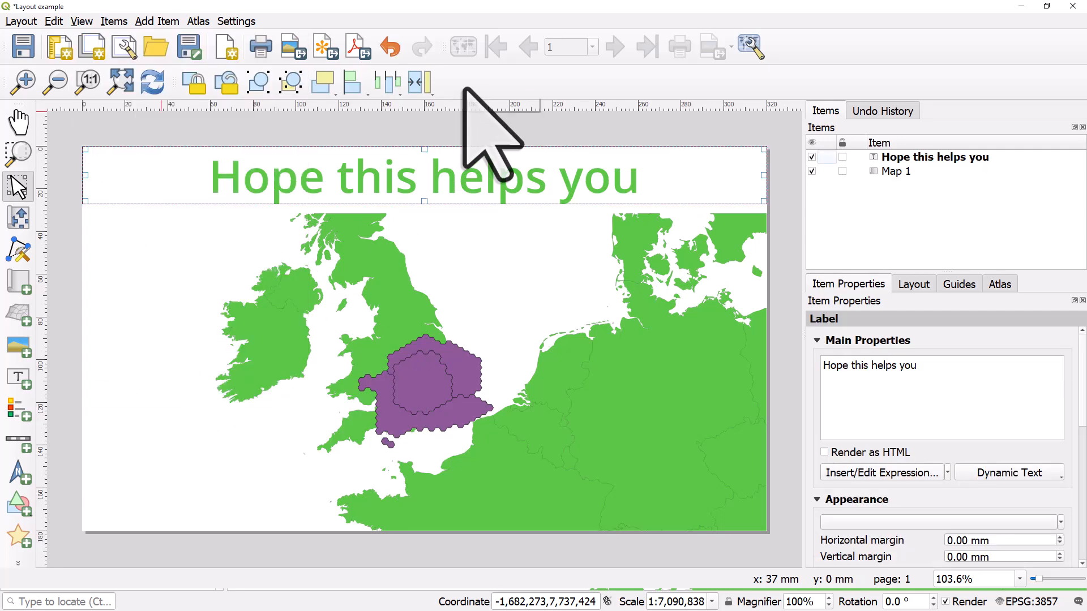
mouse_move(489, 138)
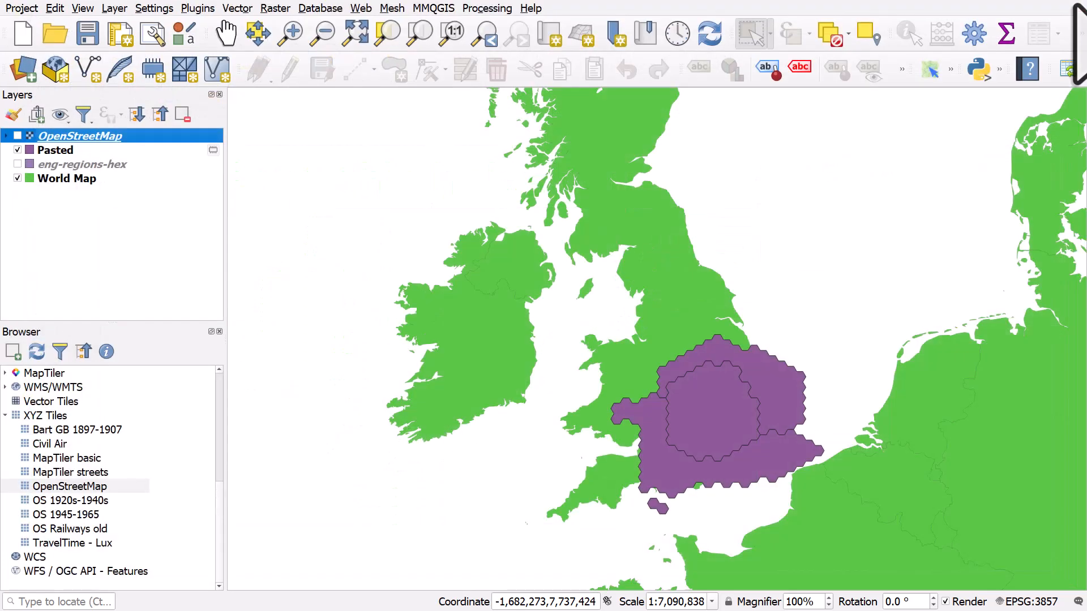
mouse_move(49, 62)
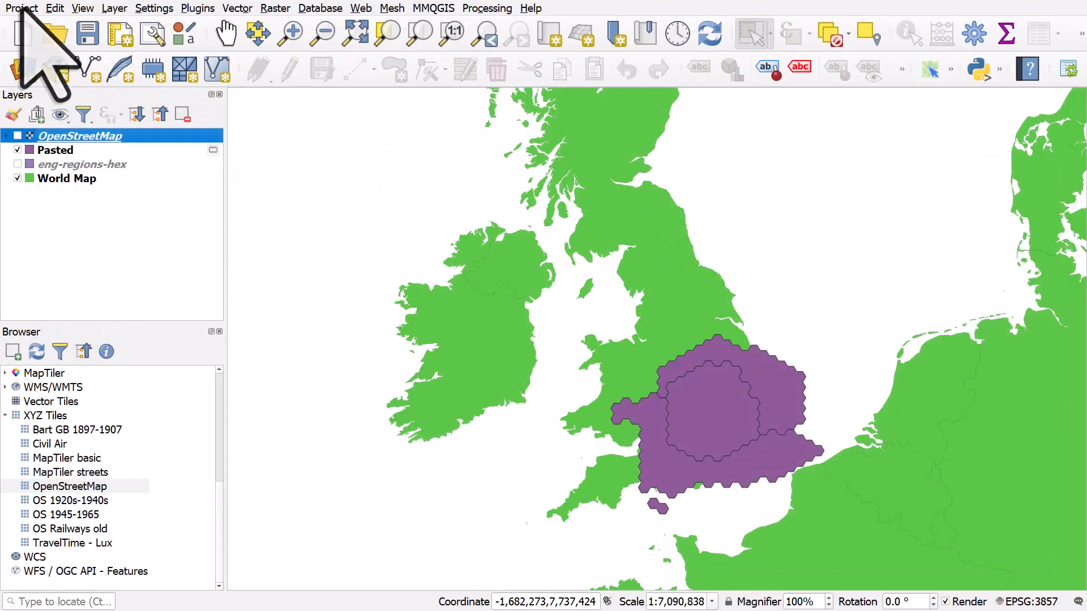
- Return to the main map window and bring up the Project menu's save commands
click(20, 8)
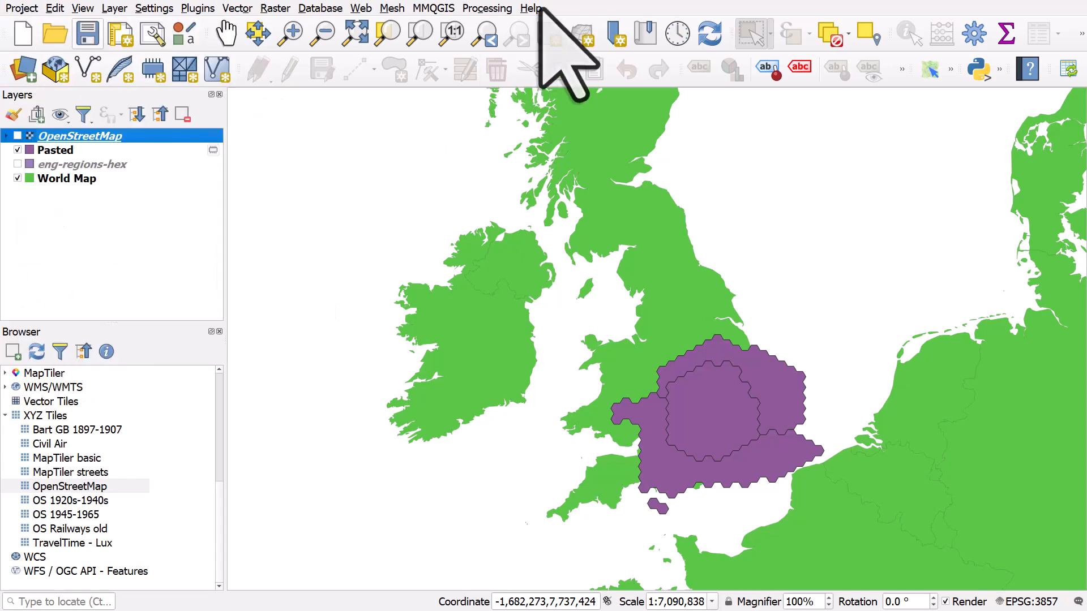
click(20, 8)
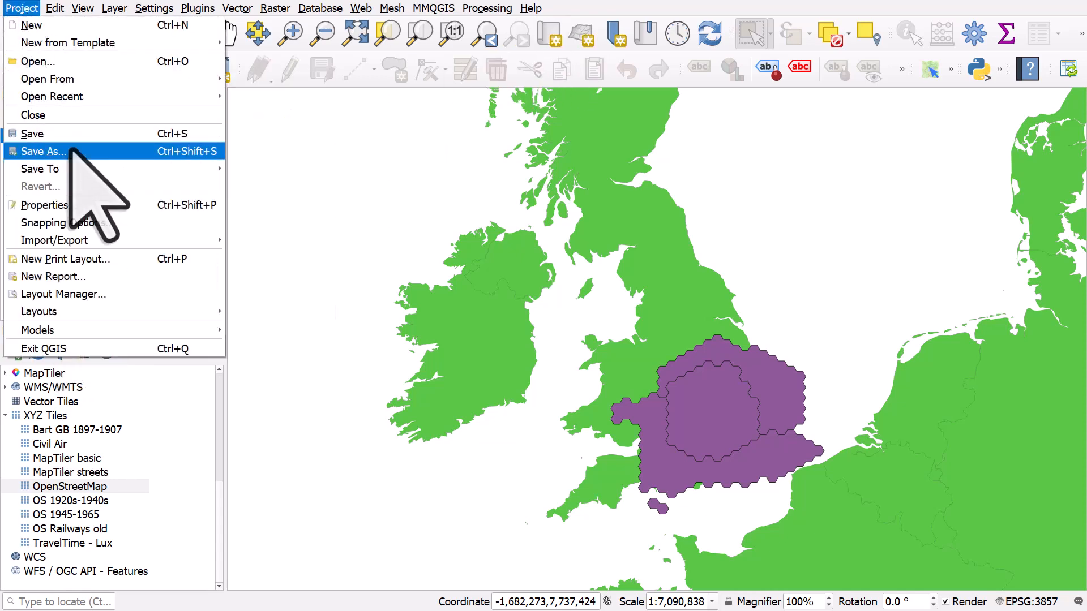